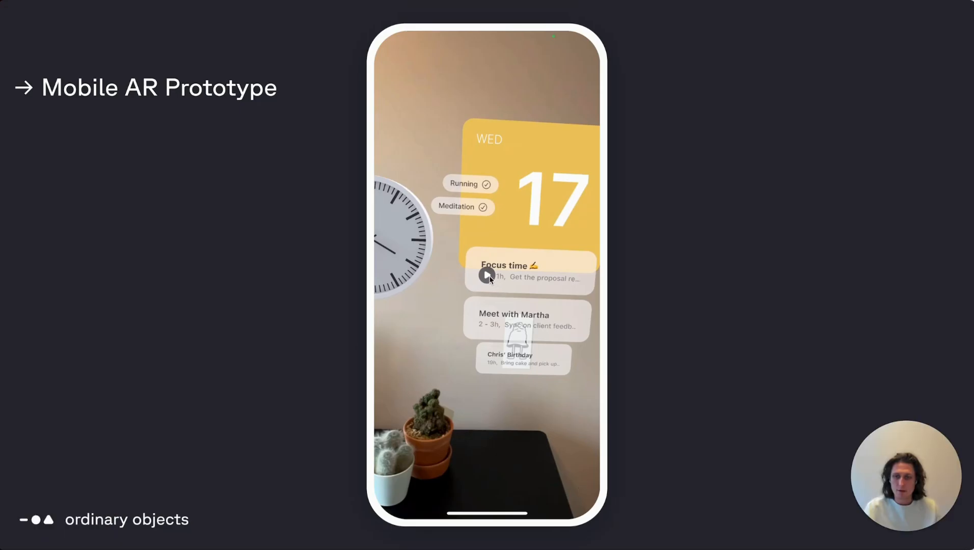
Add a plane anchor to the floor of the room scene.
{"action": "left_click", "coordinate": [486, 275]}
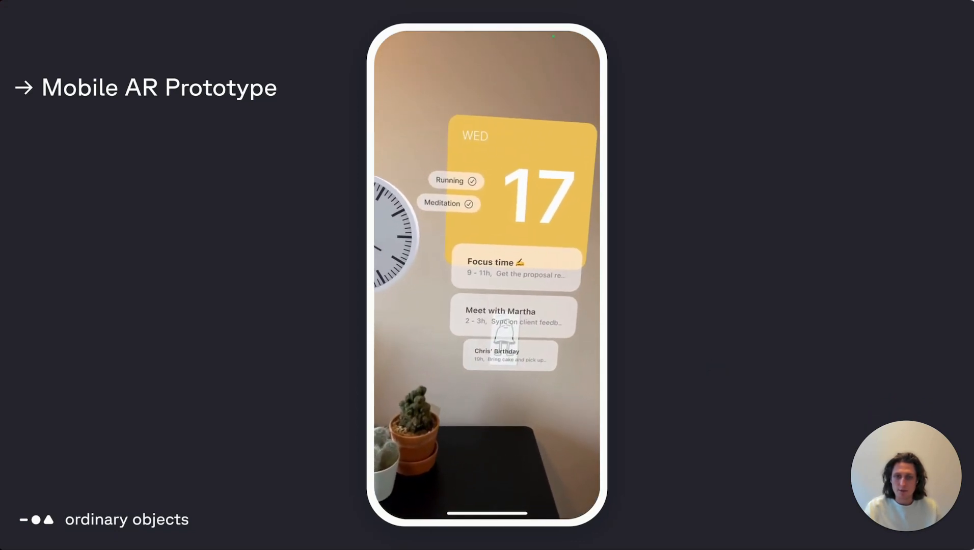
{"action": "left_click", "coordinate": [486, 275]}
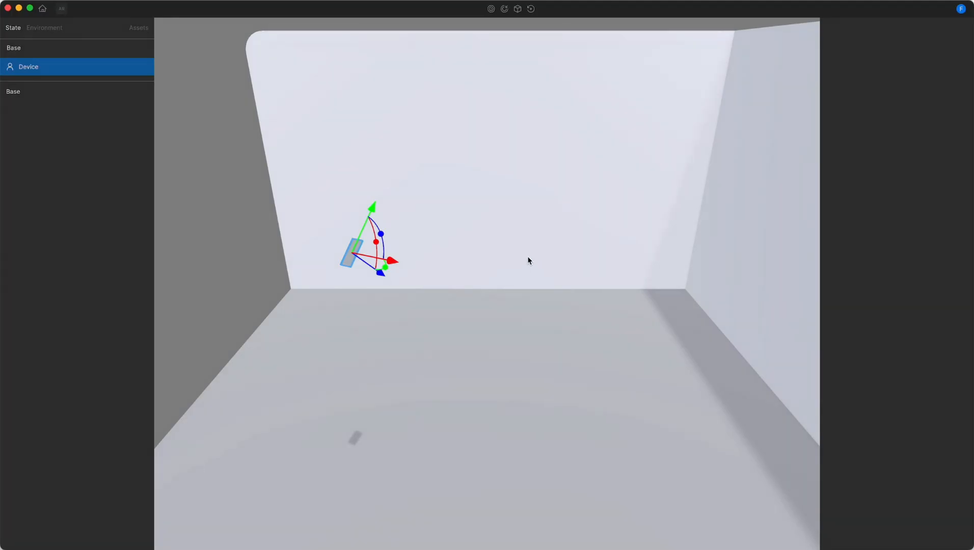
{"action": "mouse_move", "coordinate": [501, 144]}
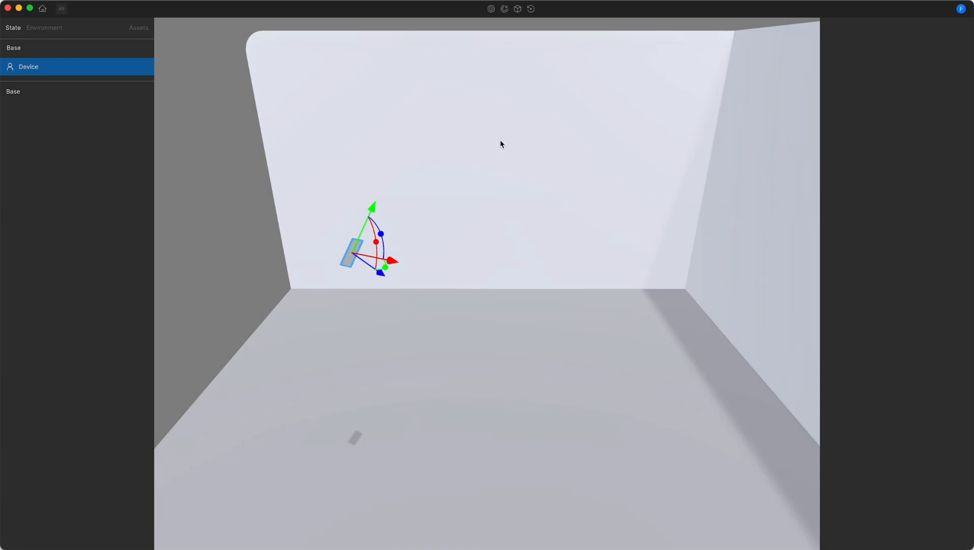
{"action": "mouse_move", "coordinate": [505, 9]}
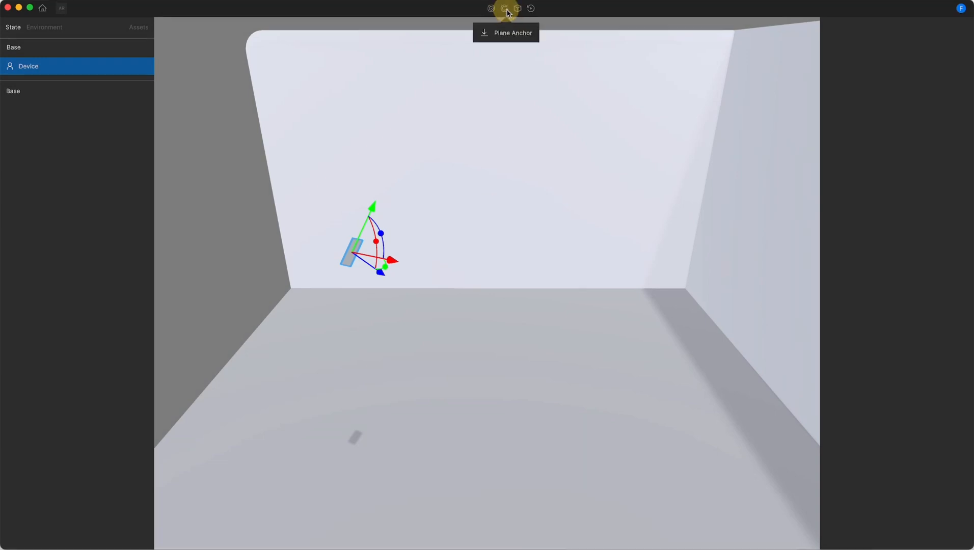
{"action": "left_click", "coordinate": [504, 7]}
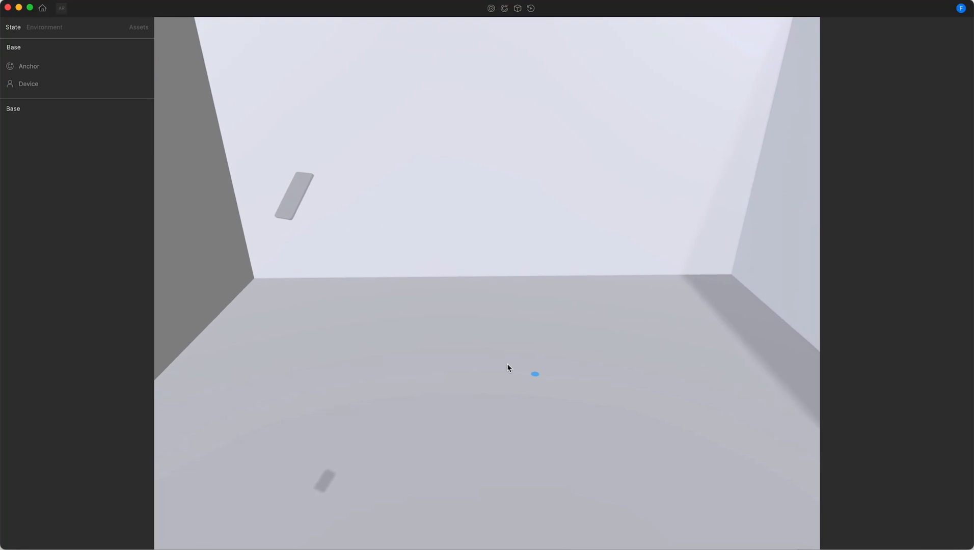
Move the Device toward the left wall so it faces the anchor.
{"action": "left_click", "coordinate": [29, 84]}
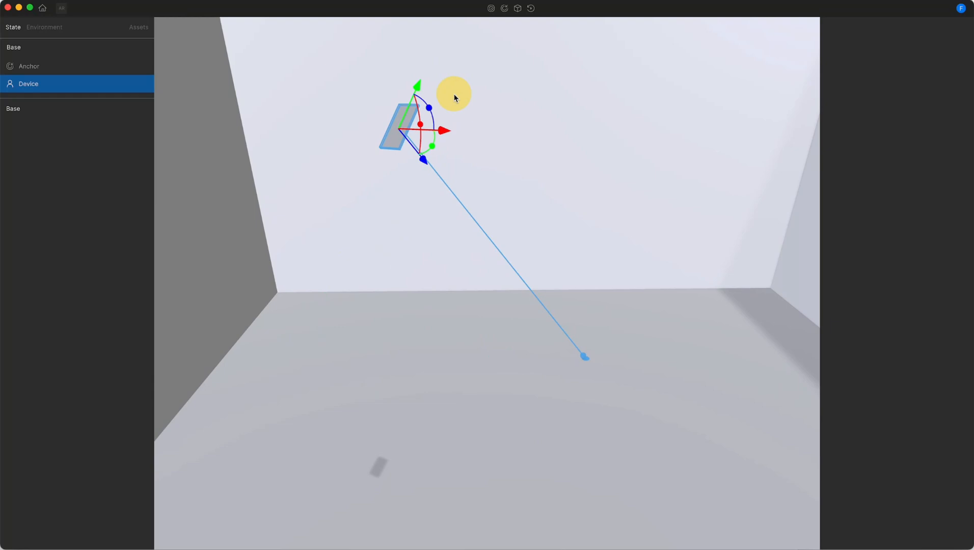
{"action": "left_click_drag", "start_coordinate": [453, 94], "coordinate": [165, 248]}
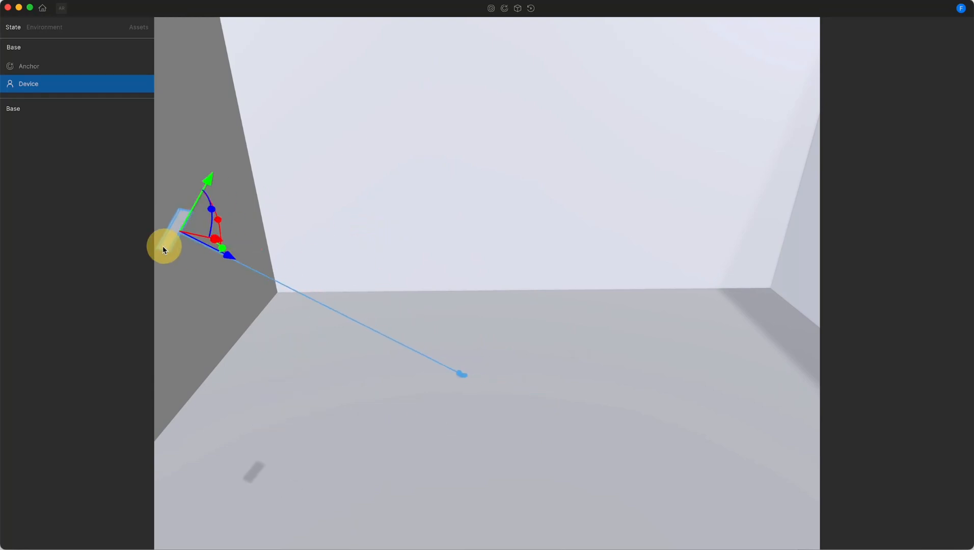
{"action": "left_click_drag", "start_coordinate": [165, 248], "coordinate": [232, 318]}
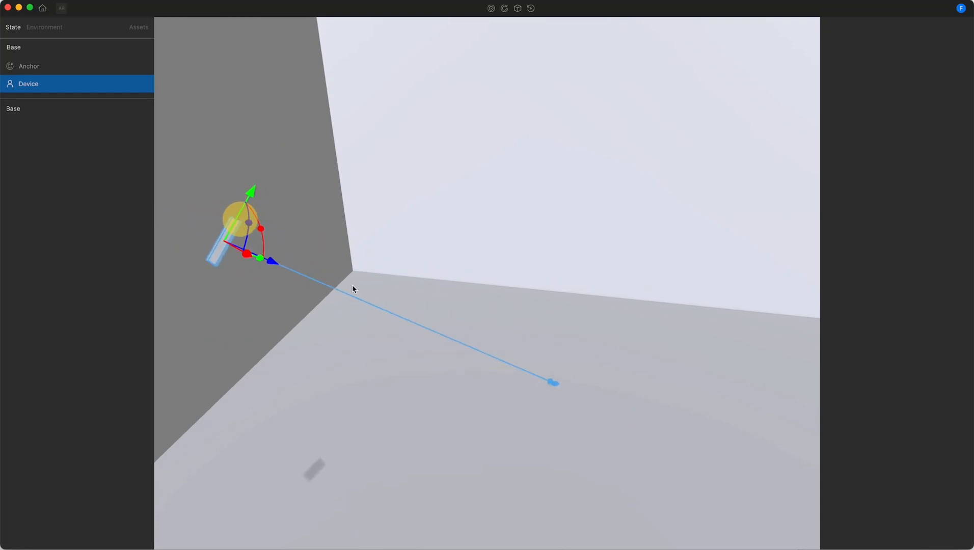
{"action": "left_click", "coordinate": [29, 66]}
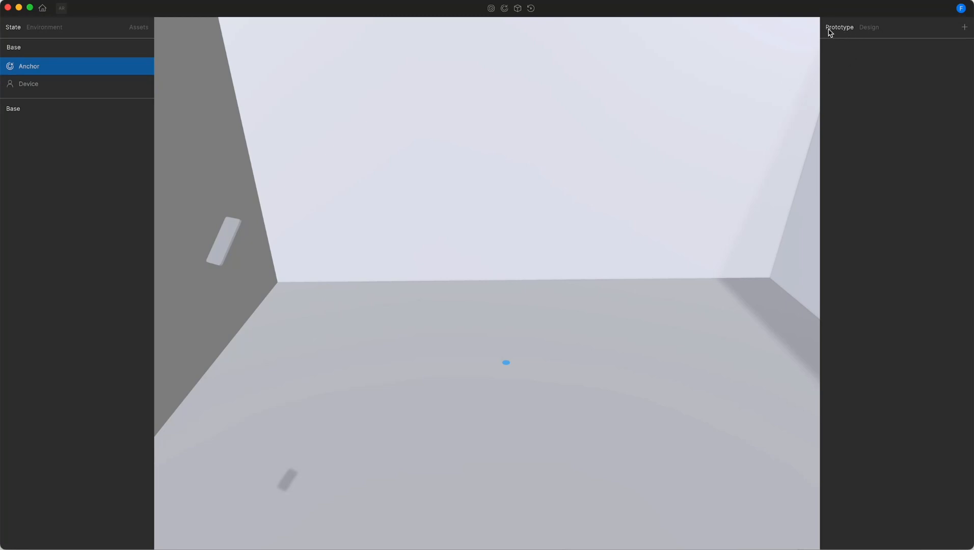
{"action": "mouse_move", "coordinate": [881, 31]}
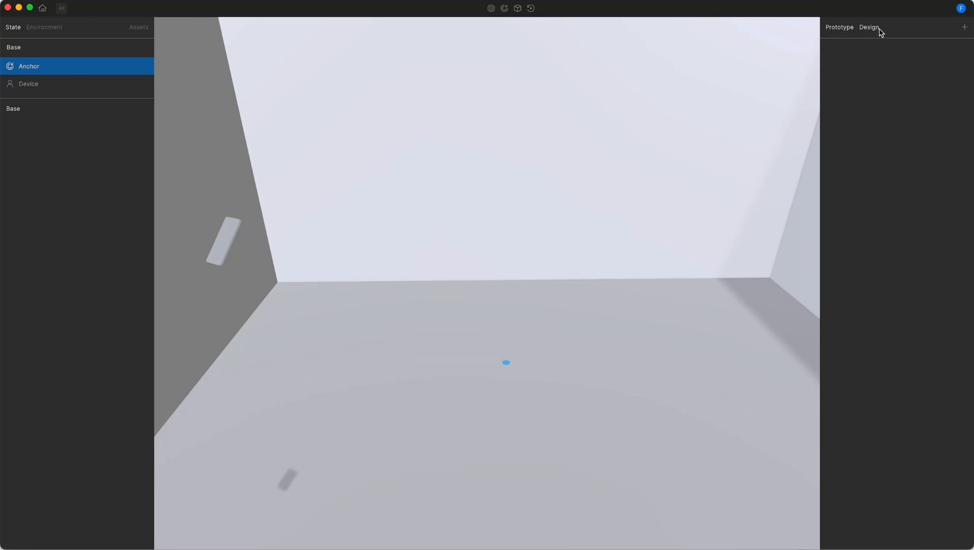
Limit the anchor's allowed surfaces to Floor and Wall in its Design settings.
{"action": "left_click", "coordinate": [870, 27]}
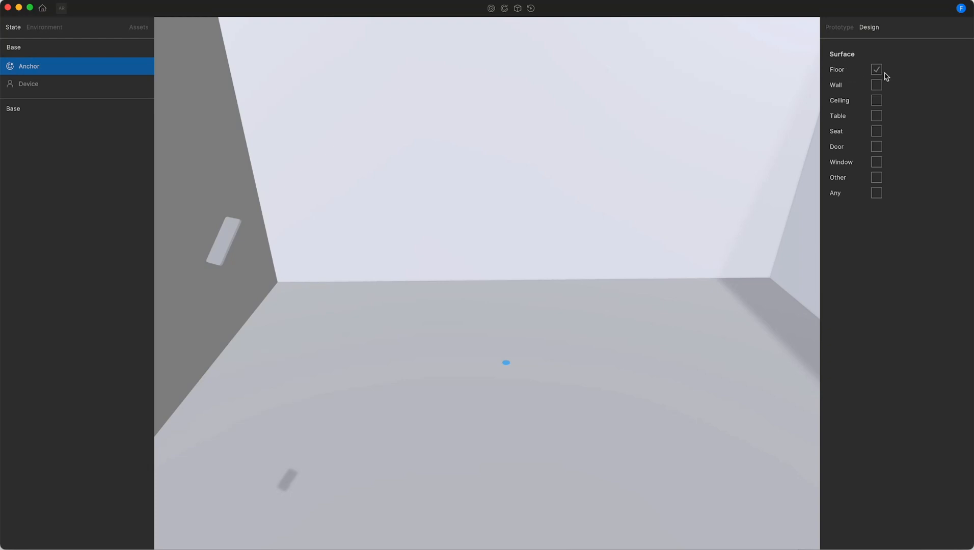
{"action": "mouse_move", "coordinate": [888, 68]}
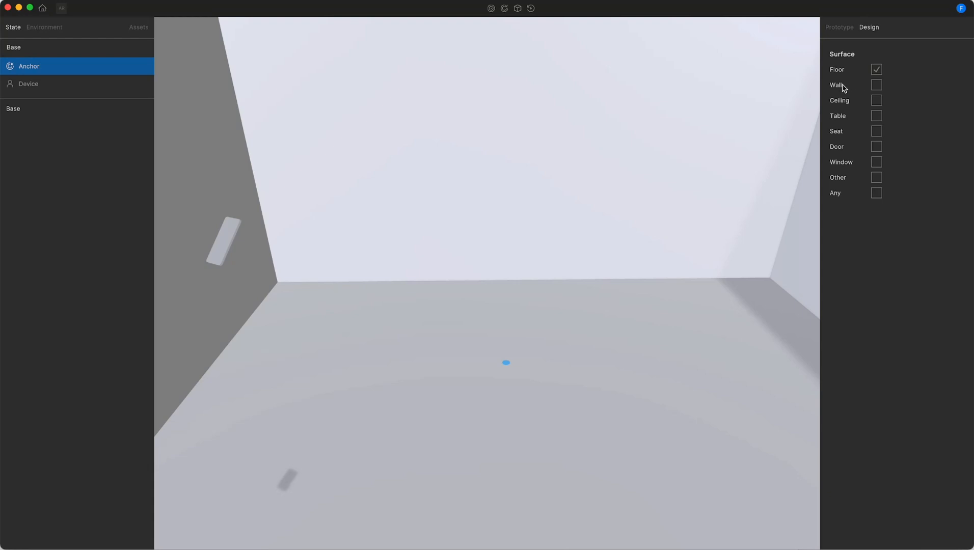
{"action": "mouse_move", "coordinate": [843, 152]}
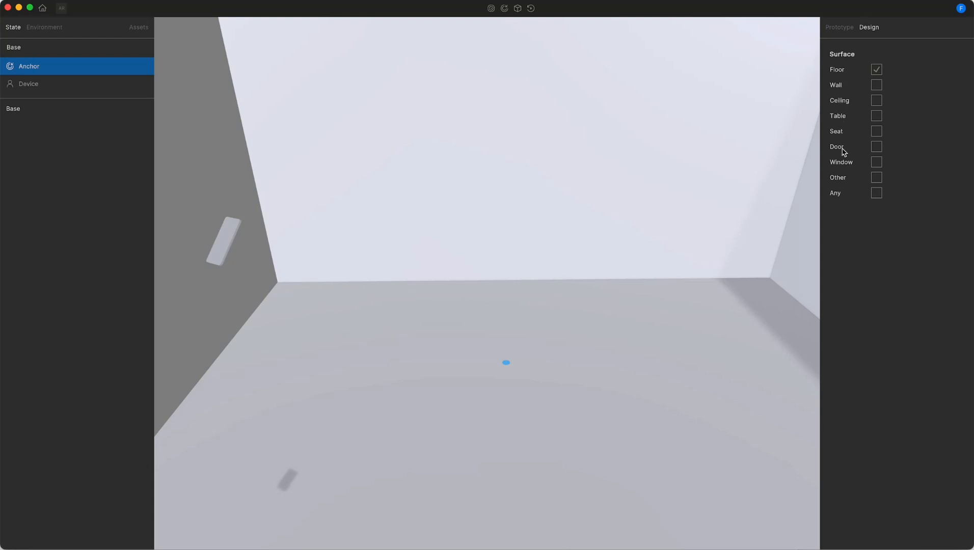
{"action": "mouse_move", "coordinate": [854, 186]}
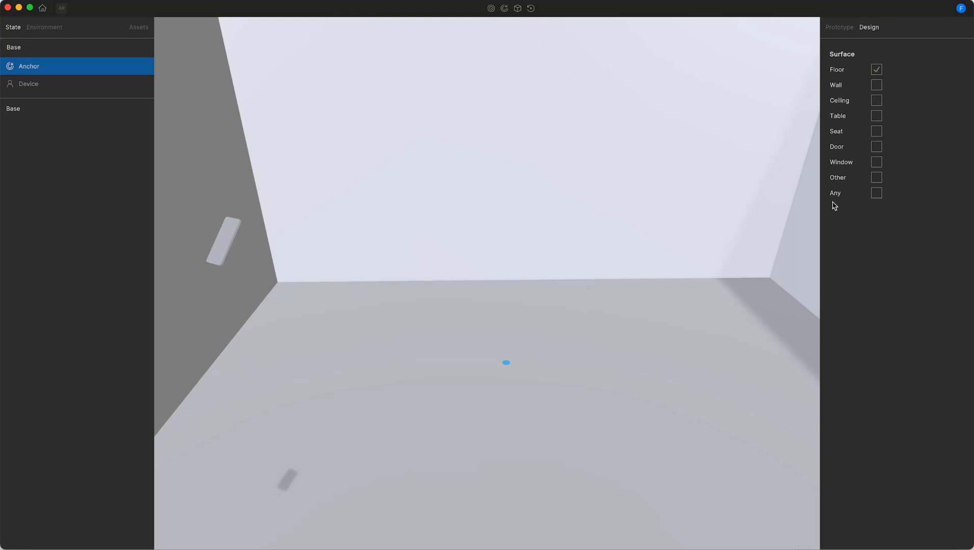
{"action": "left_click", "coordinate": [875, 193]}
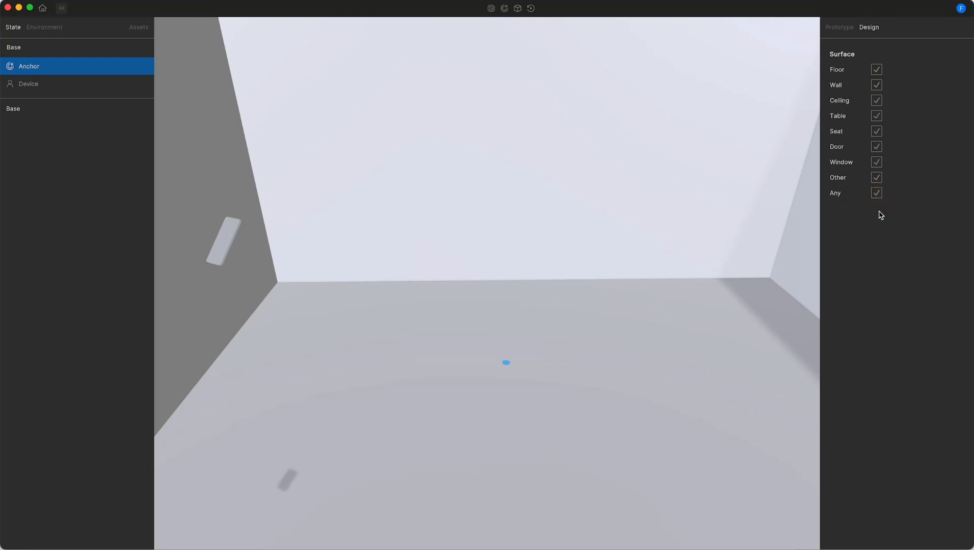
{"action": "left_click", "coordinate": [28, 84]}
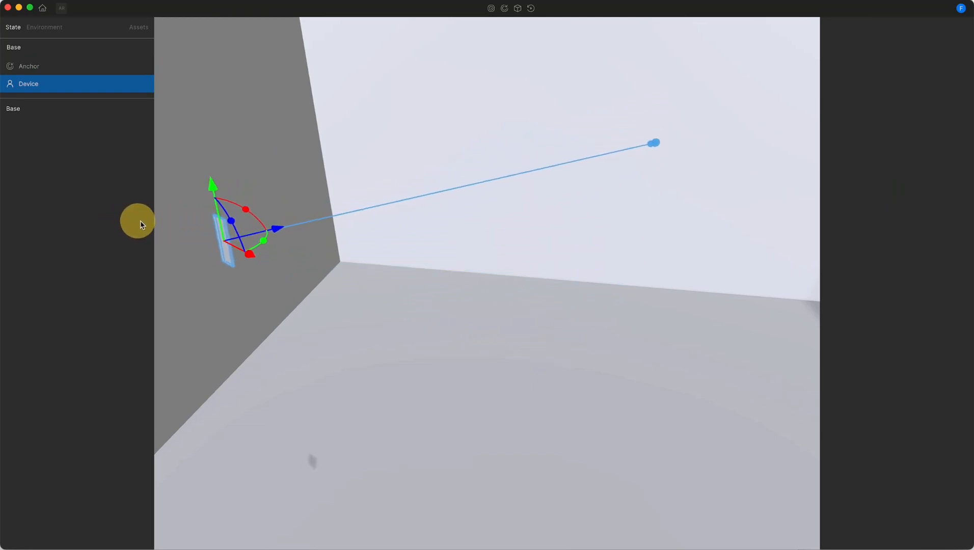
{"action": "left_click", "coordinate": [29, 67]}
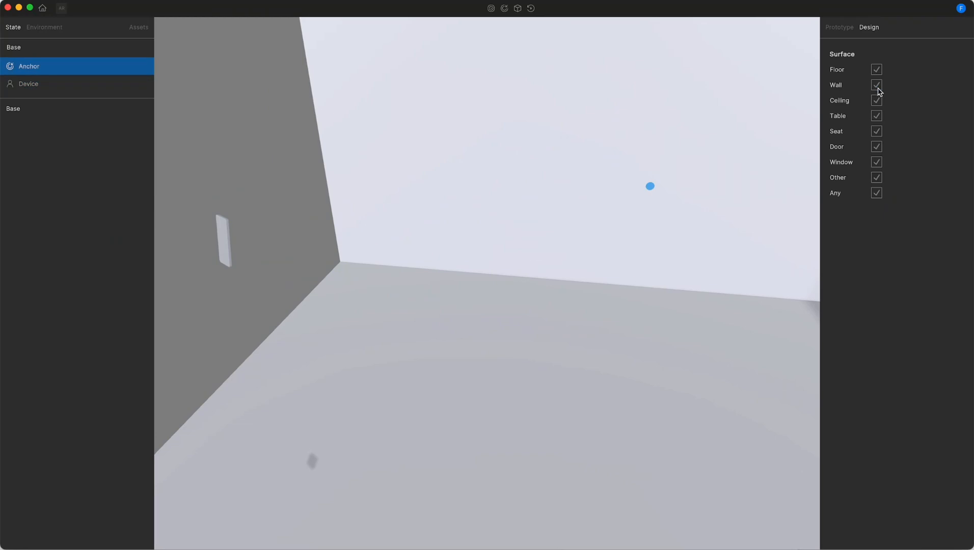
{"action": "left_click", "coordinate": [875, 85]}
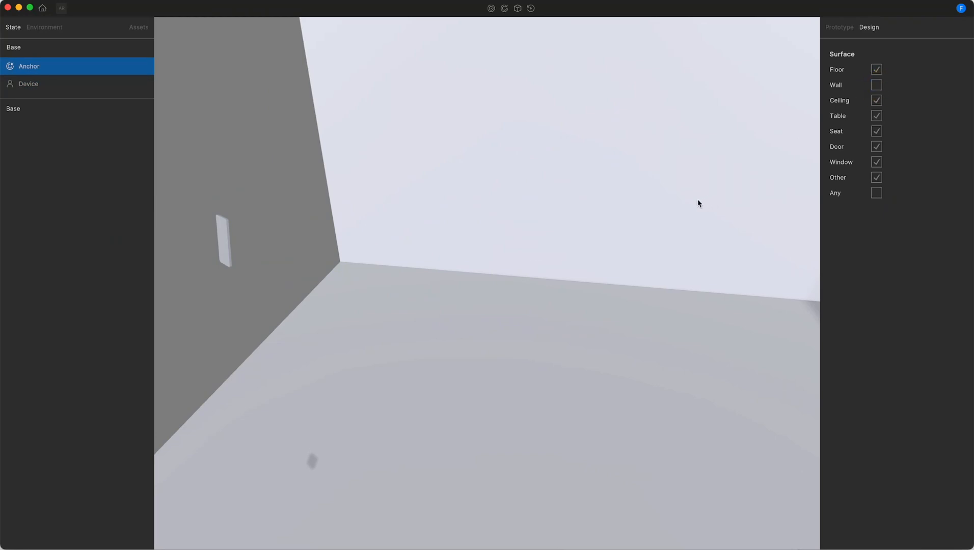
Move the Device over to the right wall to test the anchor landing on a wall.
{"action": "left_click", "coordinate": [29, 83]}
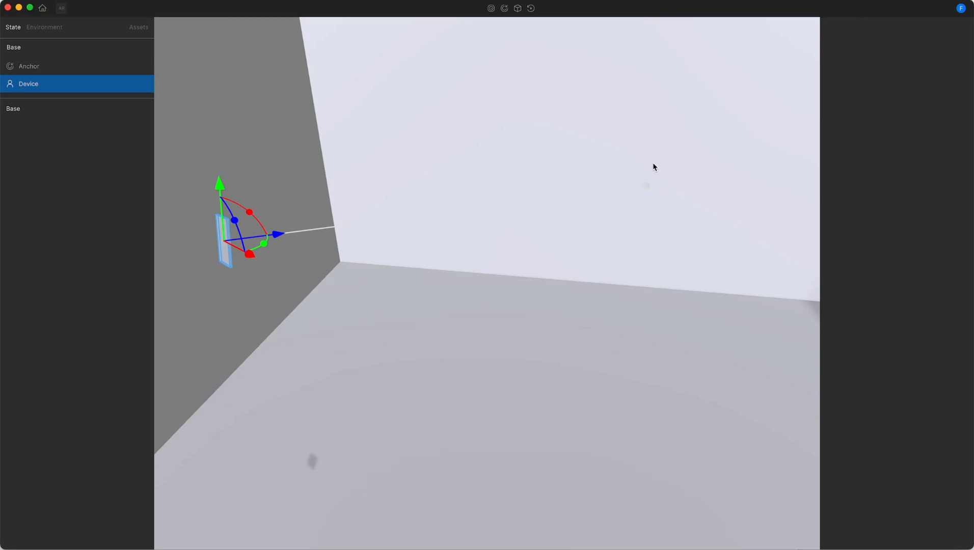
{"action": "mouse_move", "coordinate": [412, 214]}
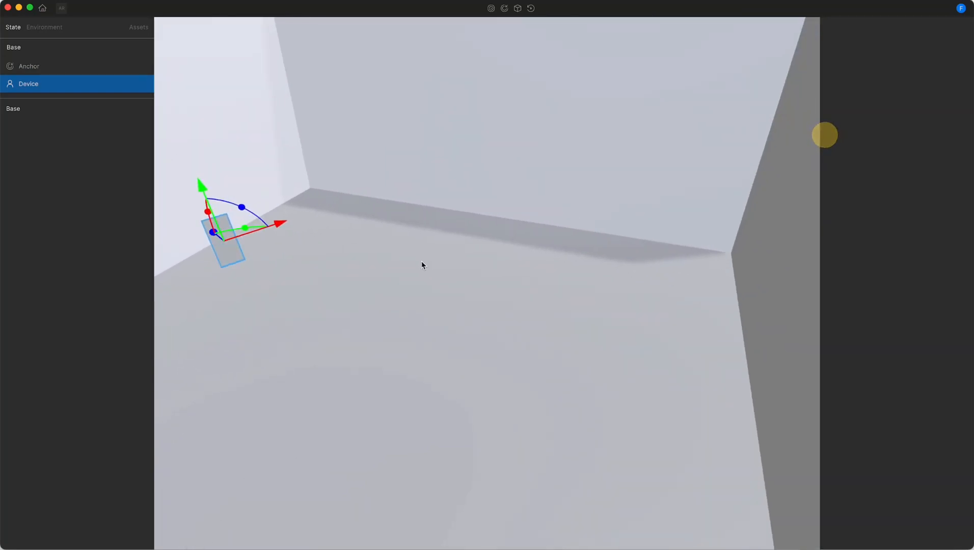
{"action": "left_click_drag", "start_coordinate": [422, 264], "coordinate": [640, 237]}
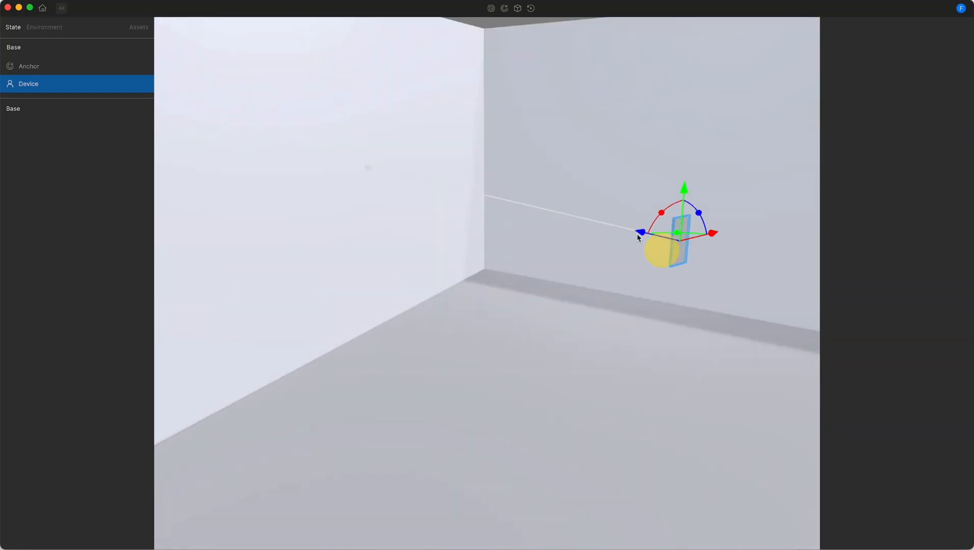
{"action": "left_click", "coordinate": [29, 66]}
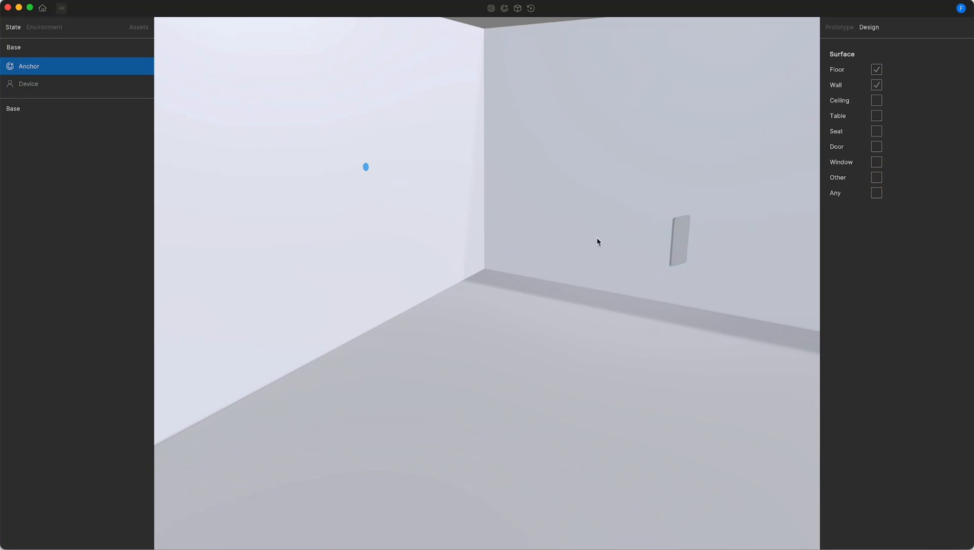
{"action": "left_click", "coordinate": [29, 83]}
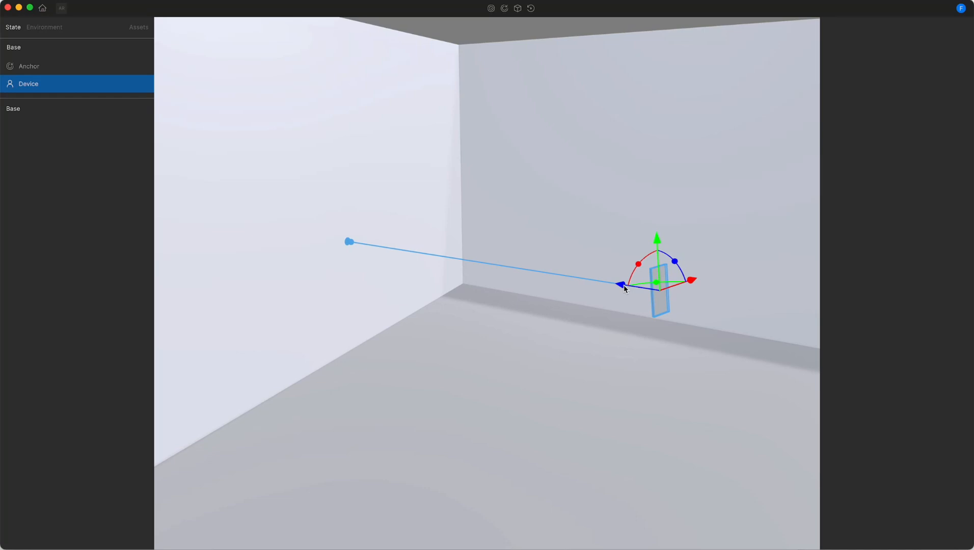
Nudge the Device slightly along the right wall.
{"action": "left_click_drag", "start_coordinate": [623, 286], "coordinate": [596, 283]}
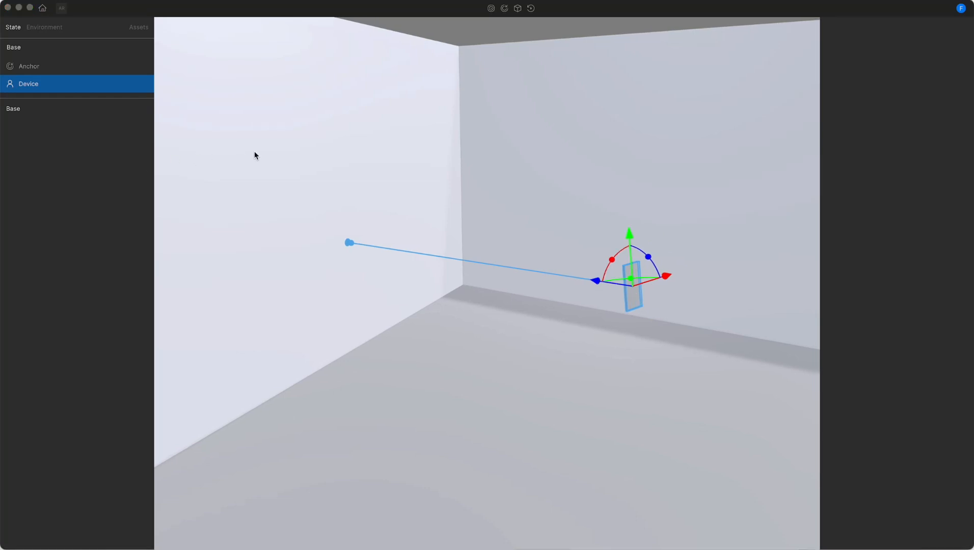
{"action": "mouse_move", "coordinate": [58, 67]}
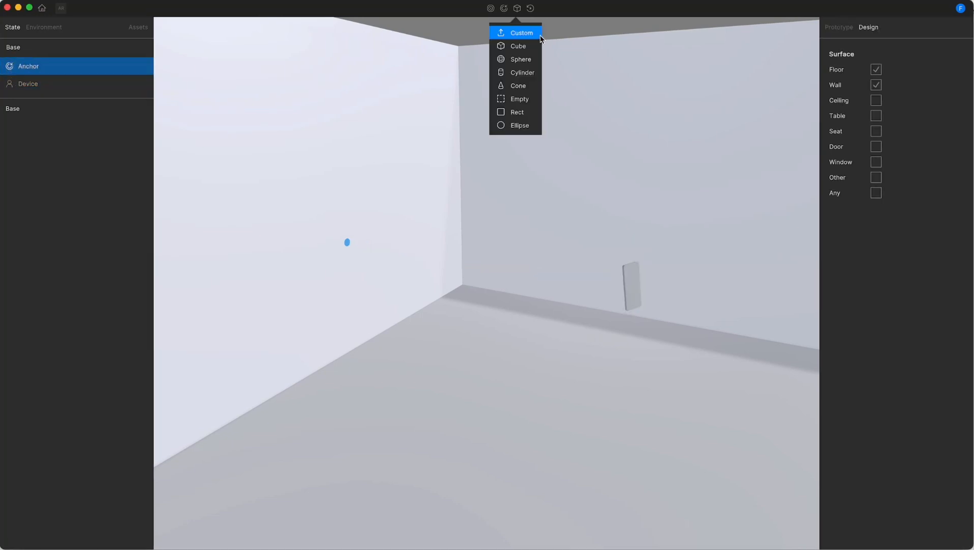
Import Clock.glb from the Calendar folder as a custom model.
{"action": "left_click", "coordinate": [521, 33]}
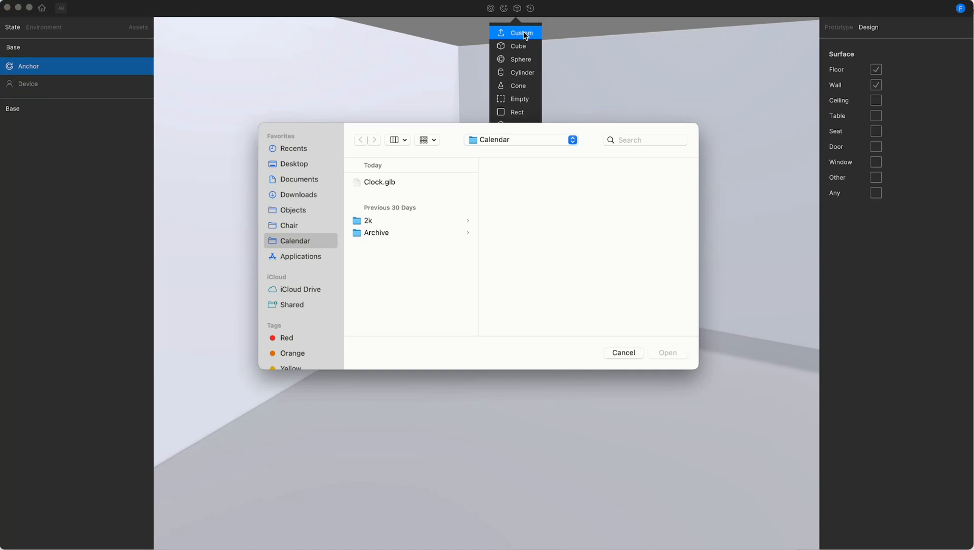
{"action": "left_click", "coordinate": [379, 182]}
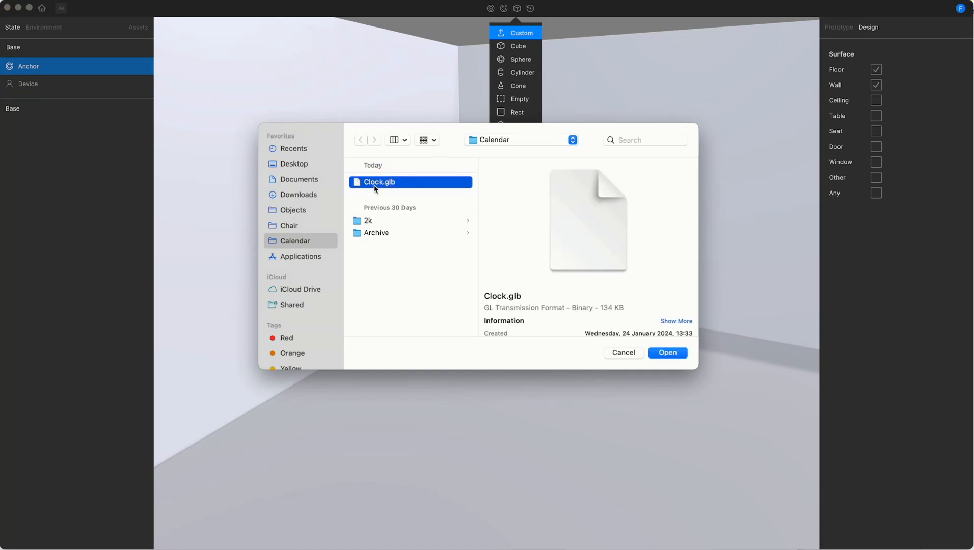
{"action": "left_click", "coordinate": [667, 353]}
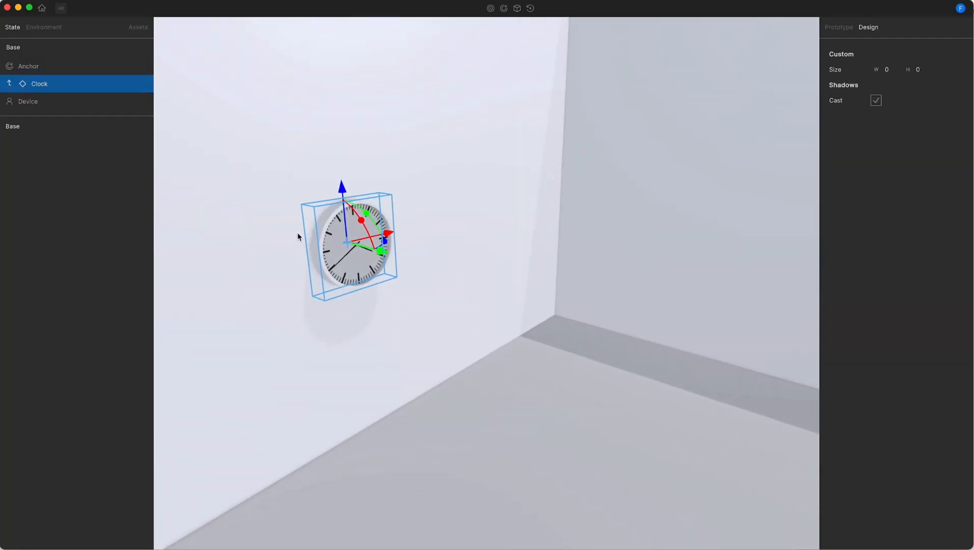
{"action": "mouse_move", "coordinate": [57, 71]}
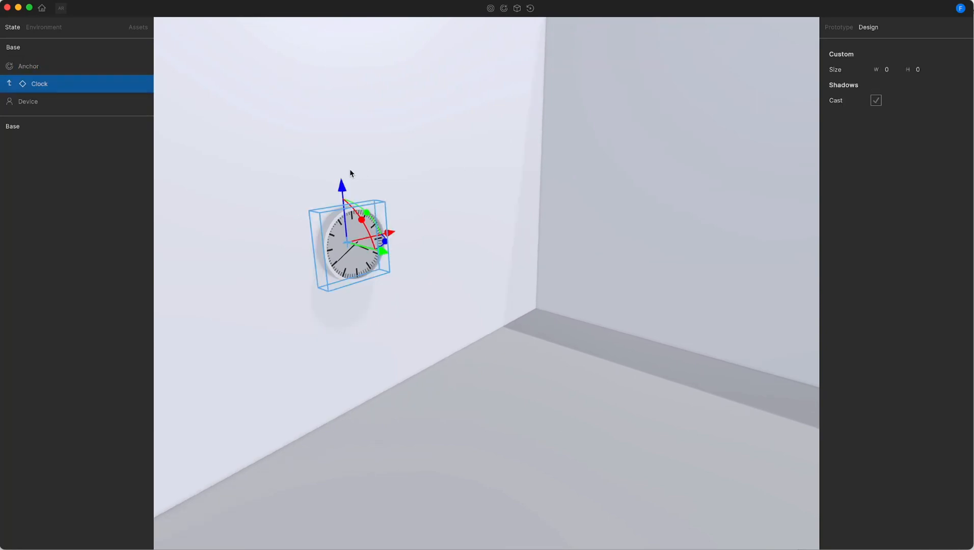
{"action": "mouse_move", "coordinate": [805, 55]}
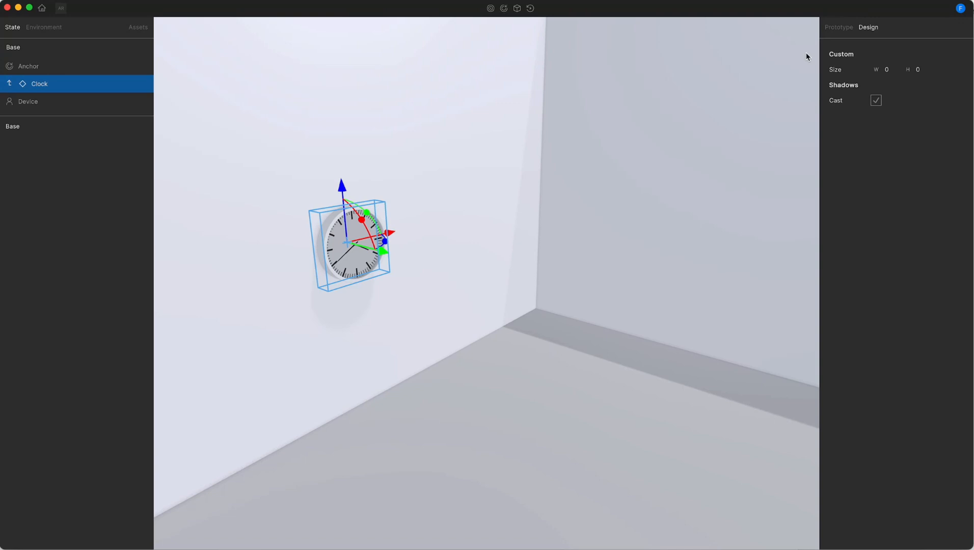
{"action": "mouse_move", "coordinate": [826, 72]}
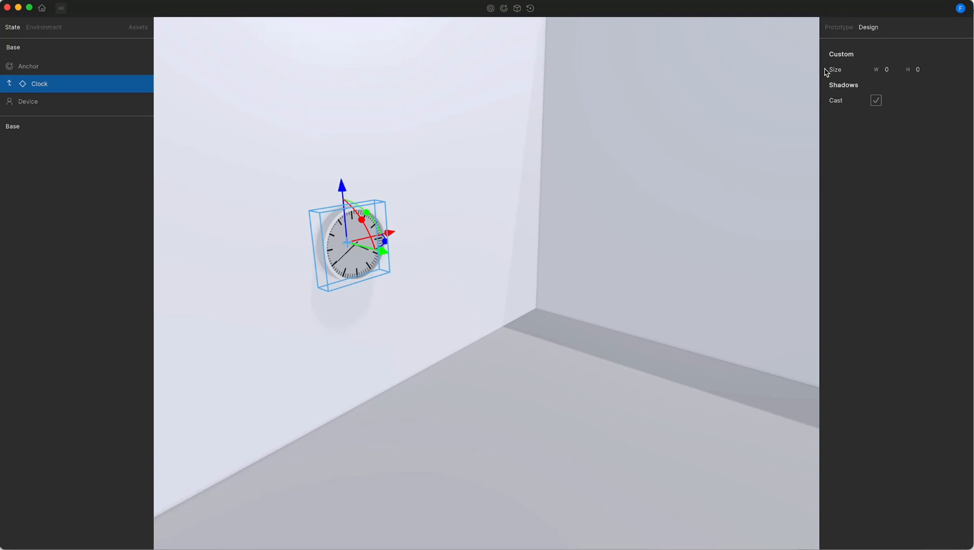
{"action": "mouse_move", "coordinate": [845, 107]}
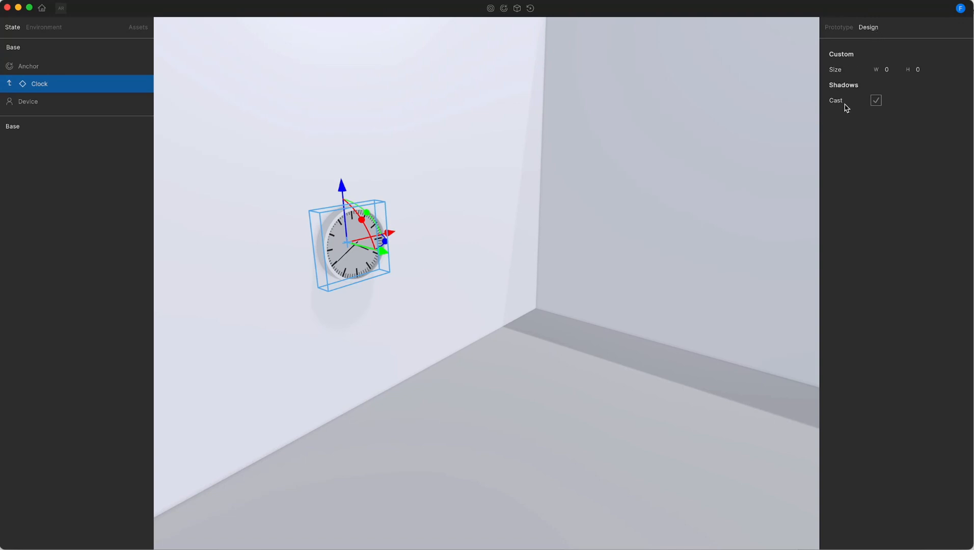
{"action": "left_click", "coordinate": [876, 101]}
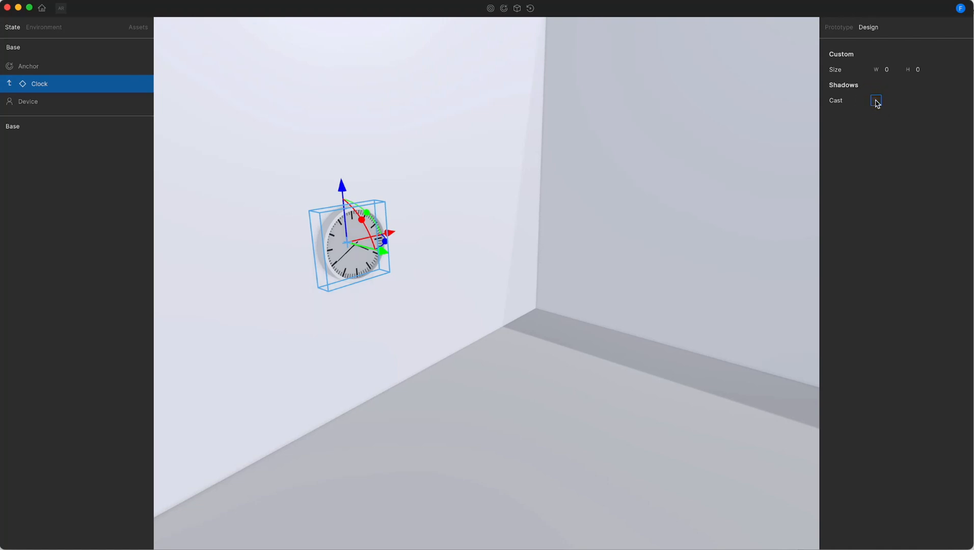
{"action": "left_click", "coordinate": [875, 100]}
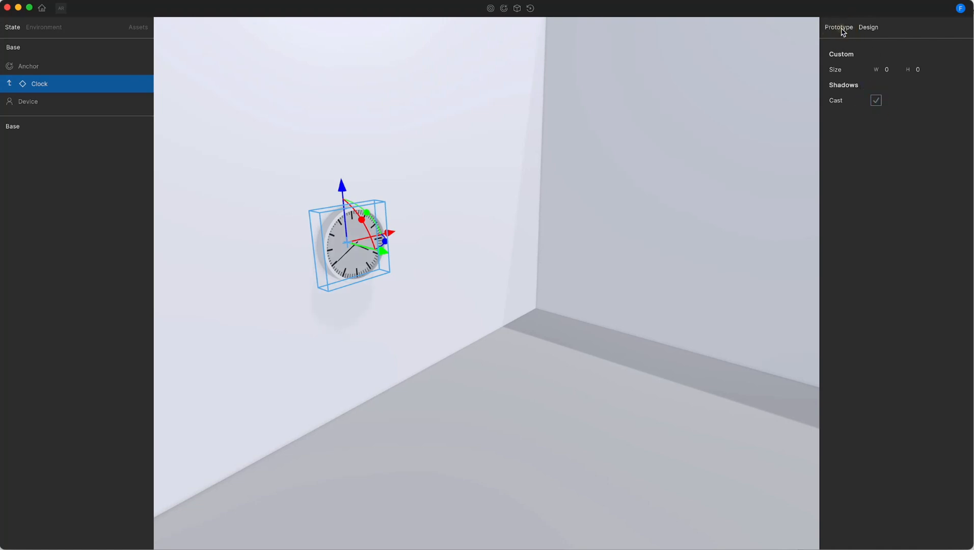
Give the clock an on-start Auto Transform following the Anchor with a small vertical offset.
{"action": "left_click", "coordinate": [839, 27]}
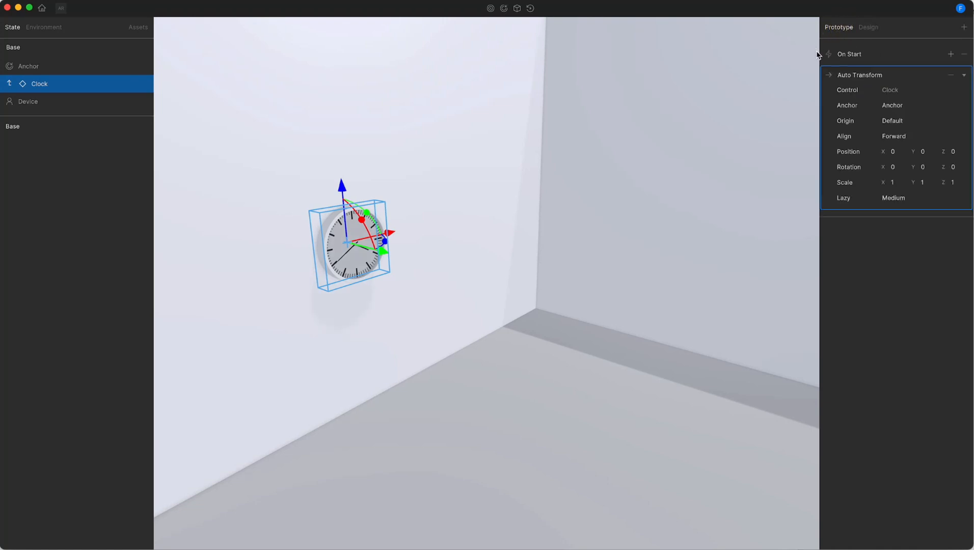
{"action": "mouse_move", "coordinate": [828, 66]}
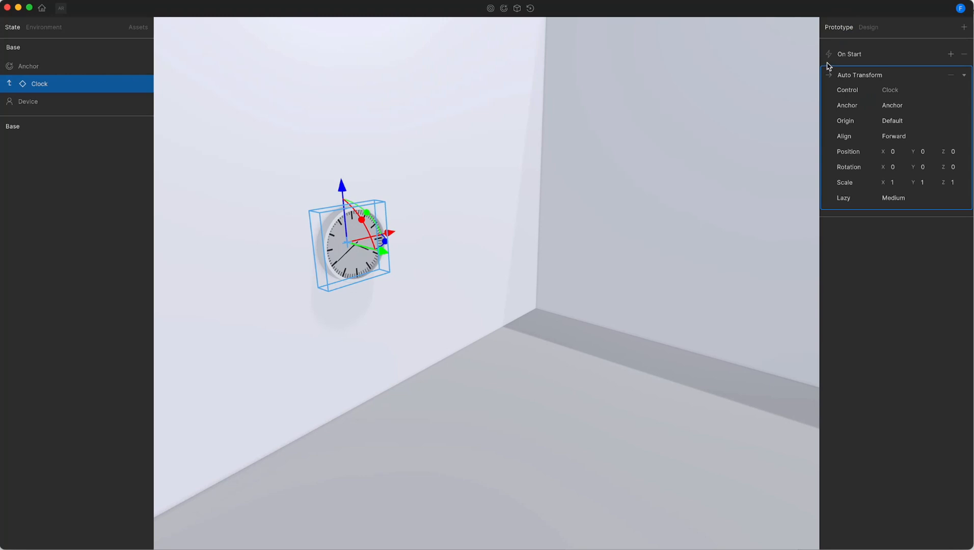
{"action": "mouse_move", "coordinate": [851, 66]}
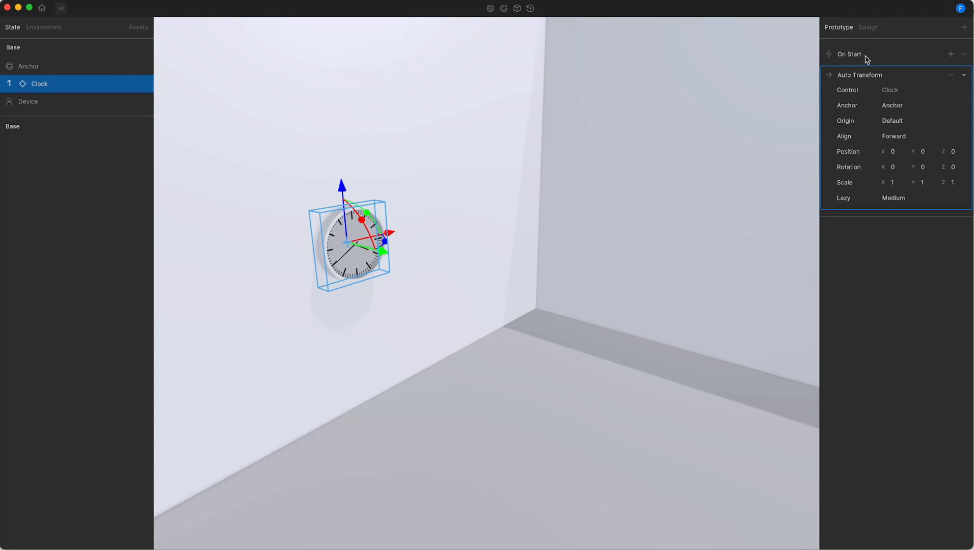
{"action": "mouse_move", "coordinate": [816, 81]}
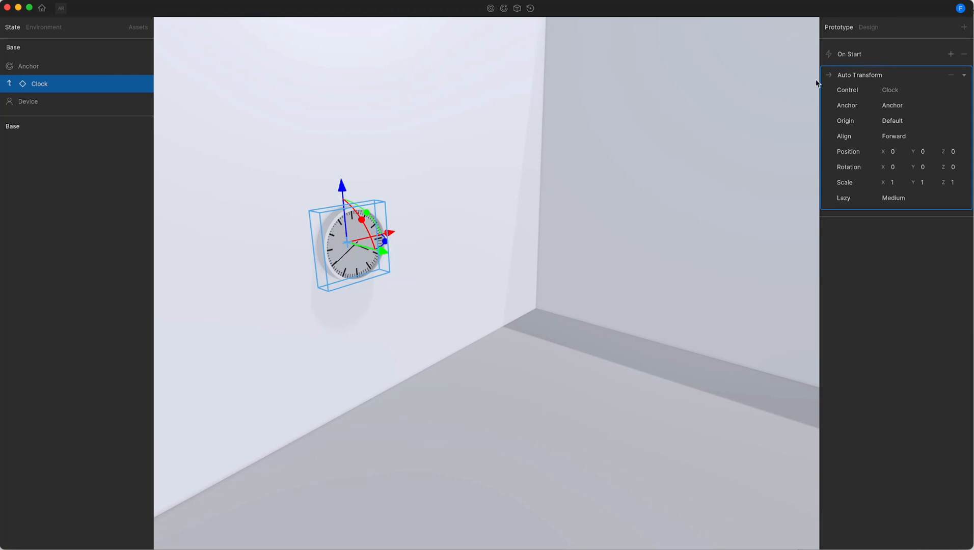
{"action": "mouse_move", "coordinate": [891, 82]}
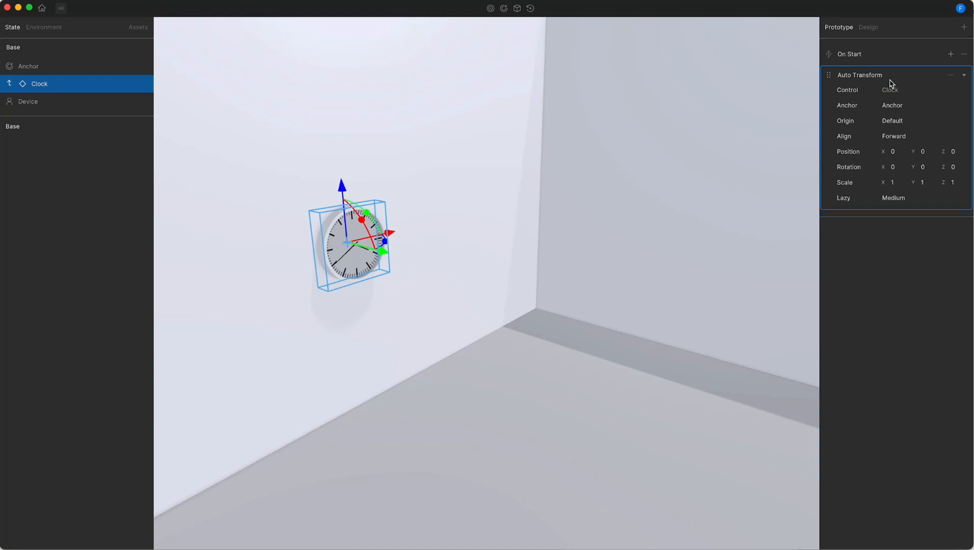
{"action": "mouse_move", "coordinate": [826, 89]}
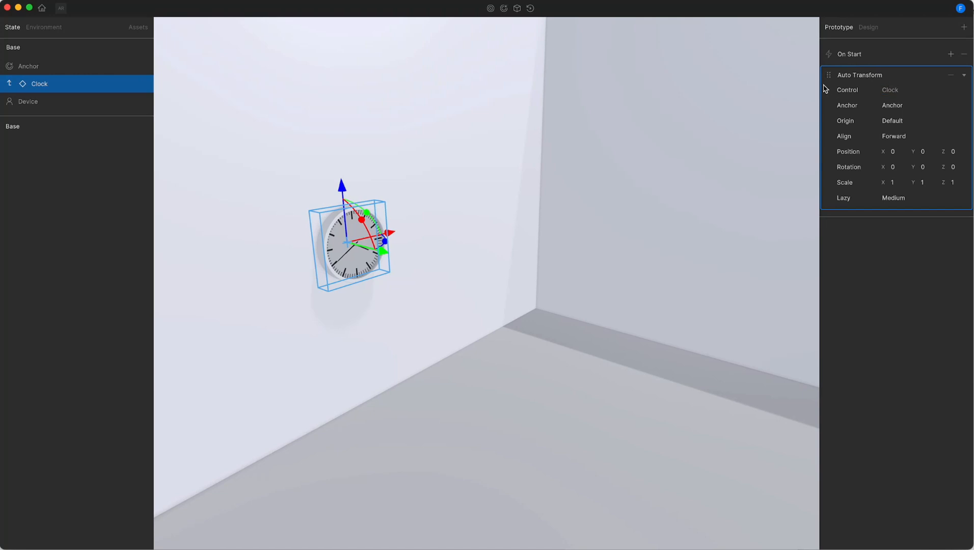
{"action": "mouse_move", "coordinate": [851, 97]}
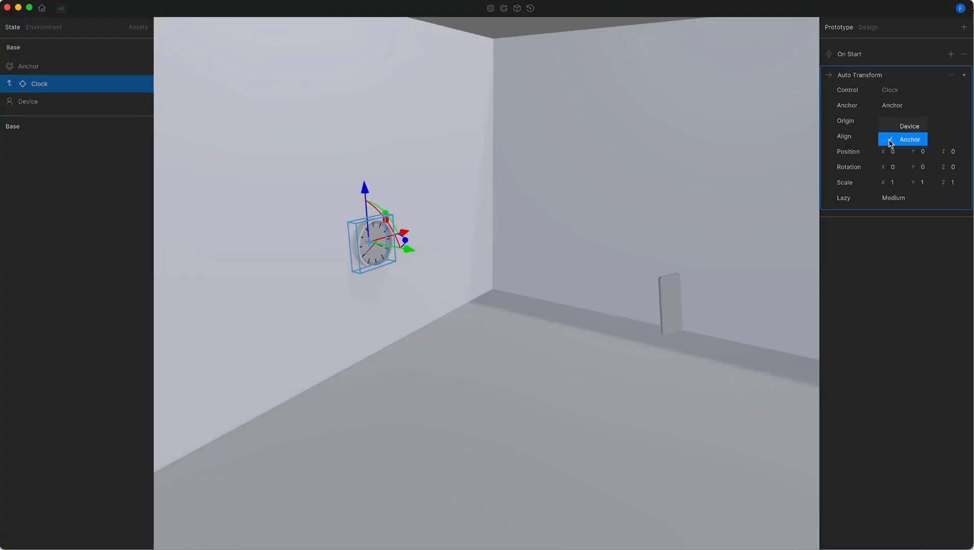
{"action": "left_click", "coordinate": [909, 139]}
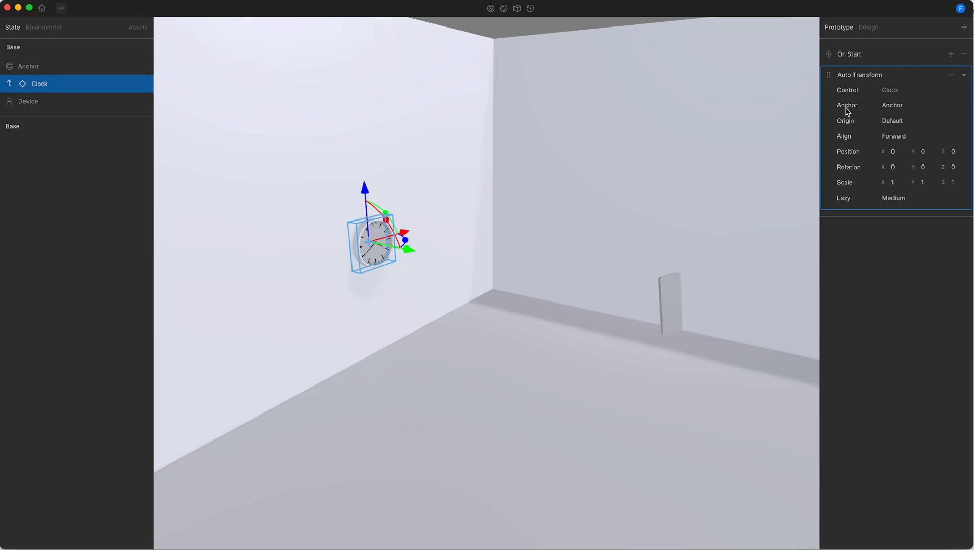
{"action": "left_click", "coordinate": [892, 105]}
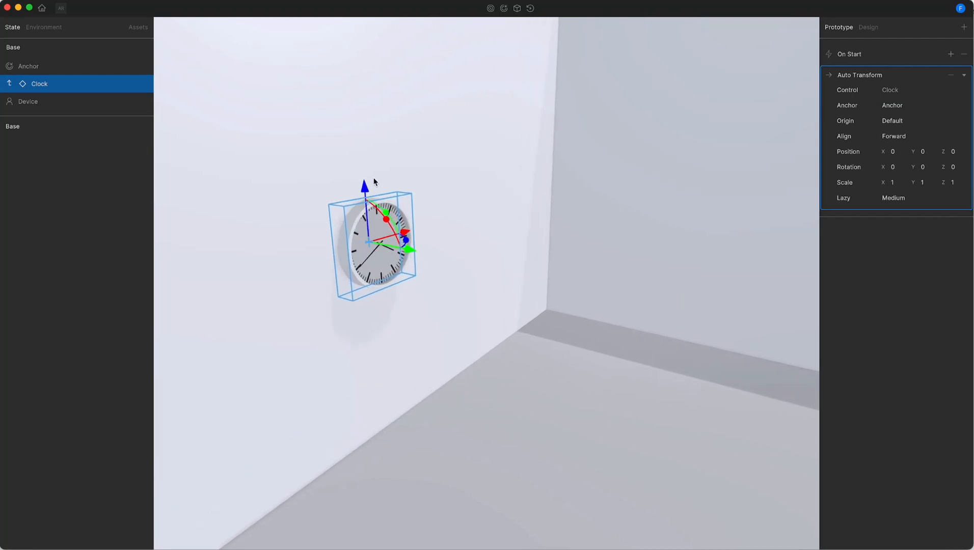
{"action": "mouse_move", "coordinate": [370, 229]}
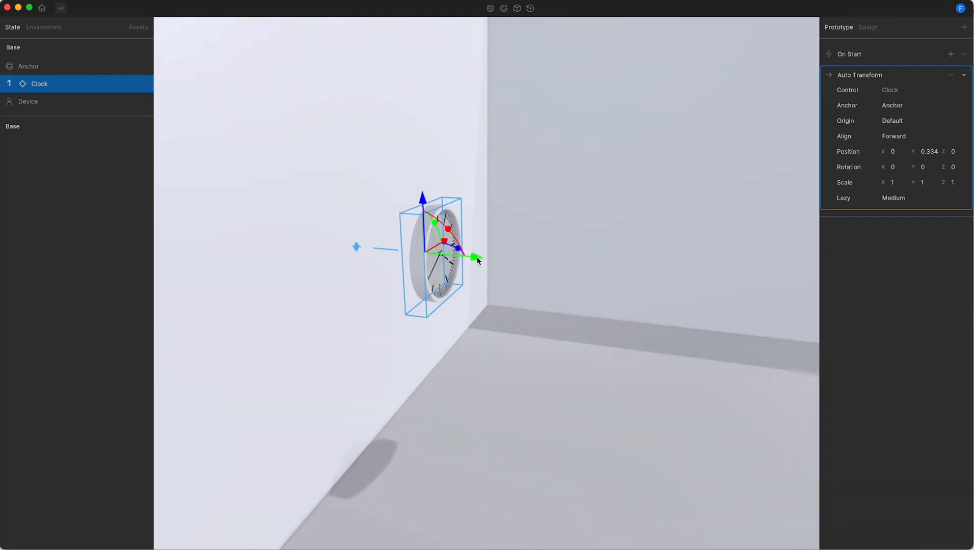
{"action": "left_click_drag", "start_coordinate": [473, 256], "coordinate": [445, 253]}
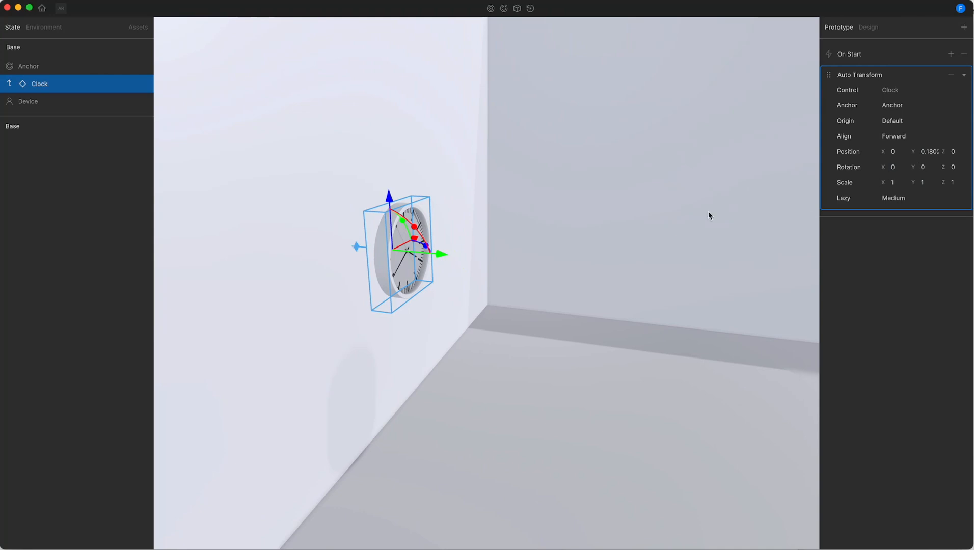
Set the clock's Lazy follow speed and move the Device around to preview it.
{"action": "left_click", "coordinate": [893, 197]}
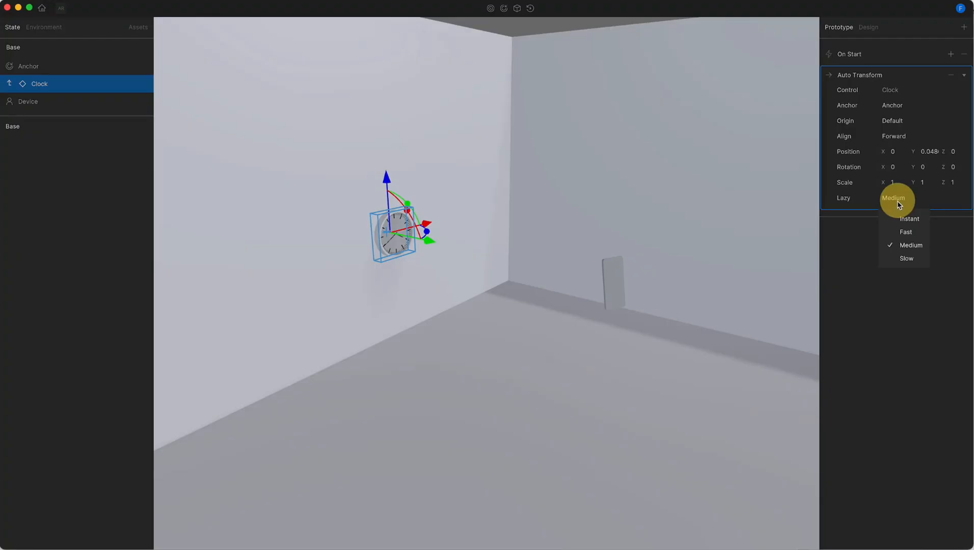
{"action": "mouse_move", "coordinate": [904, 232]}
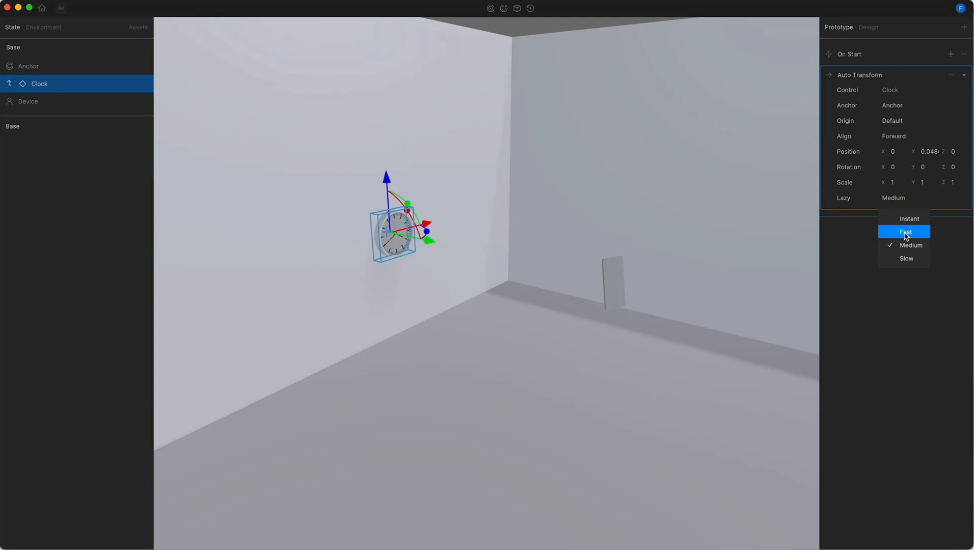
{"action": "left_click", "coordinate": [28, 102]}
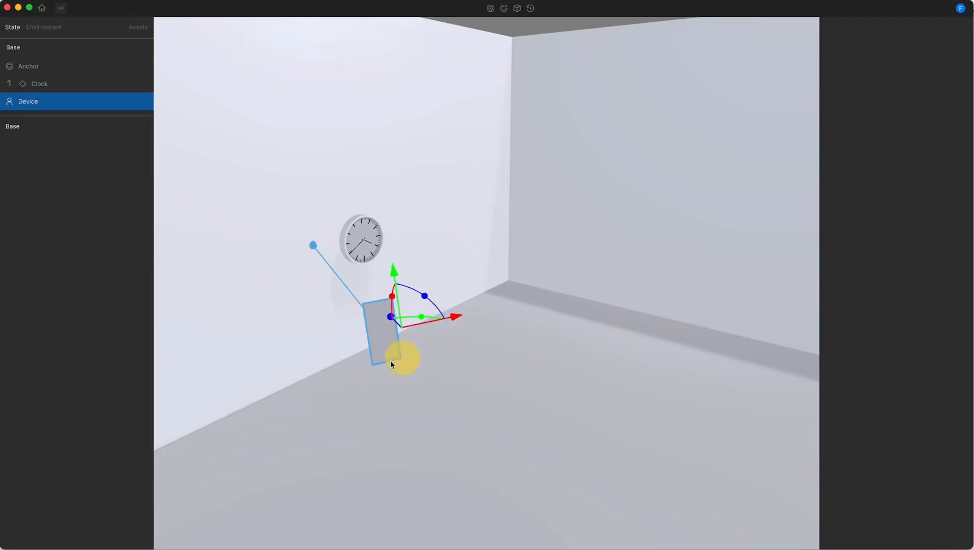
{"action": "left_click_drag", "start_coordinate": [402, 357], "coordinate": [739, 273]}
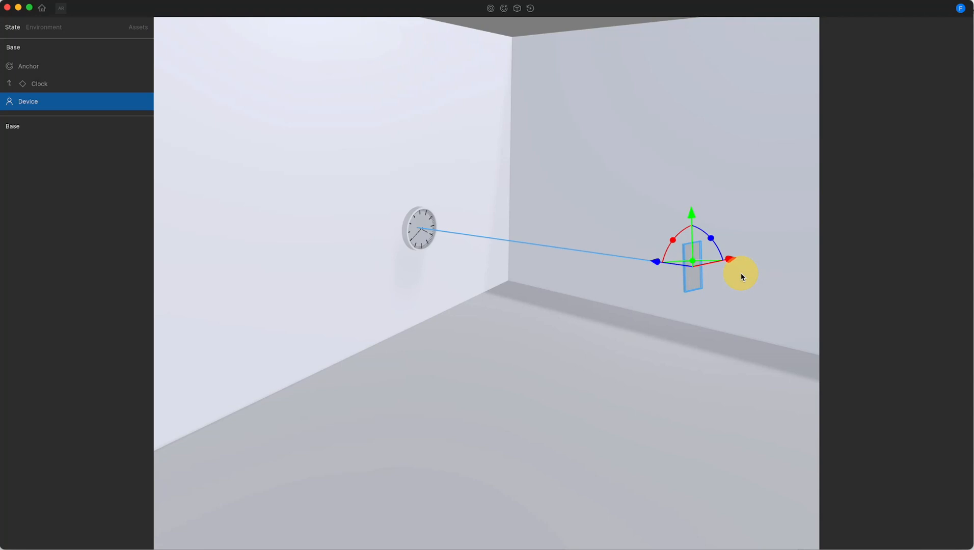
{"action": "left_click_drag", "start_coordinate": [740, 277], "coordinate": [294, 376]}
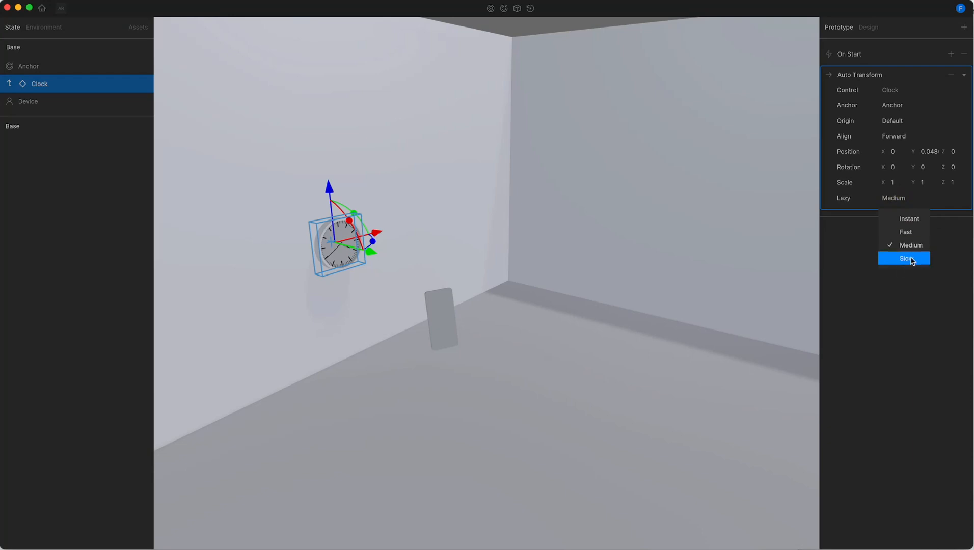
{"action": "mouse_move", "coordinate": [912, 219]}
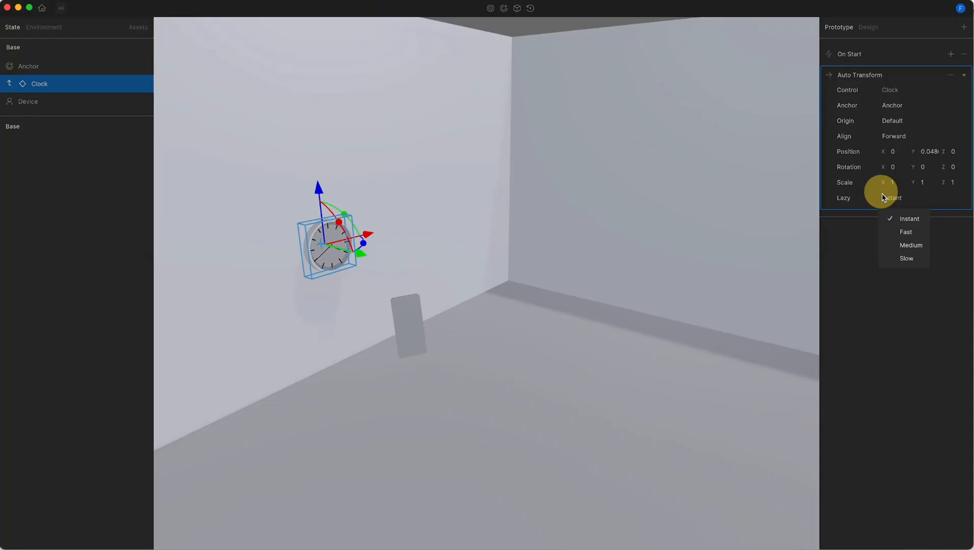
{"action": "left_click", "coordinate": [28, 102]}
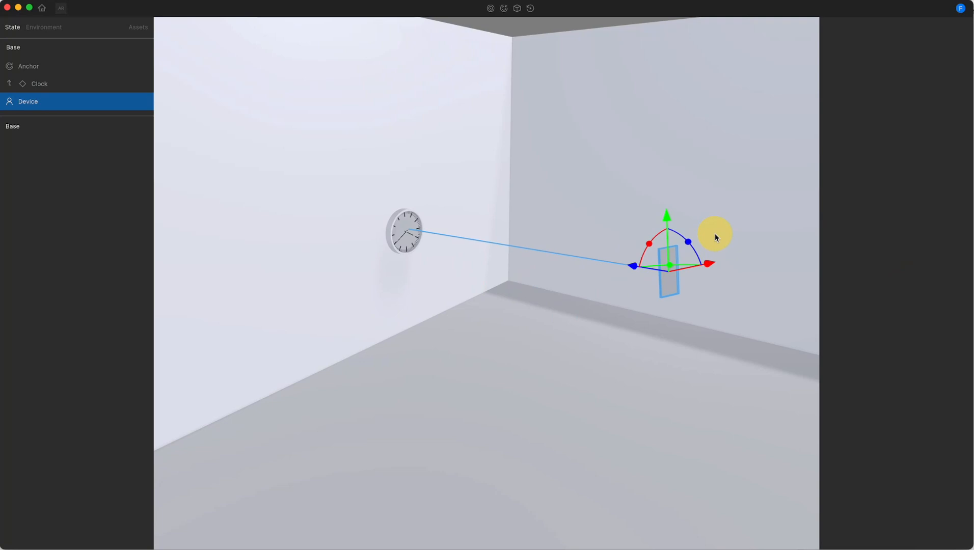
{"action": "left_click_drag", "start_coordinate": [714, 236], "coordinate": [599, 270]}
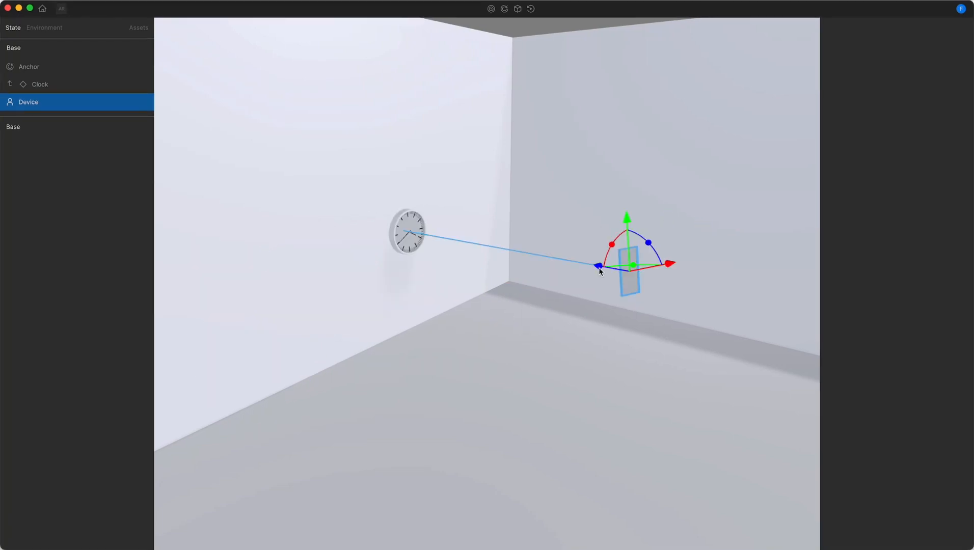
{"action": "mouse_move", "coordinate": [418, 223]}
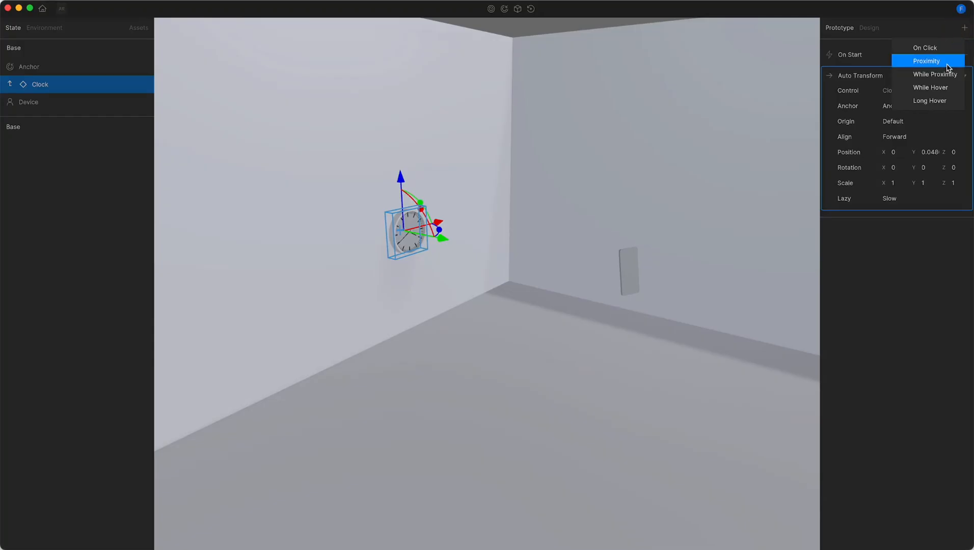
Add a Proximity trigger to the Clock: Event Enter, To Device, Distance 2.
{"action": "left_click", "coordinate": [930, 60]}
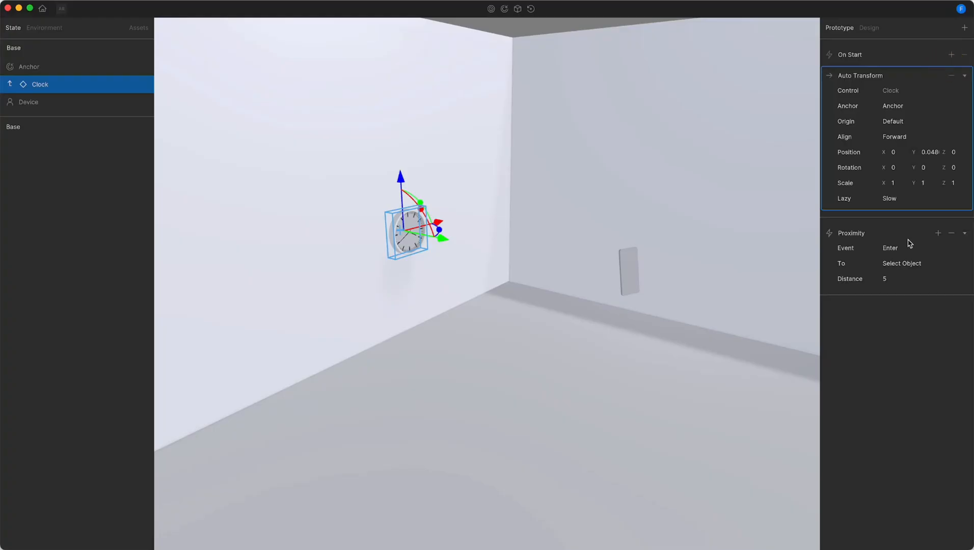
{"action": "mouse_move", "coordinate": [862, 234]}
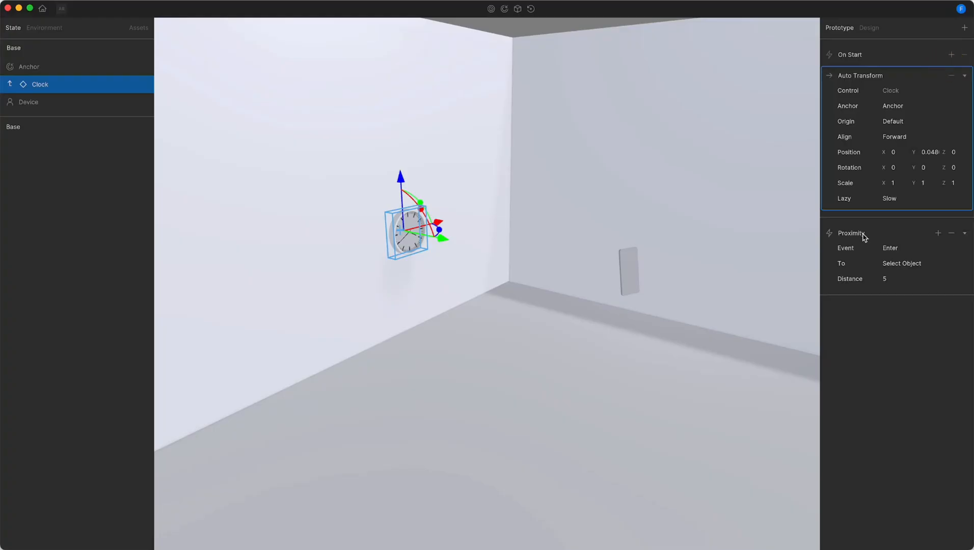
{"action": "mouse_move", "coordinate": [860, 241]}
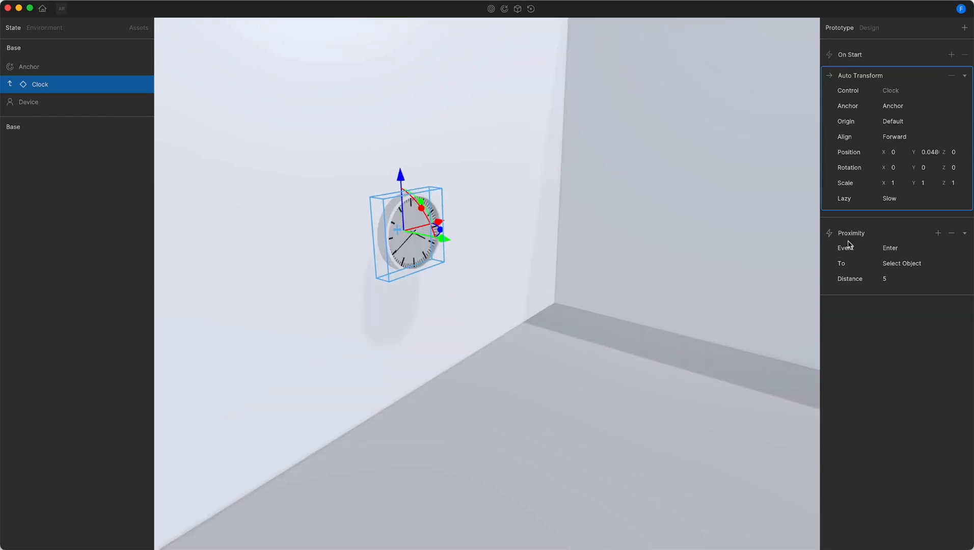
{"action": "mouse_move", "coordinate": [846, 247]}
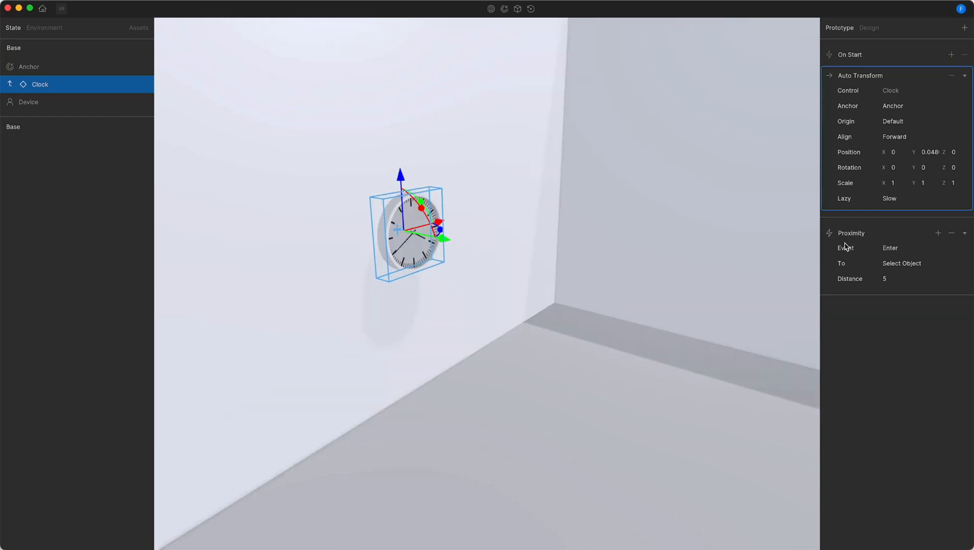
{"action": "left_click", "coordinate": [890, 248]}
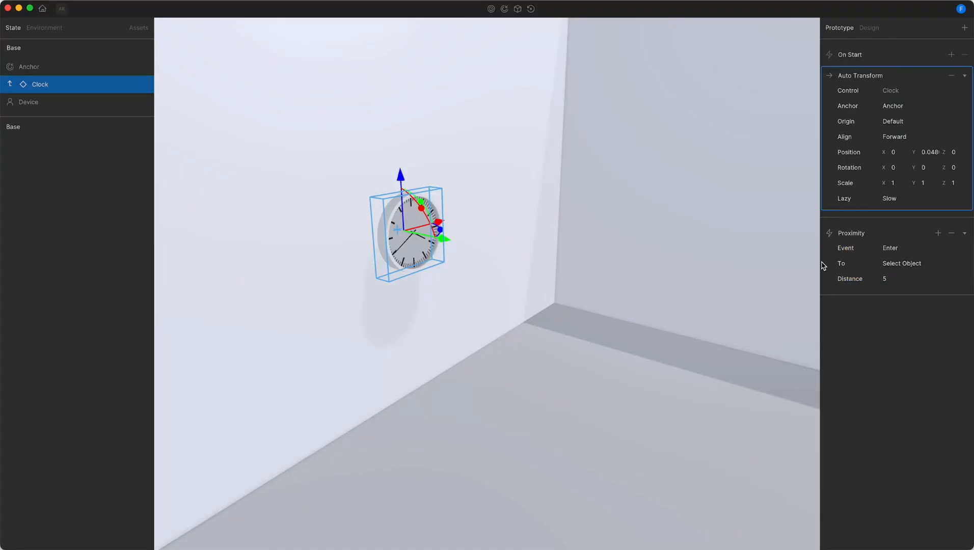
{"action": "left_click", "coordinate": [901, 263]}
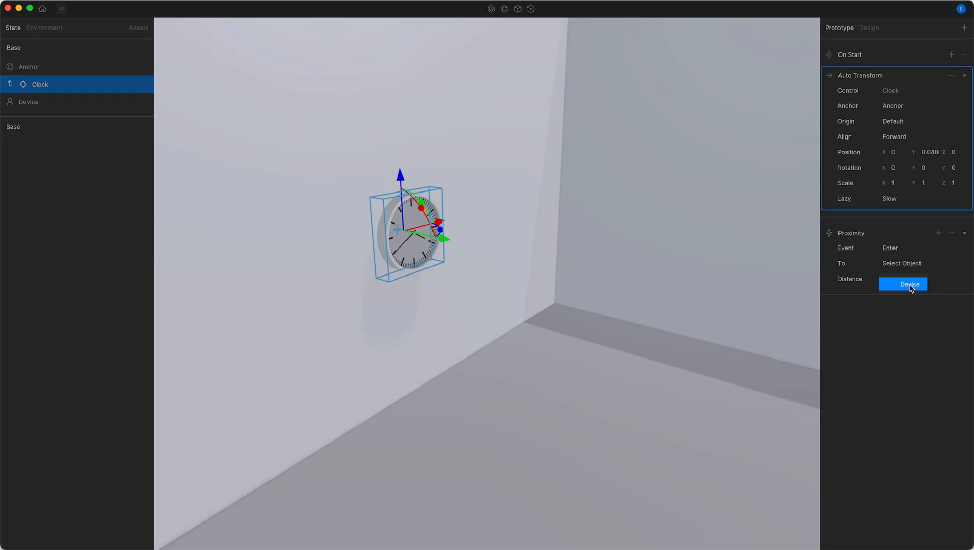
{"action": "left_click", "coordinate": [909, 284]}
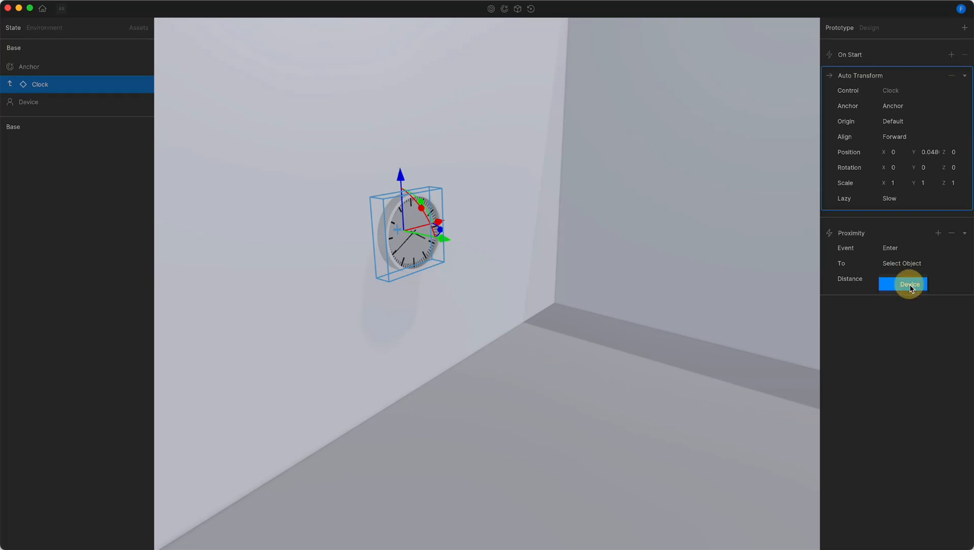
{"action": "left_click", "coordinate": [910, 284]}
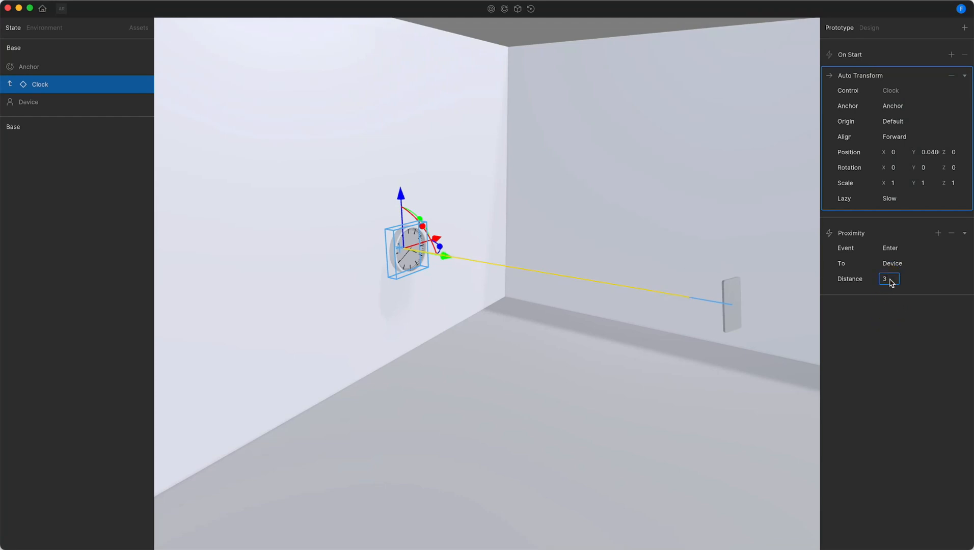
{"action": "type", "text": "2"}
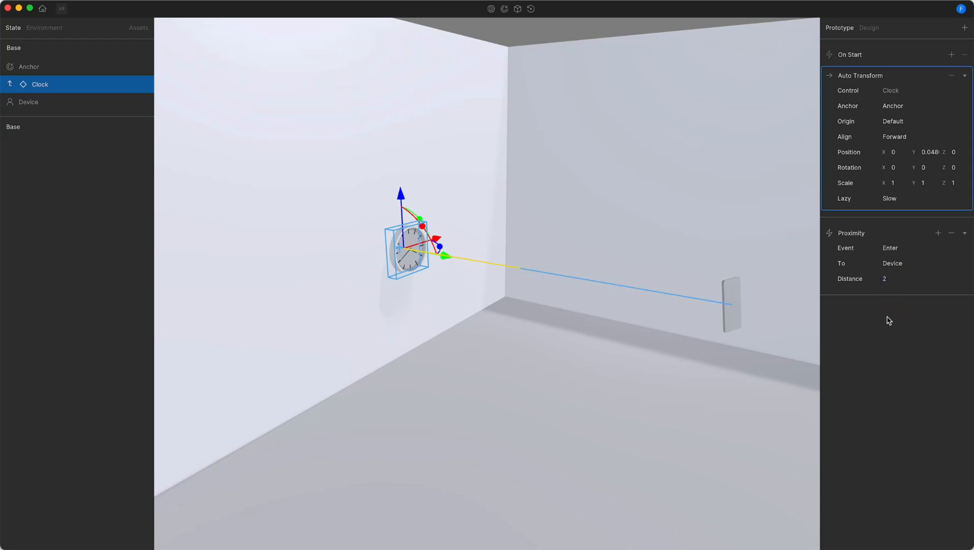
{"action": "mouse_move", "coordinate": [601, 305]}
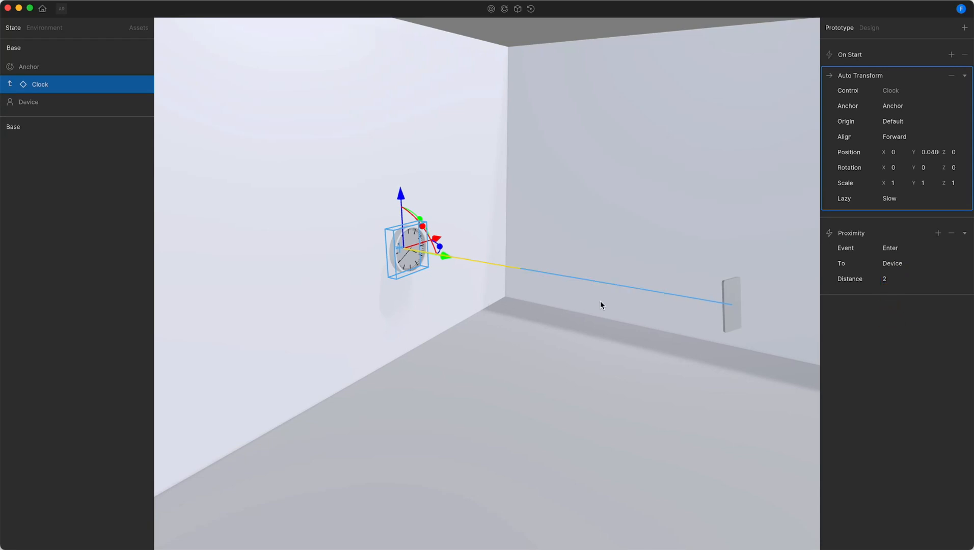
{"action": "left_click", "coordinate": [28, 102]}
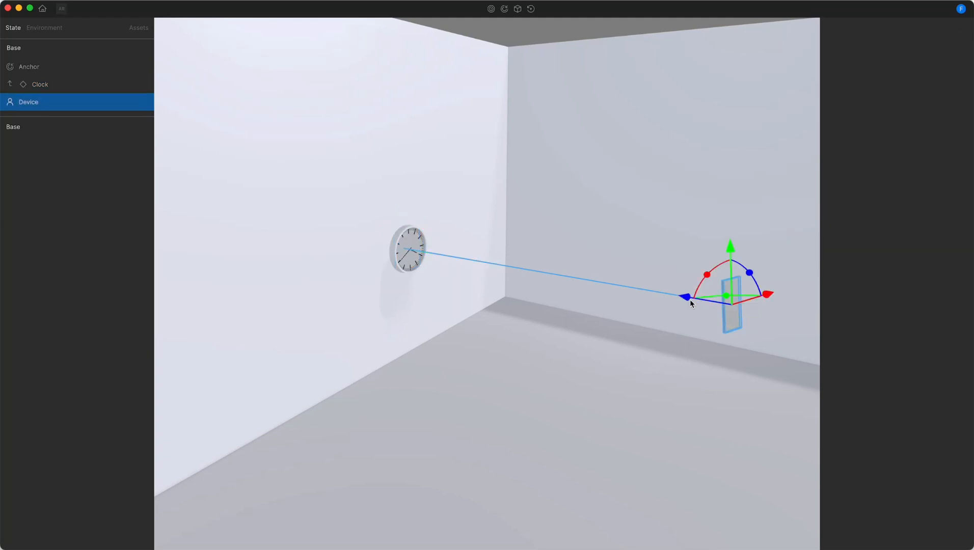
{"action": "left_click", "coordinate": [40, 84]}
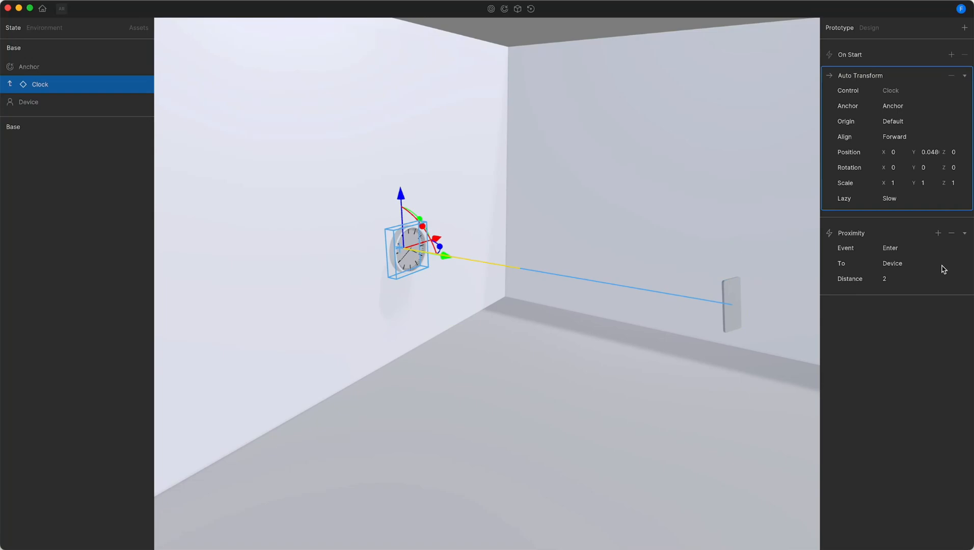
Add a Set Anchor action to the proximity trigger, controlling Anchor.
{"action": "left_click", "coordinate": [937, 234]}
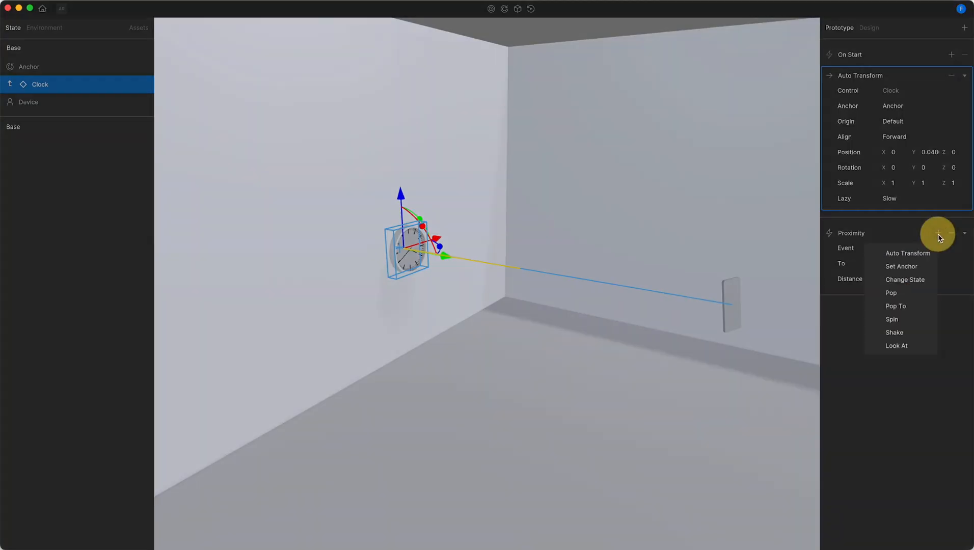
{"action": "left_click", "coordinate": [901, 266]}
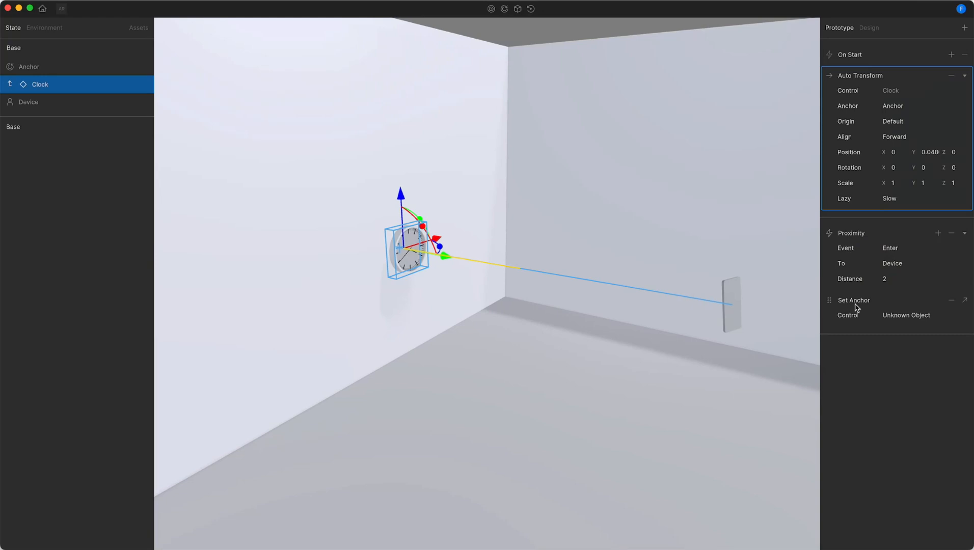
{"action": "mouse_move", "coordinate": [843, 321]}
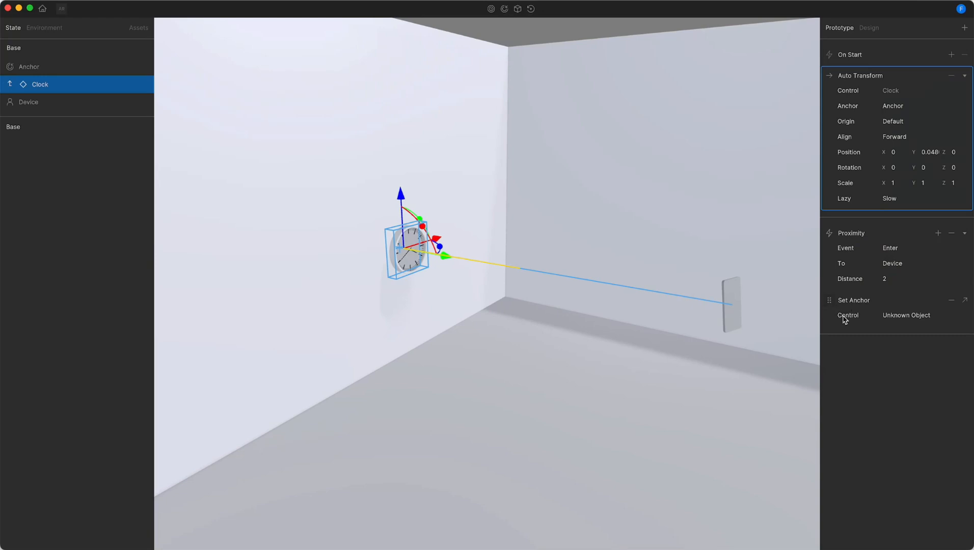
{"action": "left_click", "coordinate": [906, 314]}
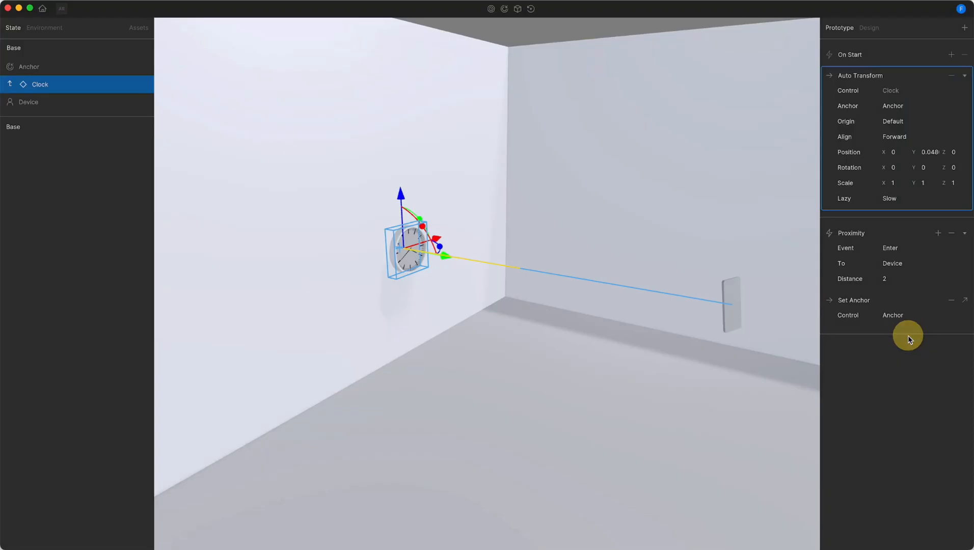
{"action": "left_click", "coordinate": [29, 67]}
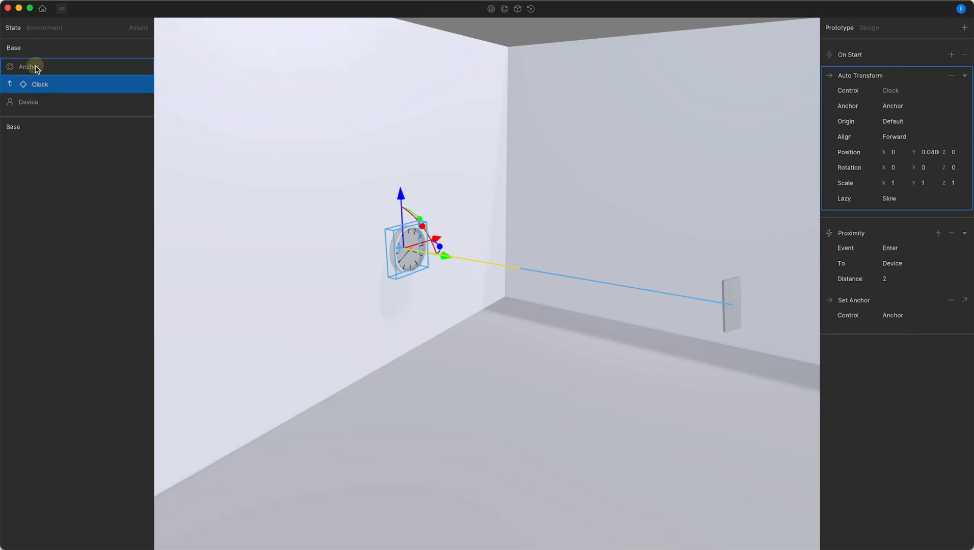
Rename the anchor to Surface Anchor Clock.
{"action": "double_click", "coordinate": [28, 66]}
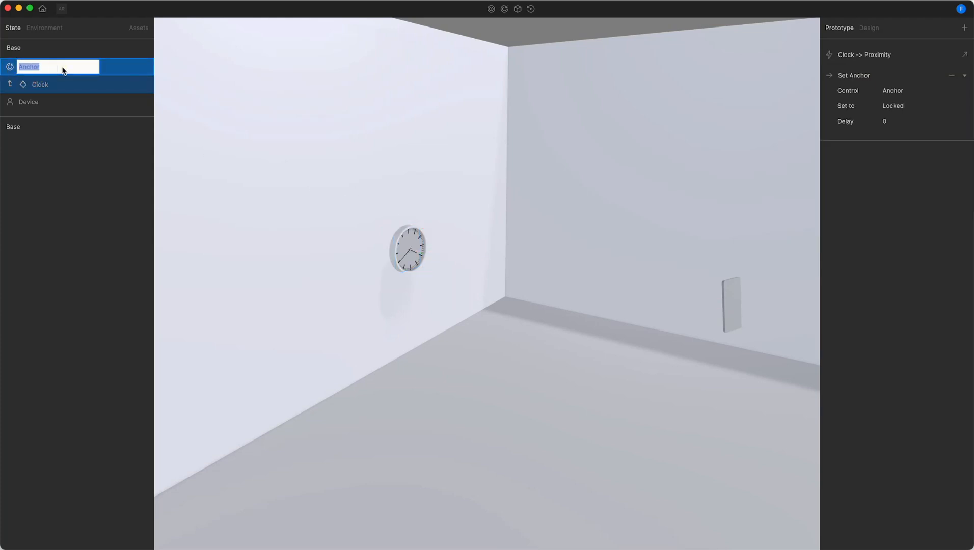
{"action": "type", "text": "Surface Clock"}
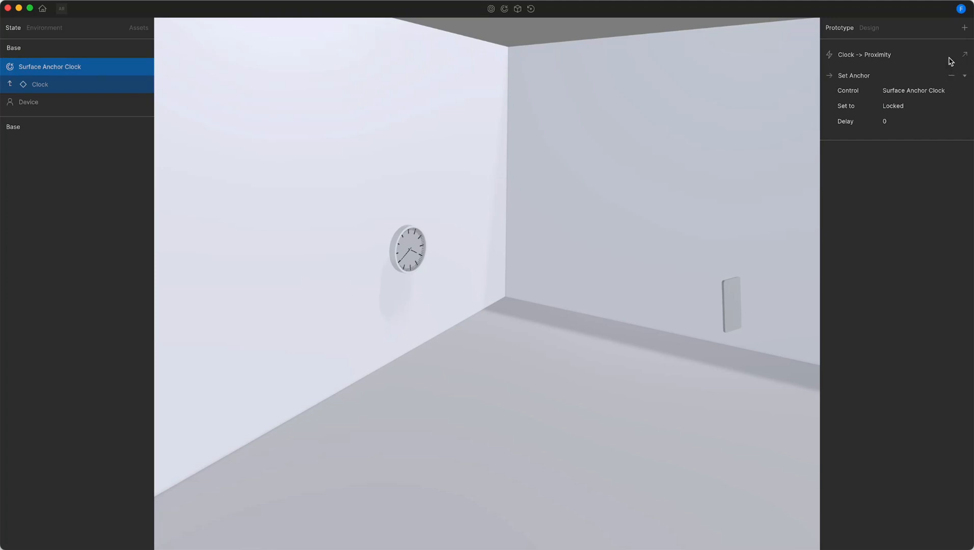
{"action": "left_click", "coordinate": [912, 90]}
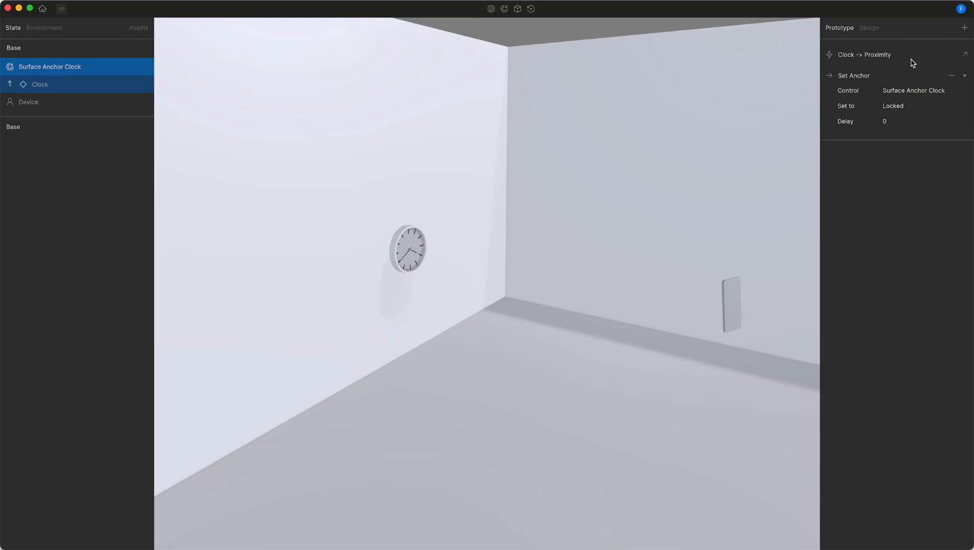
{"action": "left_click", "coordinate": [40, 84]}
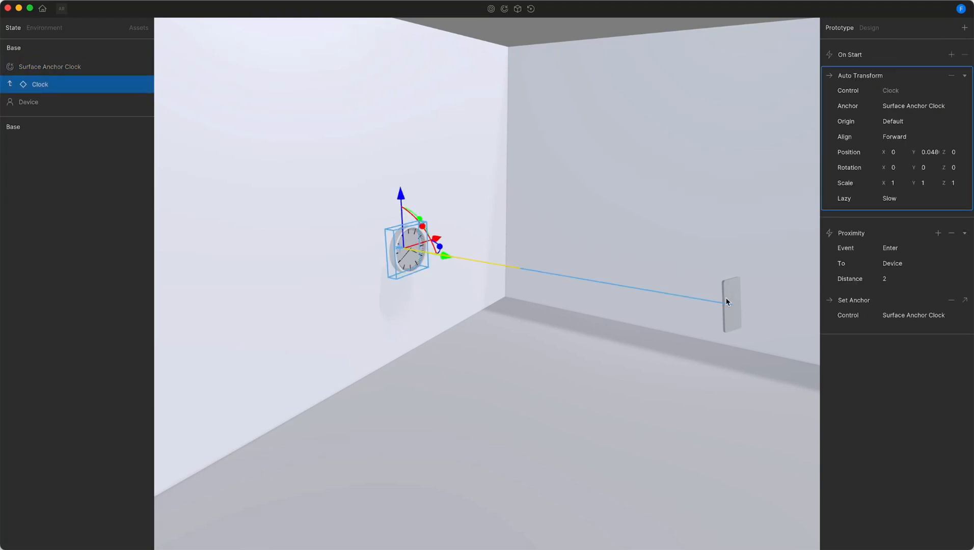
Slide the Device along the wall until it sits just beside the Clock.
{"action": "left_click", "coordinate": [28, 102]}
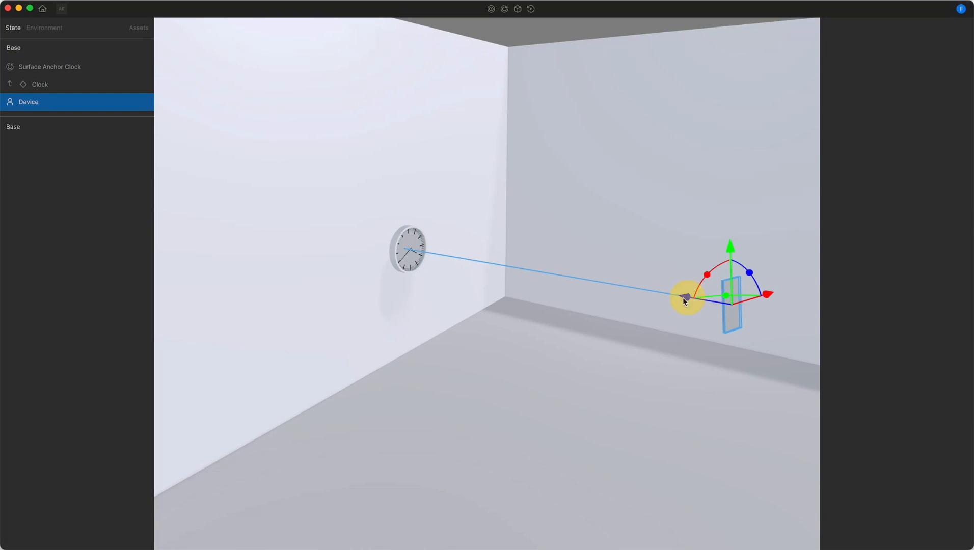
{"action": "left_click_drag", "start_coordinate": [685, 300], "coordinate": [374, 260]}
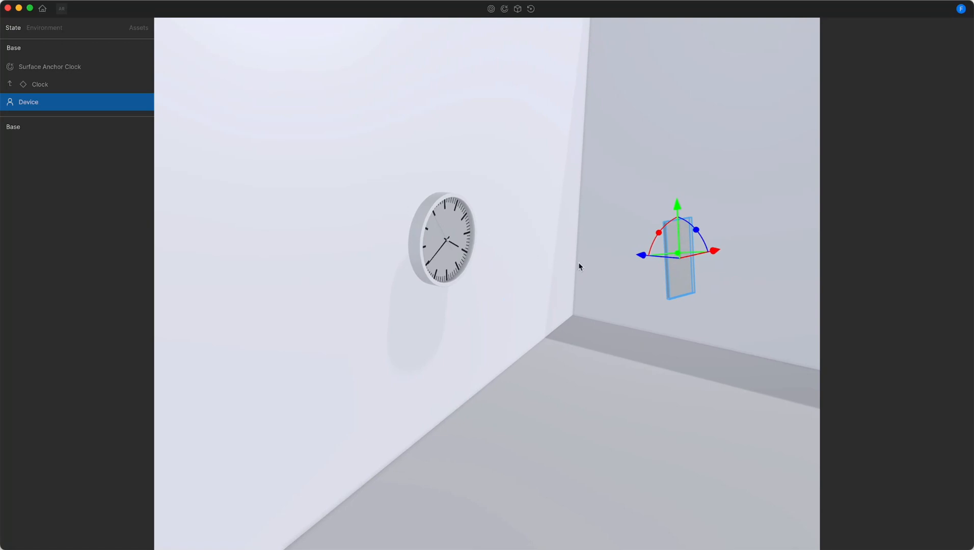
{"action": "mouse_move", "coordinate": [396, 205]}
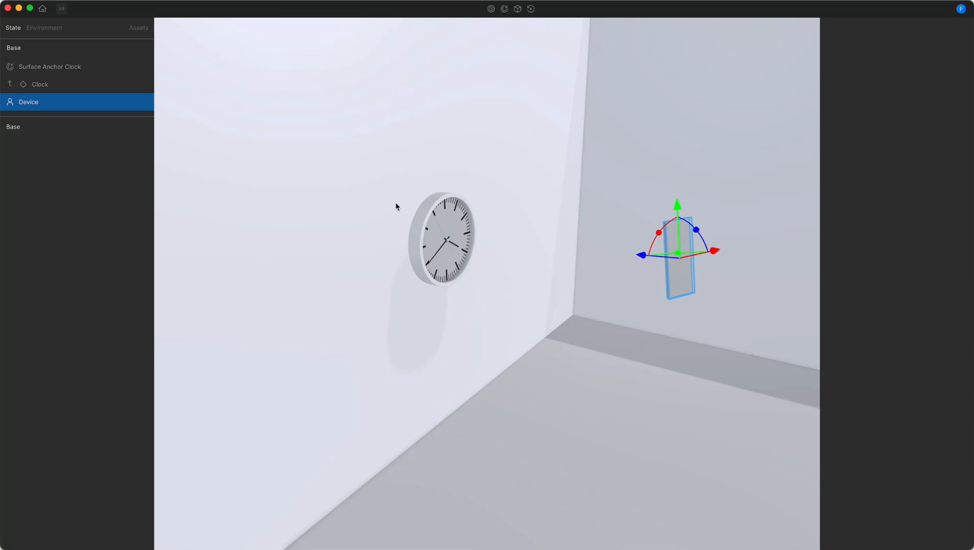
{"action": "mouse_move", "coordinate": [371, 219]}
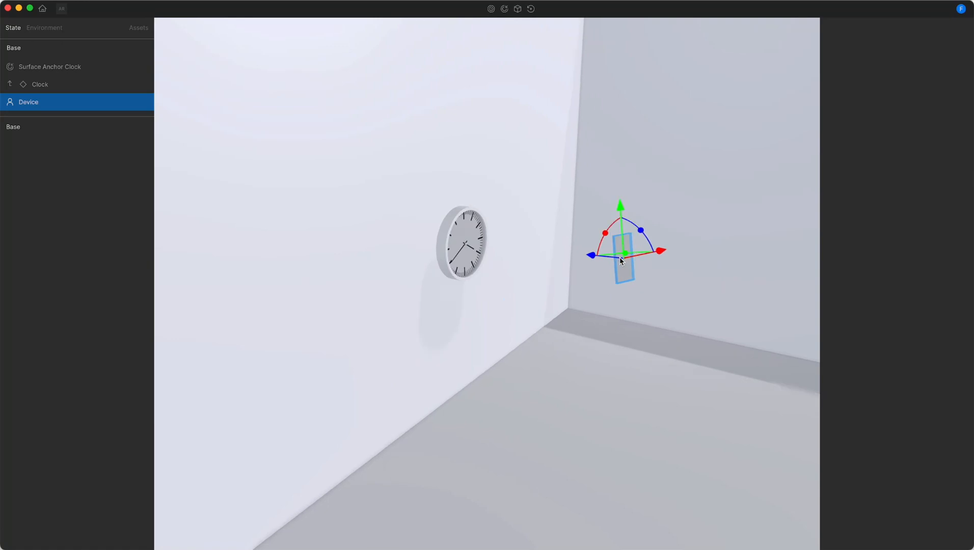
{"action": "mouse_move", "coordinate": [508, 244]}
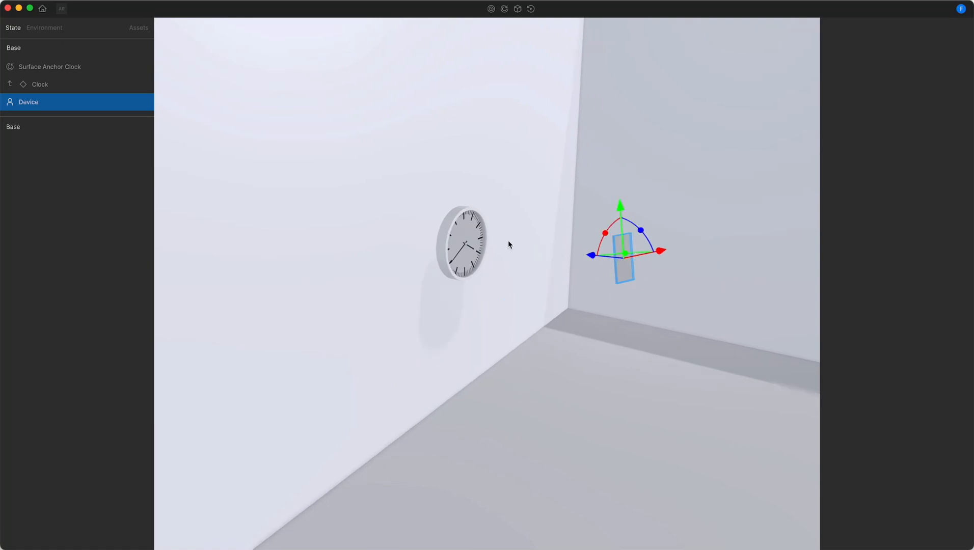
{"action": "mouse_move", "coordinate": [594, 248]}
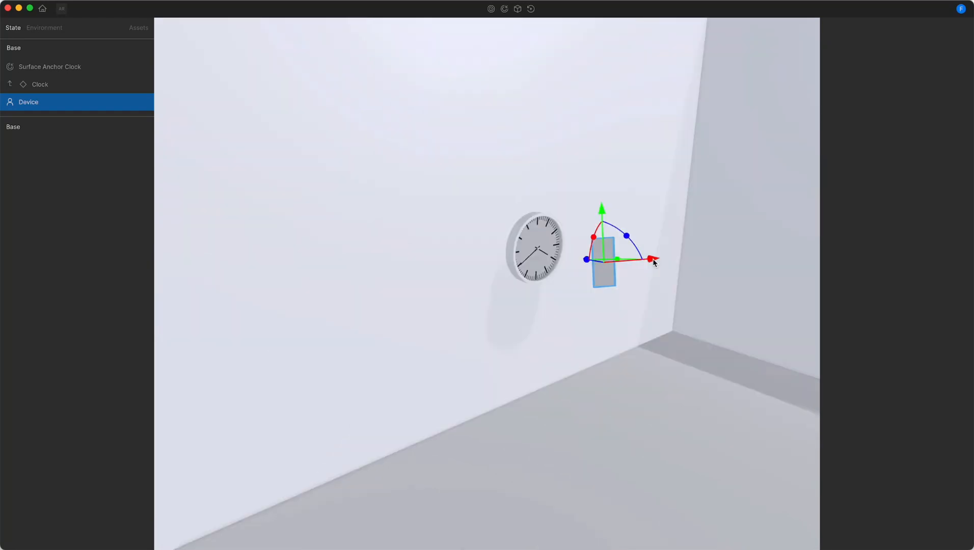
{"action": "left_click_drag", "start_coordinate": [652, 261], "coordinate": [430, 267]}
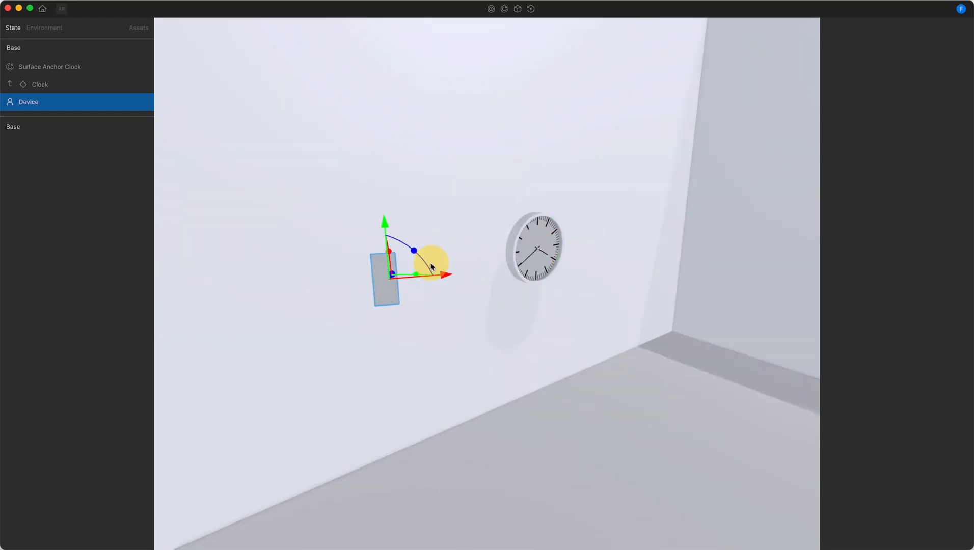
{"action": "left_click_drag", "start_coordinate": [430, 267], "coordinate": [686, 270]}
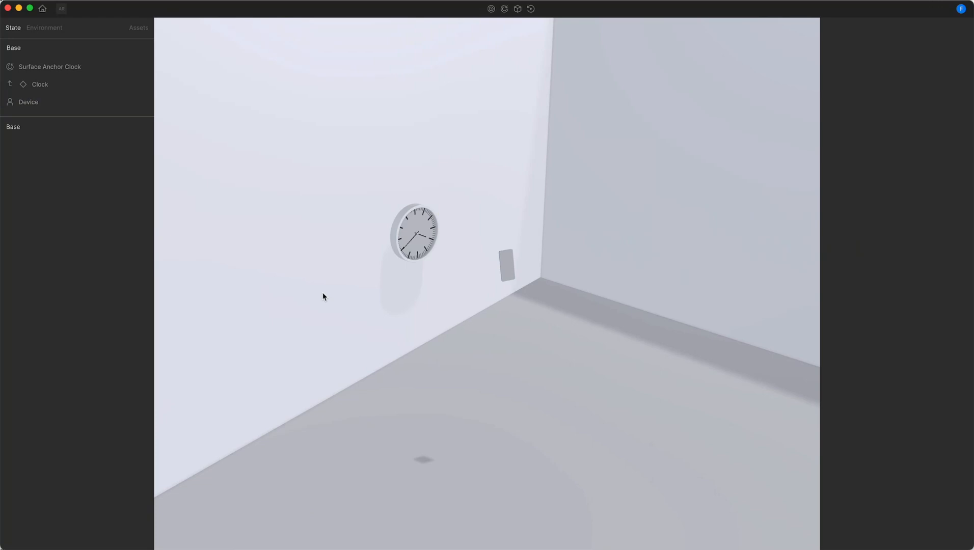
{"action": "left_click", "coordinate": [28, 101]}
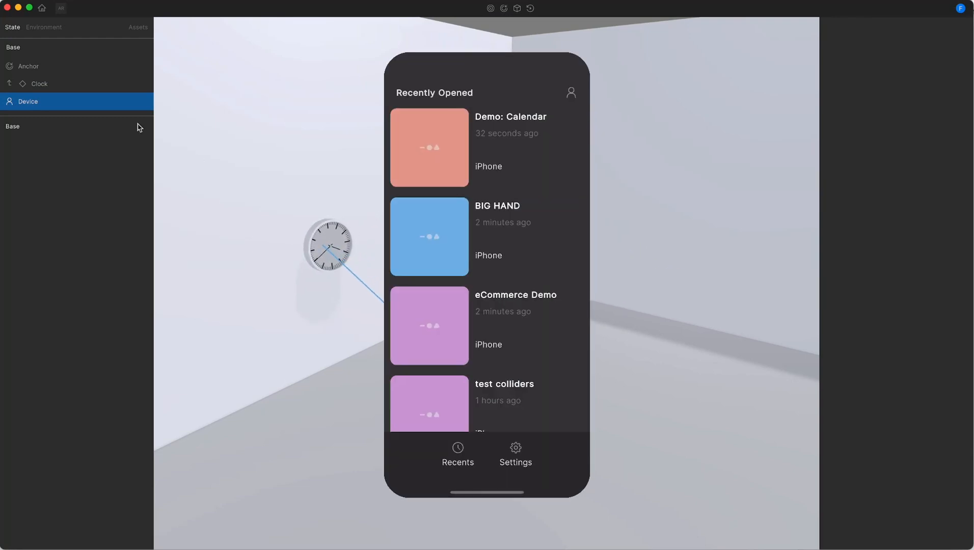
{"action": "left_click", "coordinate": [39, 84]}
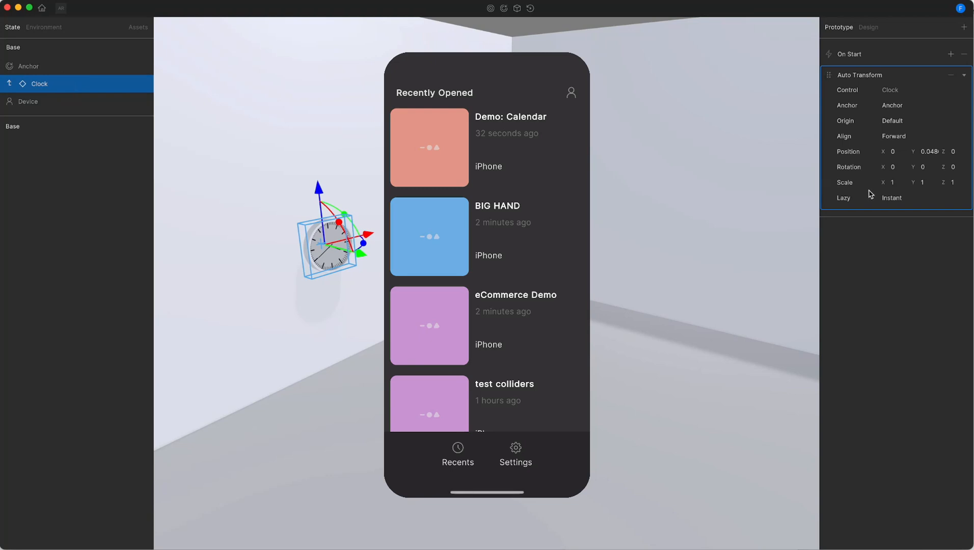
{"action": "left_click", "coordinate": [891, 198]}
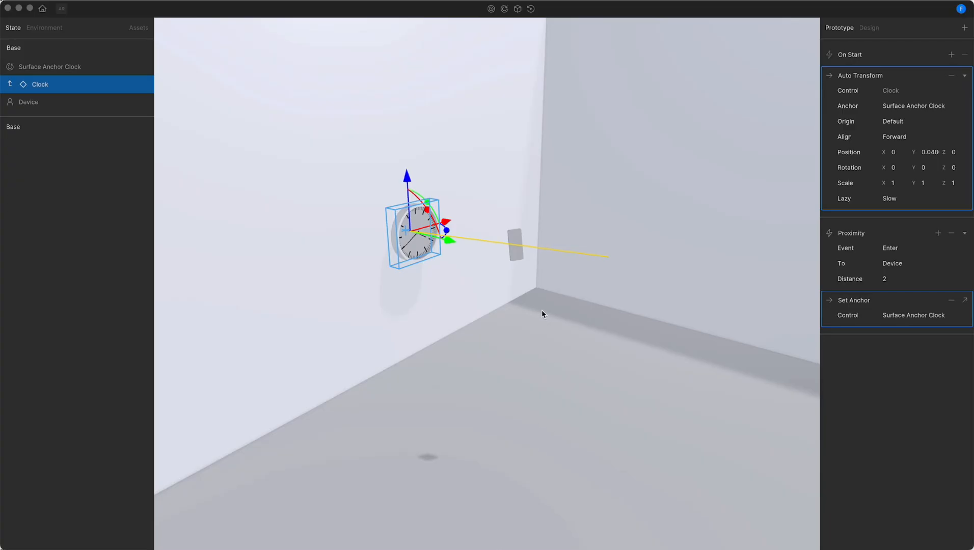
{"action": "mouse_move", "coordinate": [532, 316]}
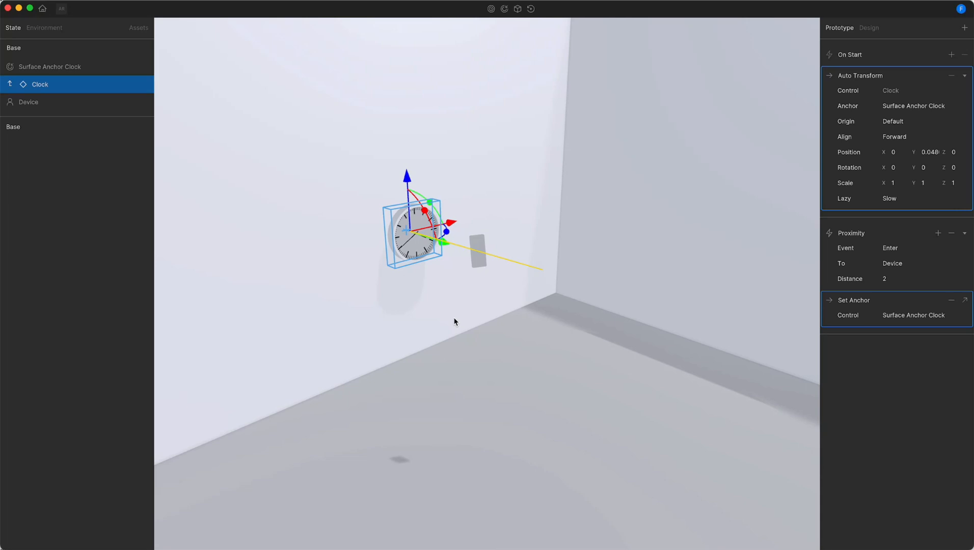
{"action": "mouse_move", "coordinate": [860, 237]}
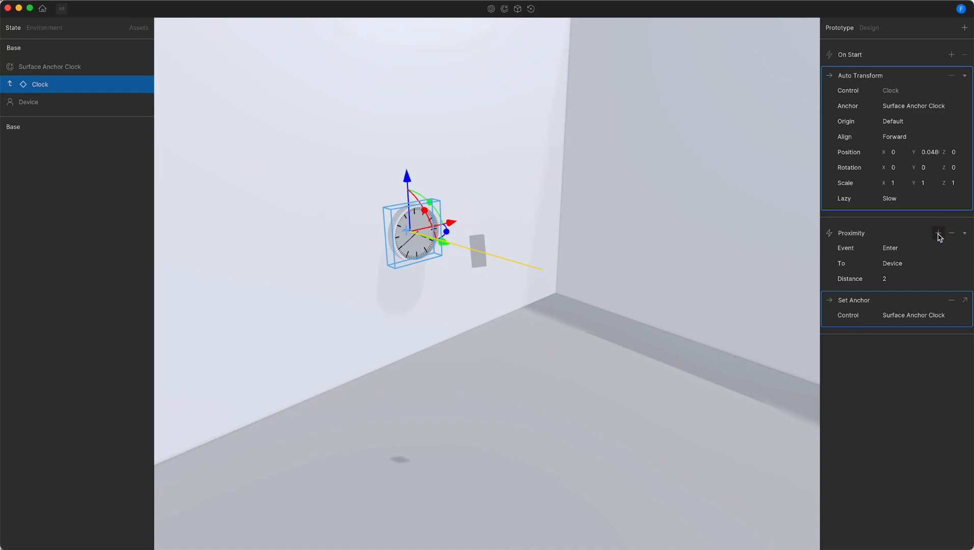
{"action": "left_click", "coordinate": [938, 233]}
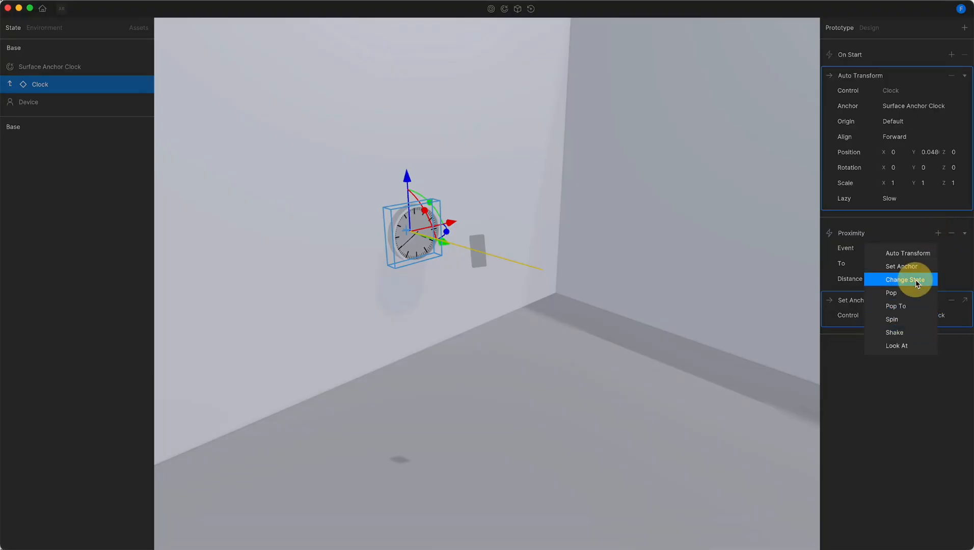
{"action": "left_click", "coordinate": [905, 279]}
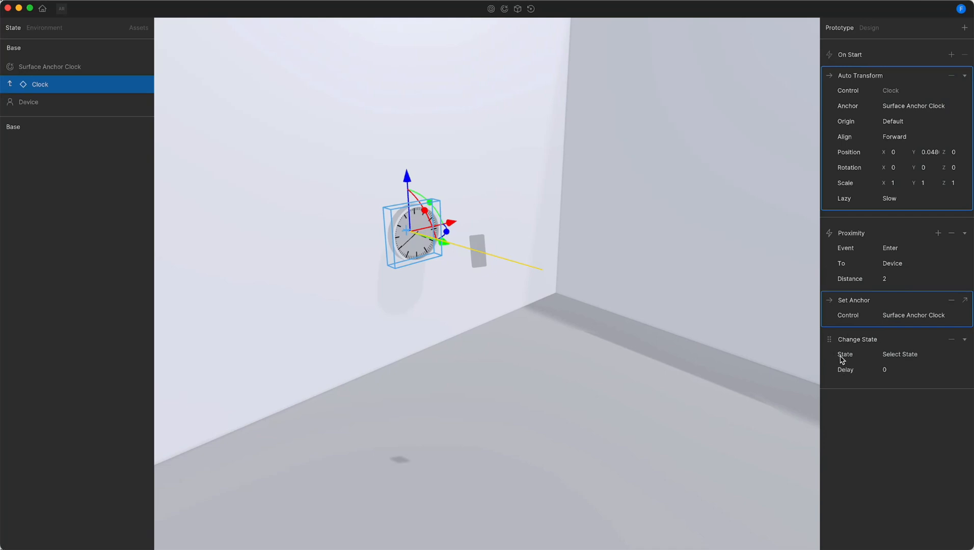
{"action": "left_click", "coordinate": [899, 354]}
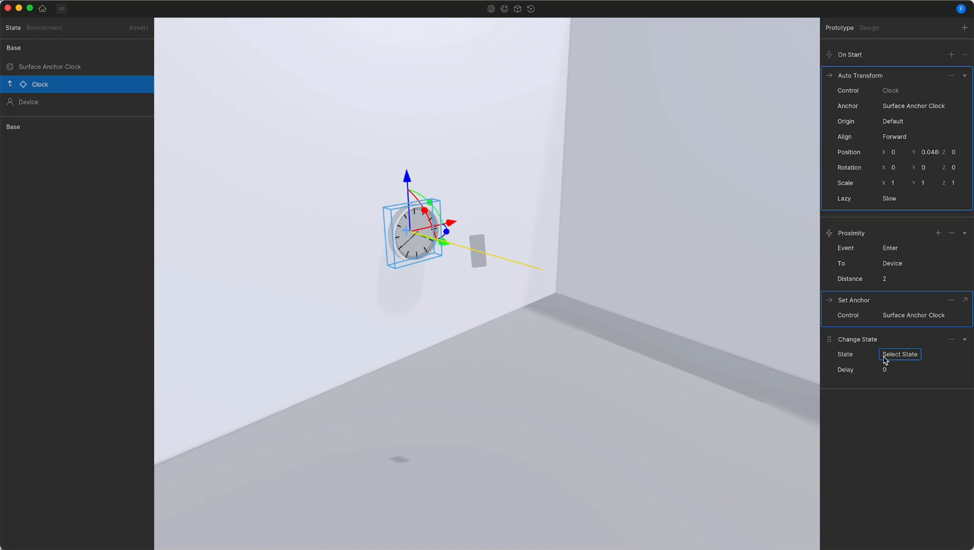
{"action": "mouse_move", "coordinate": [902, 360]}
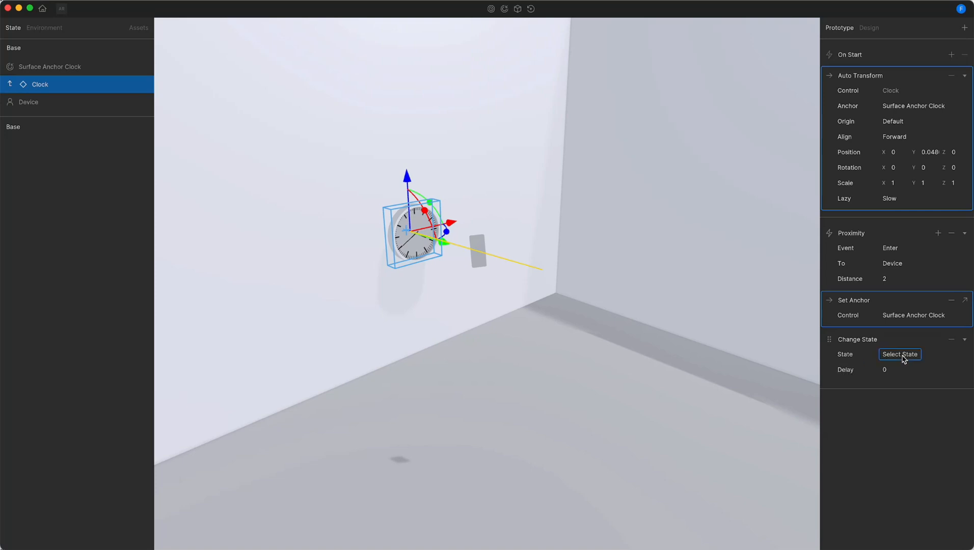
{"action": "left_click", "coordinate": [899, 354]}
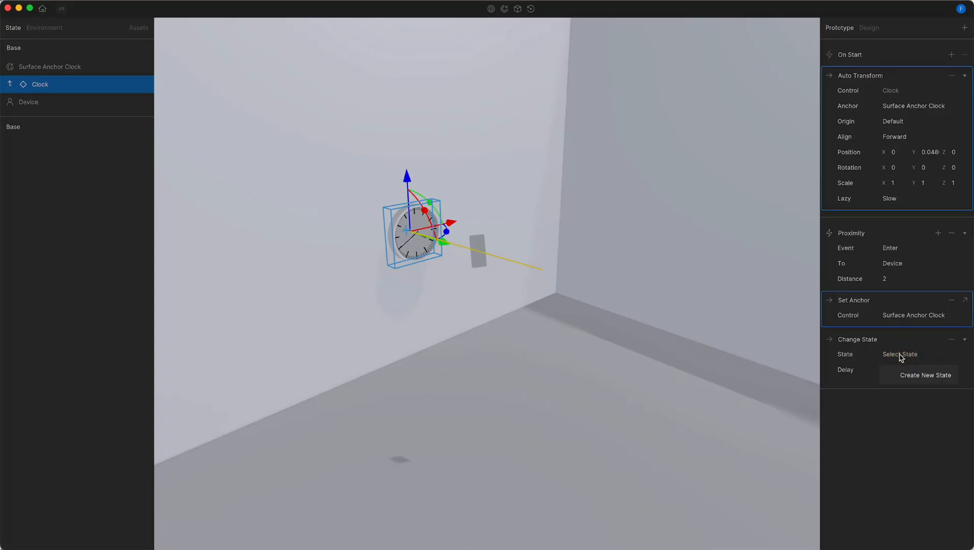
{"action": "mouse_move", "coordinate": [899, 376]}
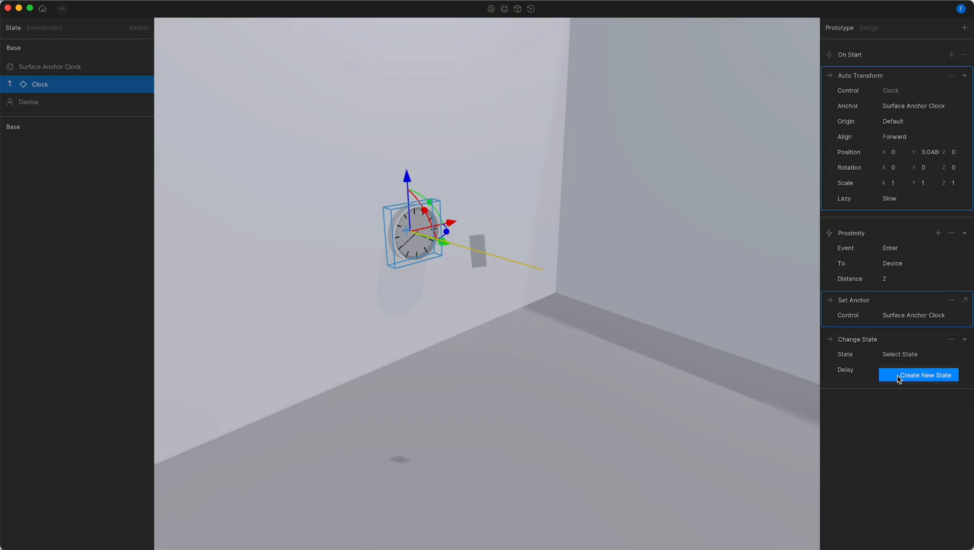
{"action": "left_click", "coordinate": [917, 375]}
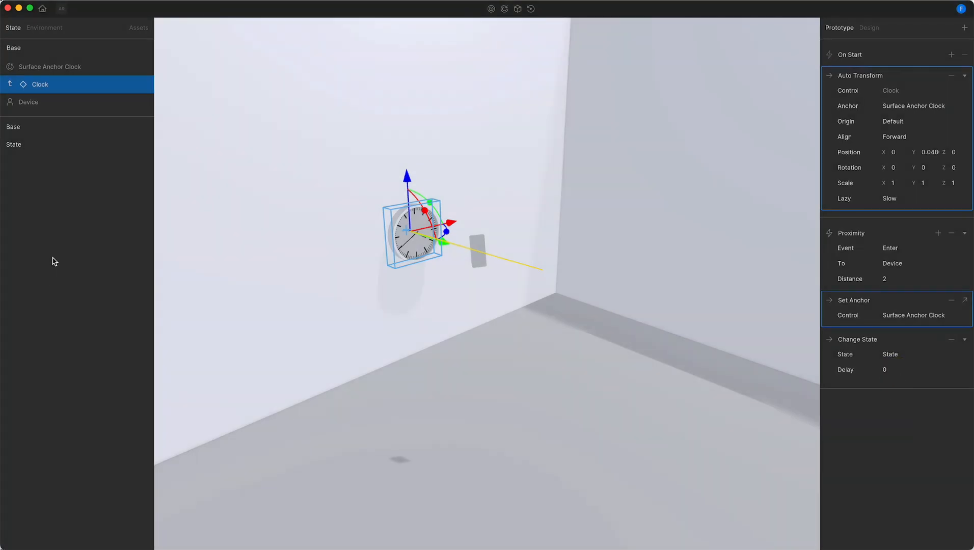
{"action": "mouse_move", "coordinate": [19, 131]}
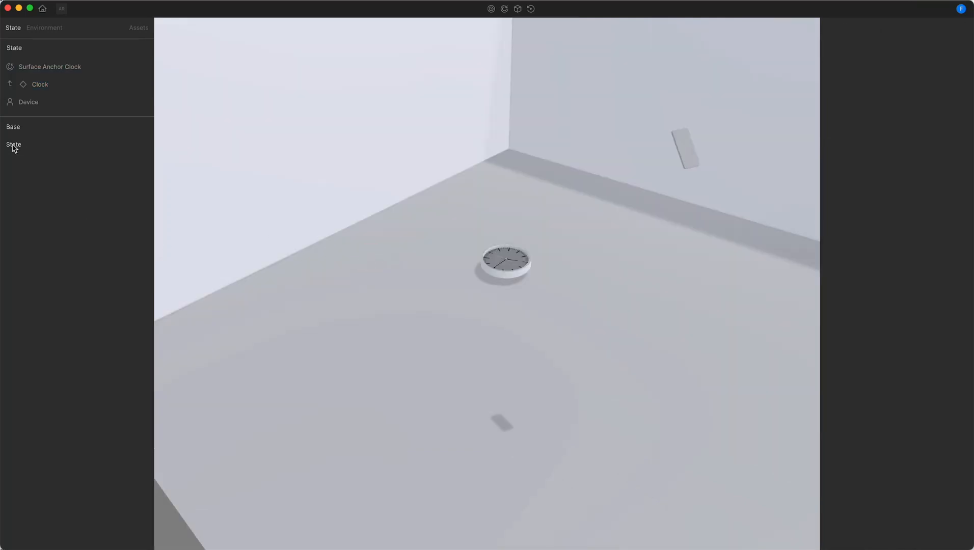
{"action": "left_click", "coordinate": [49, 67]}
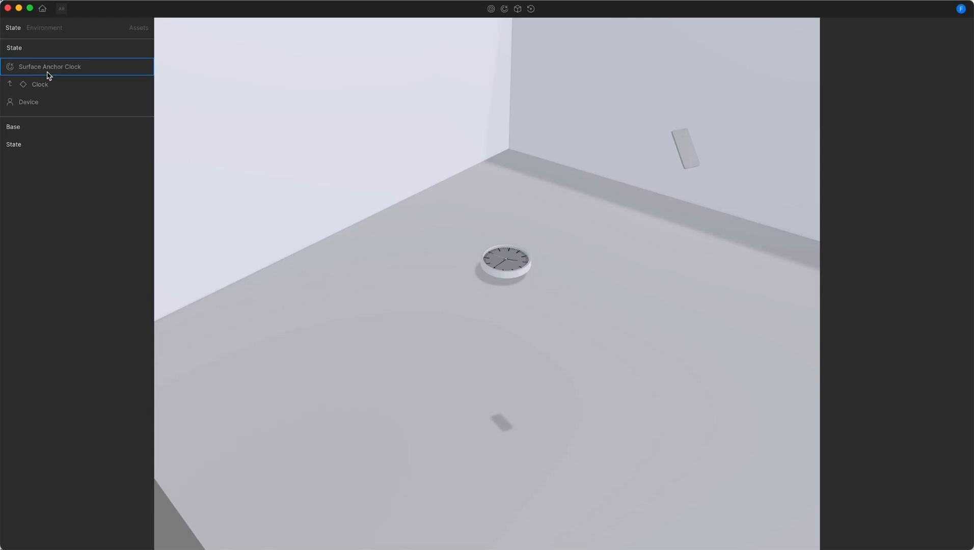
{"action": "mouse_move", "coordinate": [29, 68]}
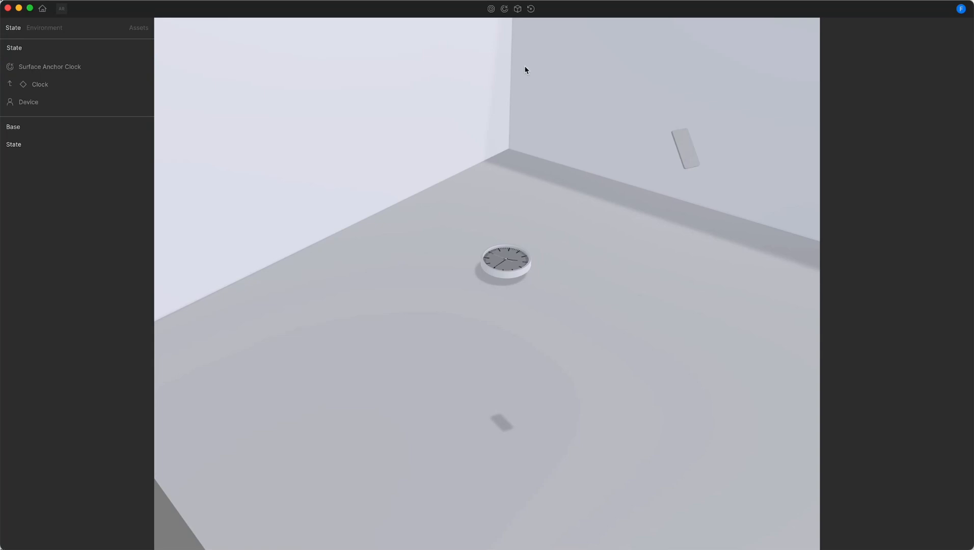
{"action": "mouse_move", "coordinate": [515, 143]}
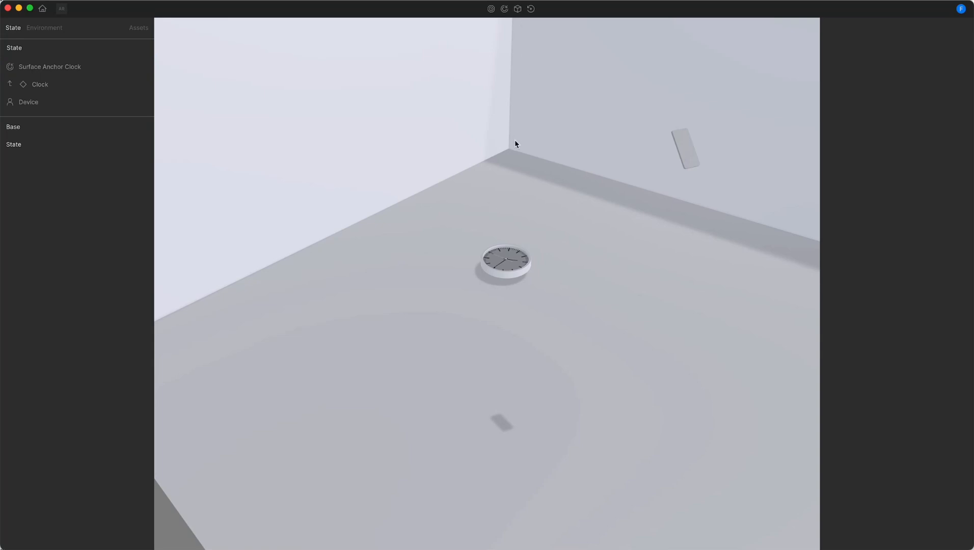
{"action": "left_click", "coordinate": [14, 126]}
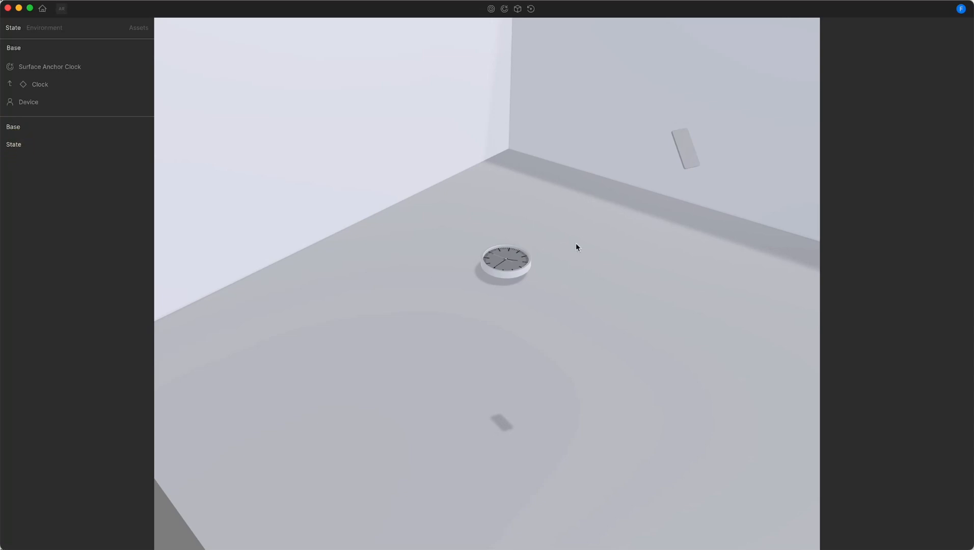
{"action": "mouse_move", "coordinate": [546, 288]}
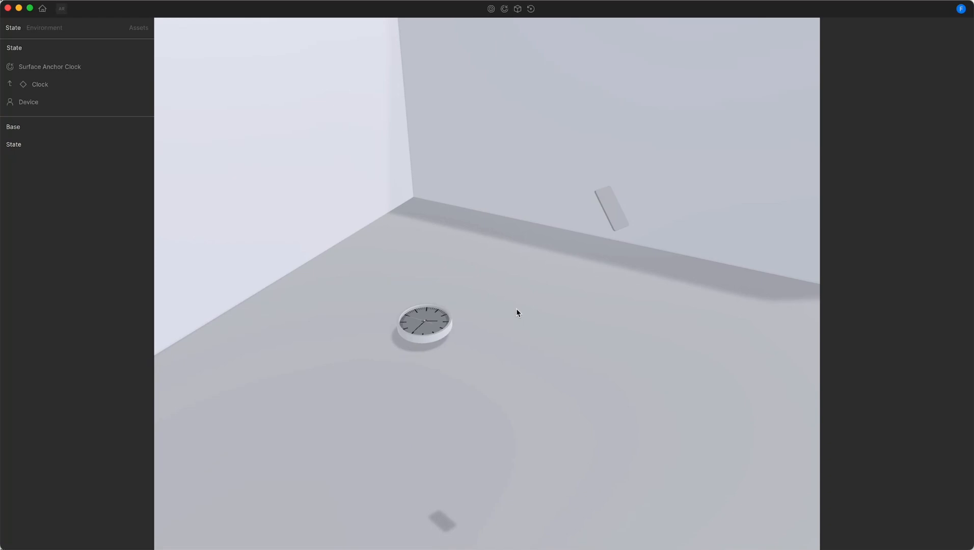
{"action": "mouse_move", "coordinate": [531, 306]}
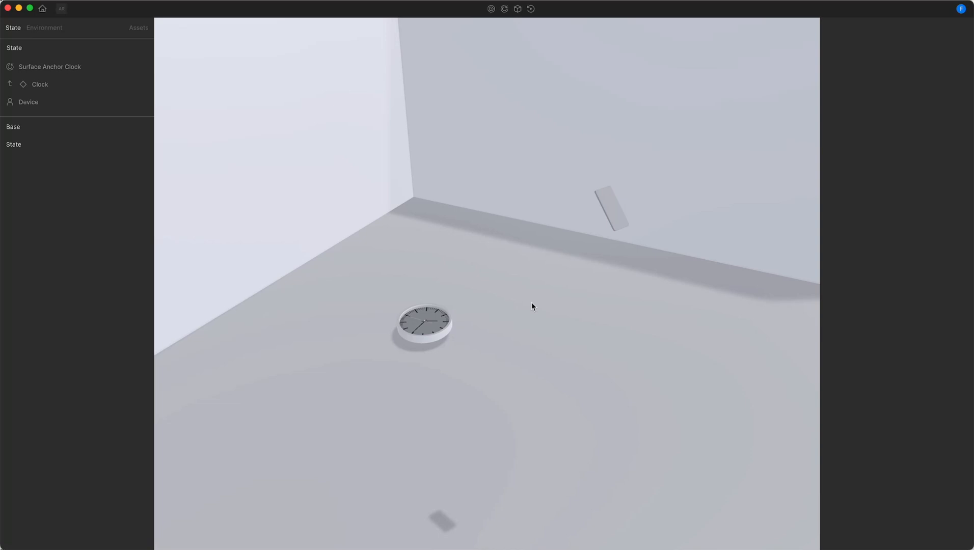
{"action": "mouse_move", "coordinate": [605, 220]}
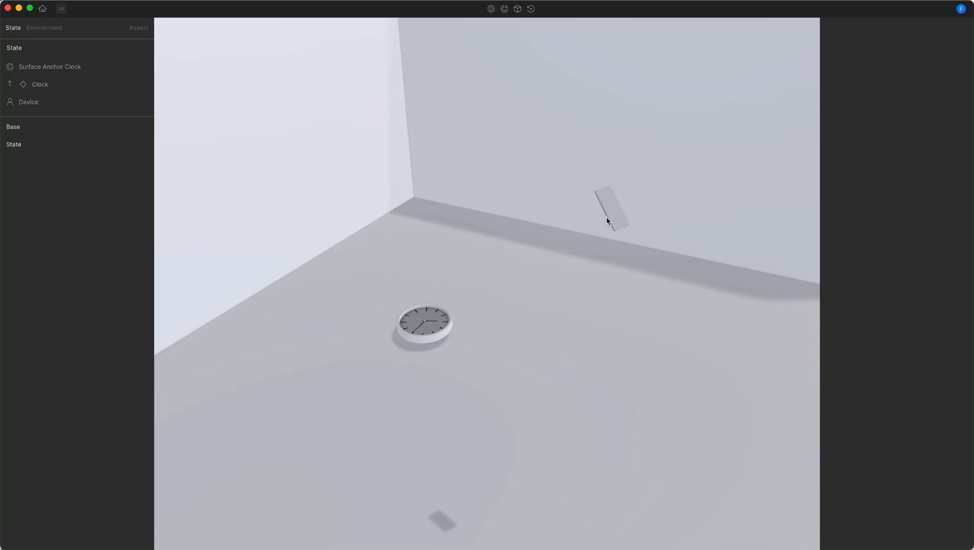
{"action": "left_click", "coordinate": [28, 101]}
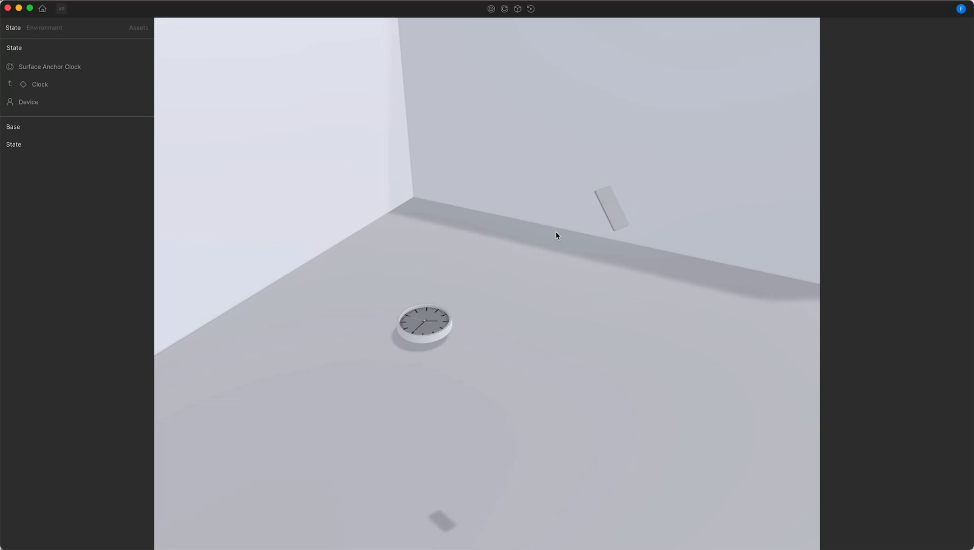
{"action": "mouse_move", "coordinate": [296, 289]}
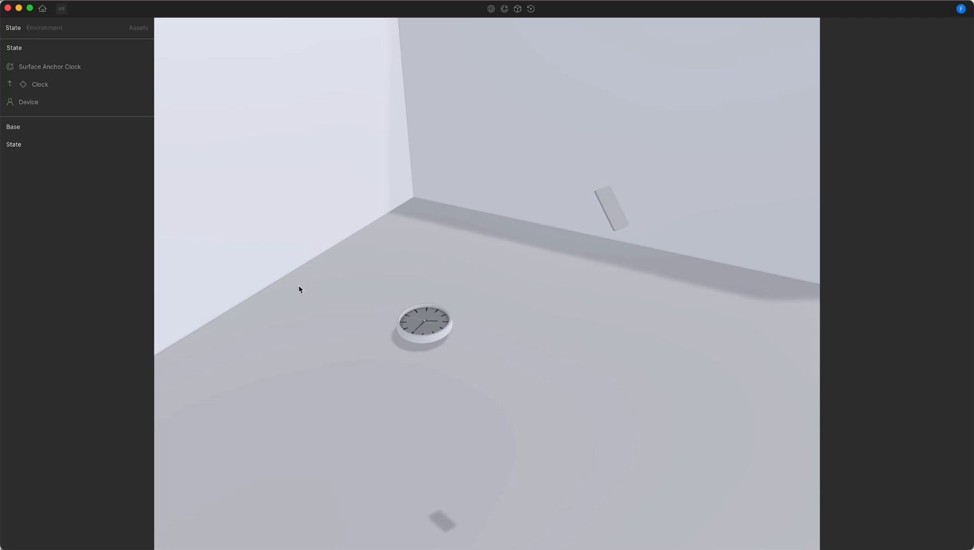
{"action": "left_click", "coordinate": [13, 126]}
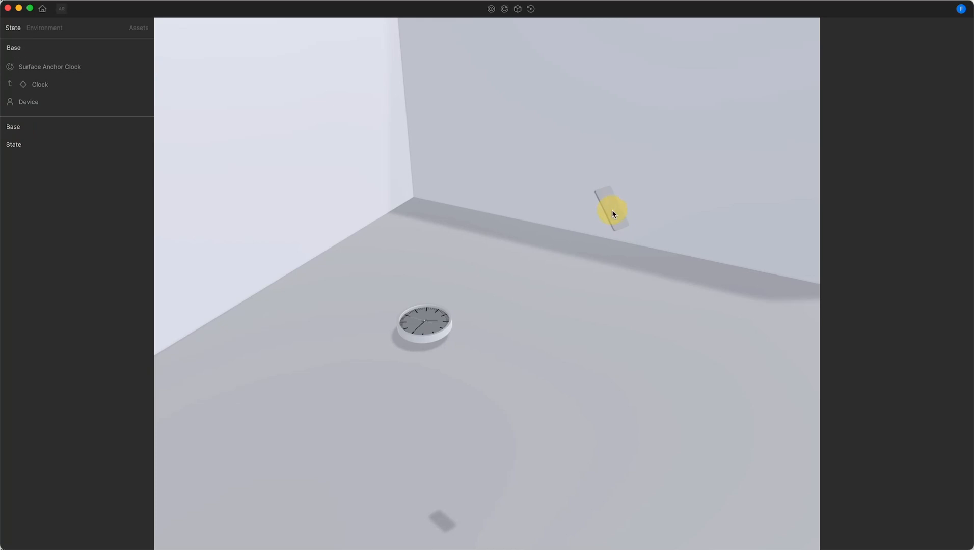
{"action": "left_click", "coordinate": [29, 102]}
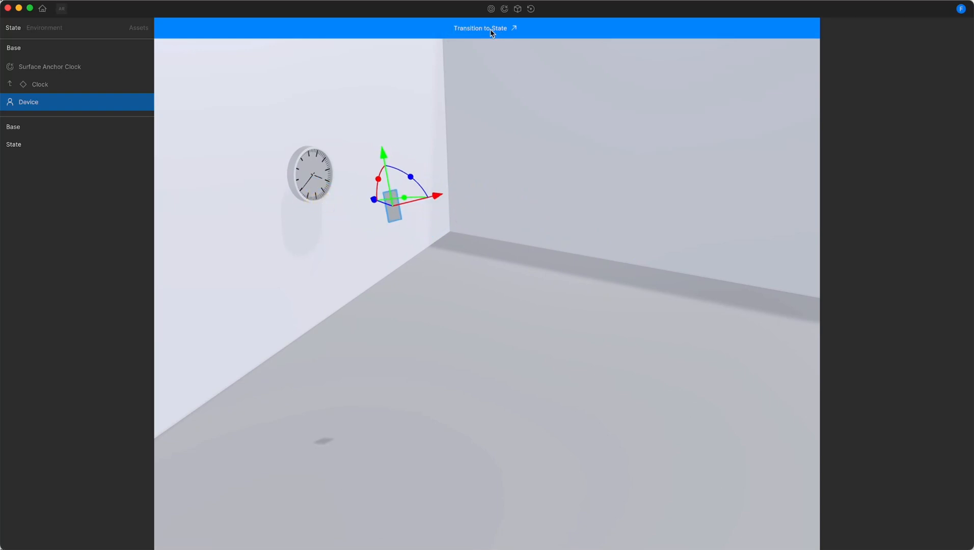
{"action": "left_click", "coordinate": [485, 28]}
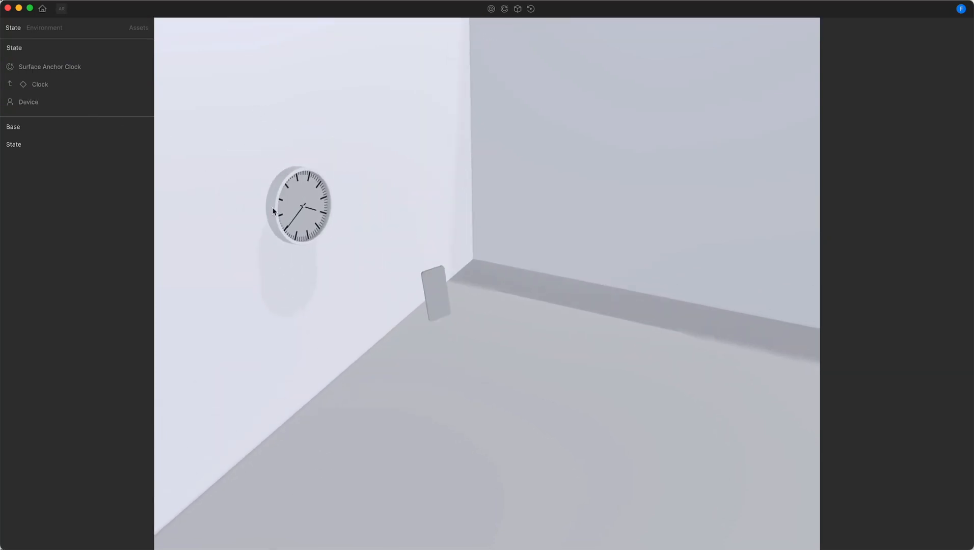
{"action": "left_click", "coordinate": [39, 84]}
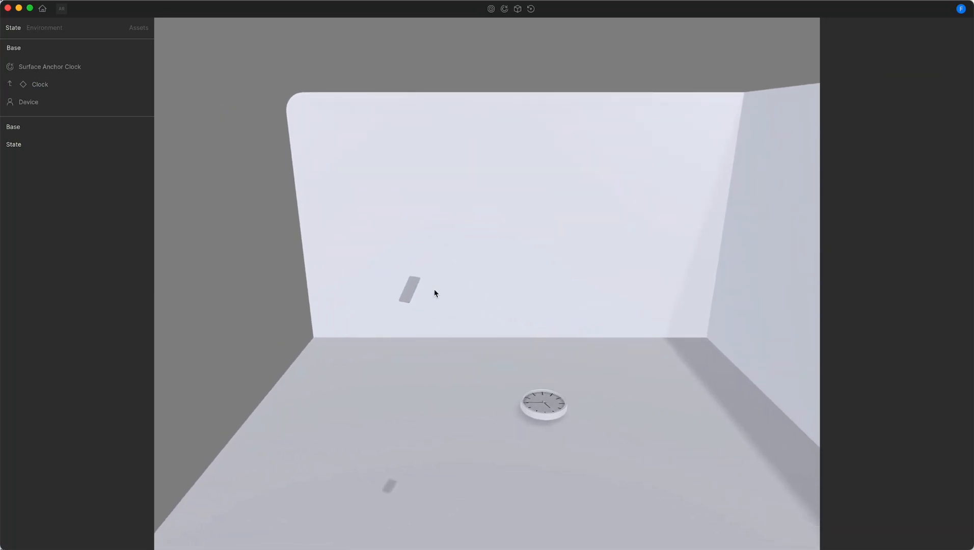
{"action": "left_click", "coordinate": [28, 102]}
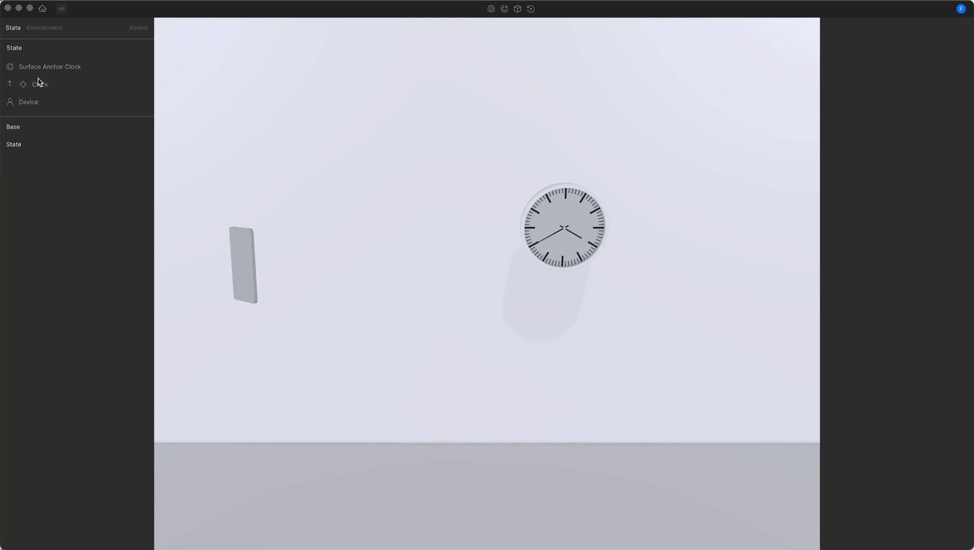
Change the second state's name in the States panel to Selection.
{"action": "double_click", "coordinate": [14, 47]}
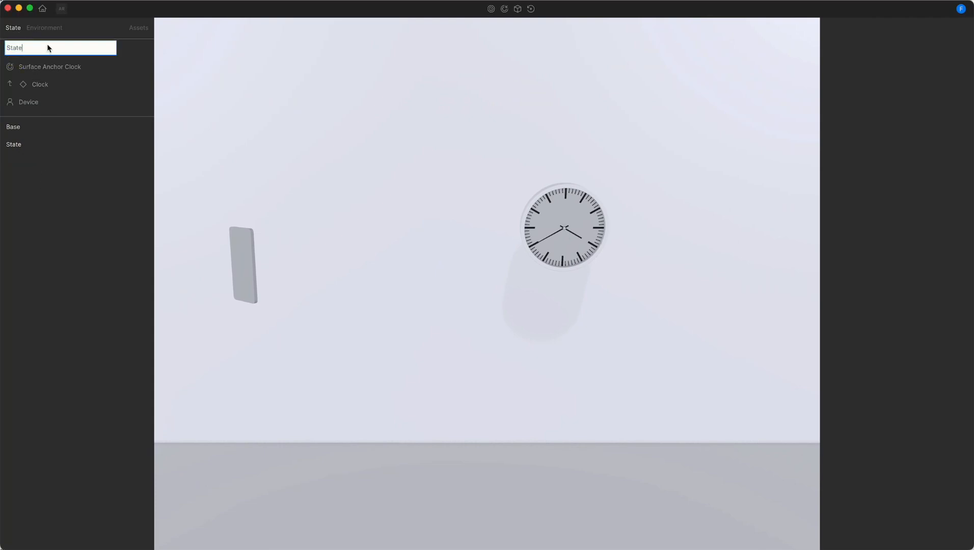
{"action": "double_click", "coordinate": [16, 48]}
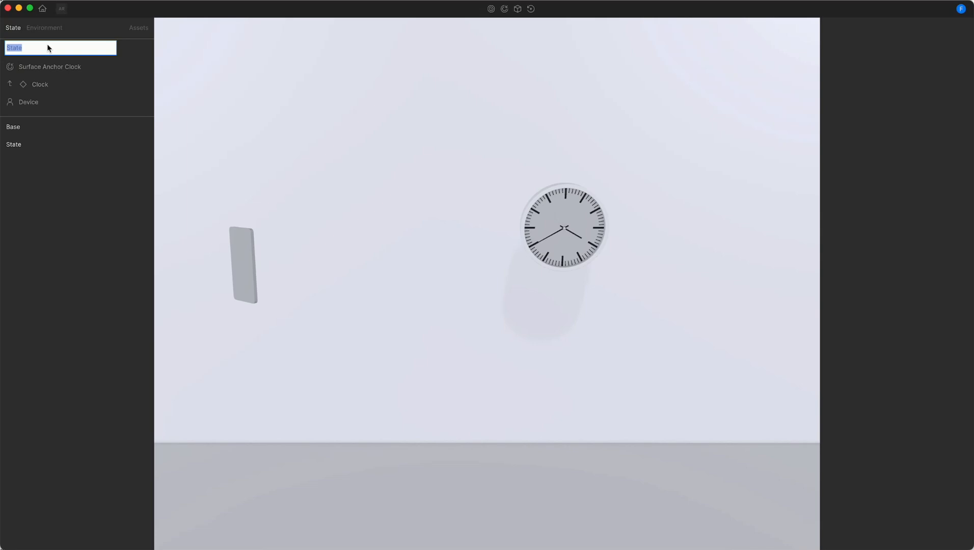
{"action": "type", "text": "Selection"}
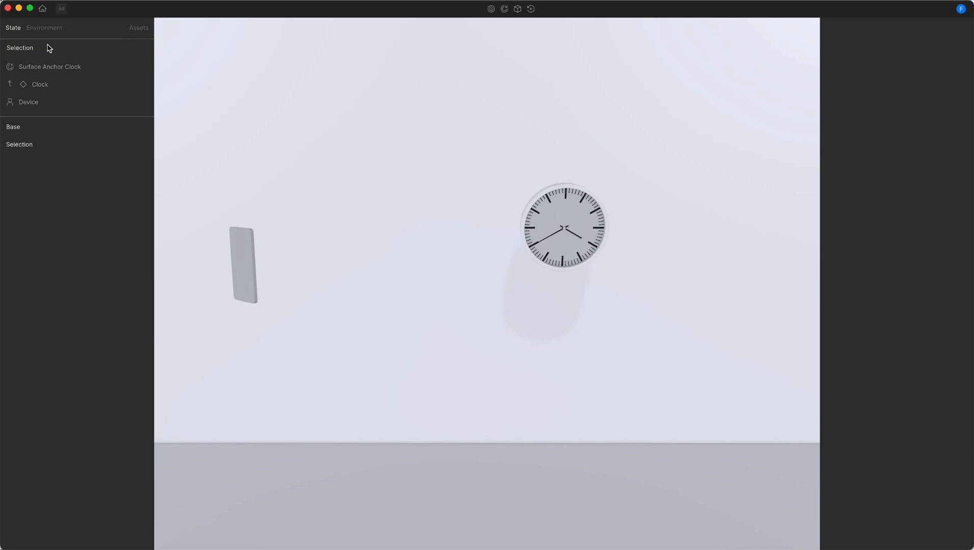
{"action": "left_click", "coordinate": [39, 84]}
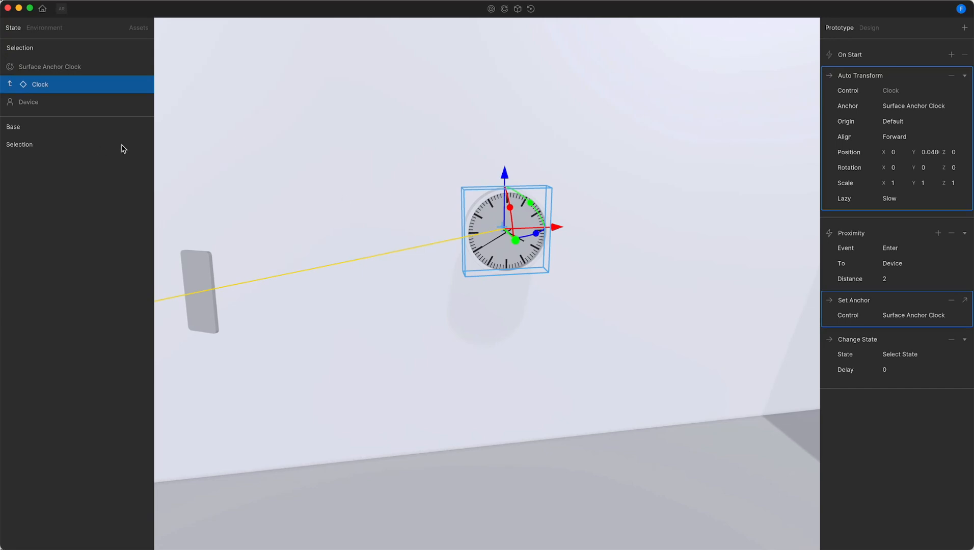
{"action": "mouse_move", "coordinate": [897, 232]}
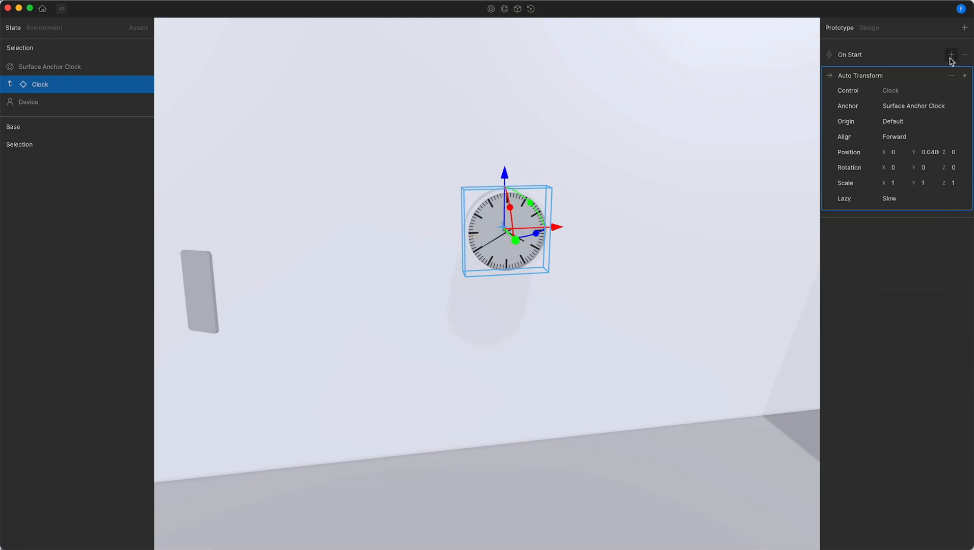
Add an On Start Set Anchor action on the clock targeting Surface Anchor Clock.
{"action": "left_click", "coordinate": [950, 53]}
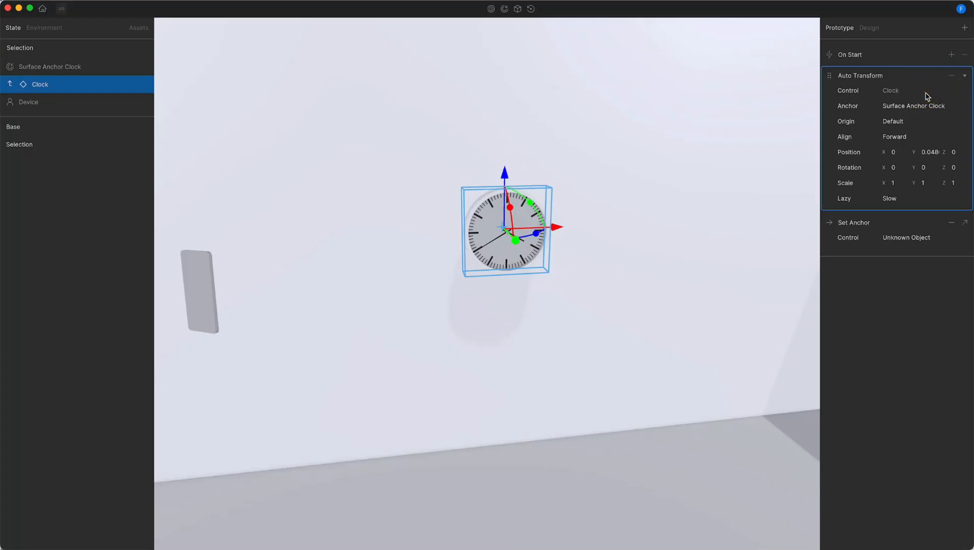
{"action": "mouse_move", "coordinate": [873, 80]}
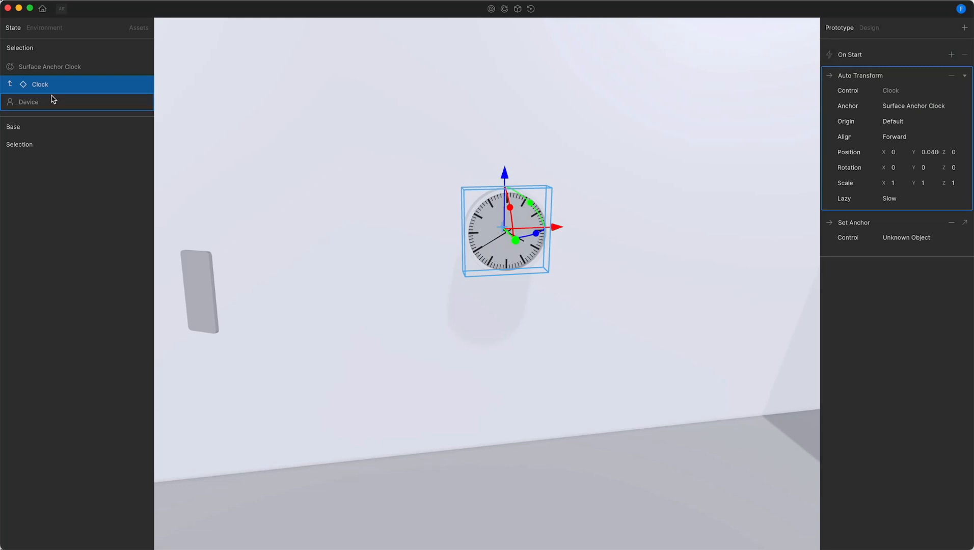
{"action": "left_click", "coordinate": [913, 237]}
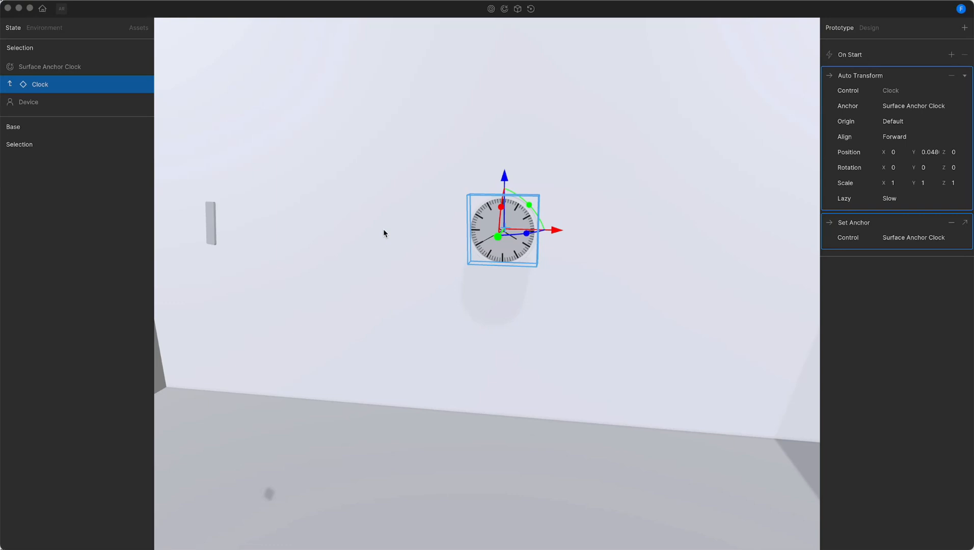
{"action": "mouse_move", "coordinate": [516, 31]}
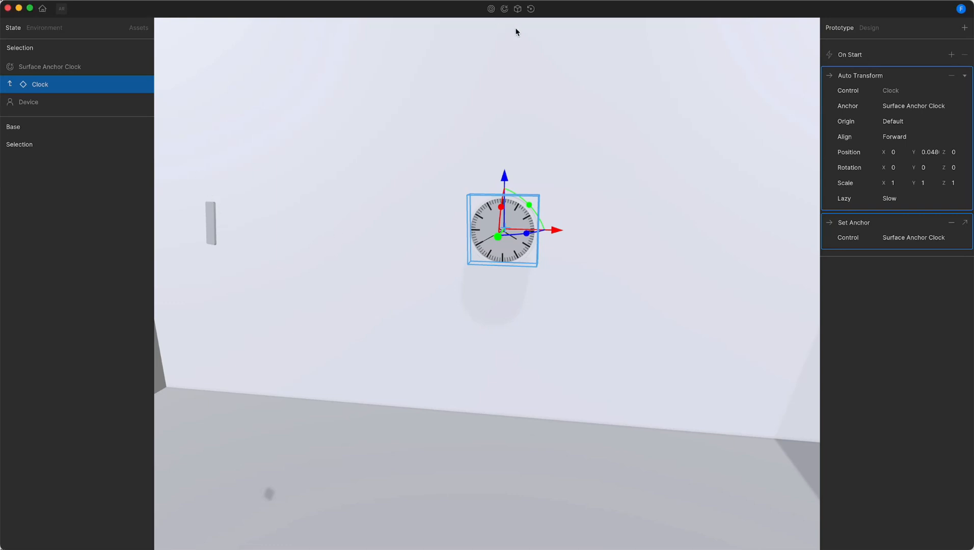
Import RingUI.png as a custom object under the clock, upright with Rotation X 90.
{"action": "left_click", "coordinate": [517, 9]}
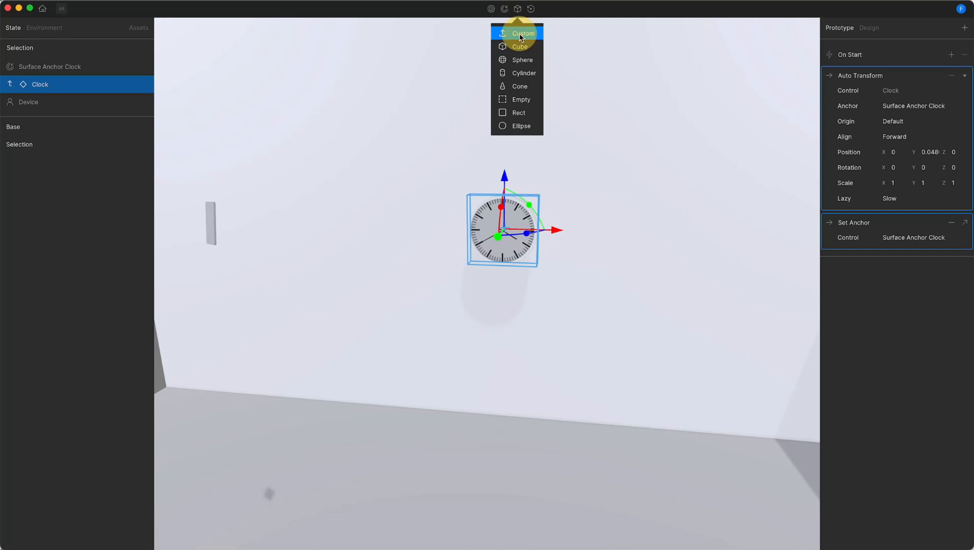
{"action": "left_click", "coordinate": [520, 33]}
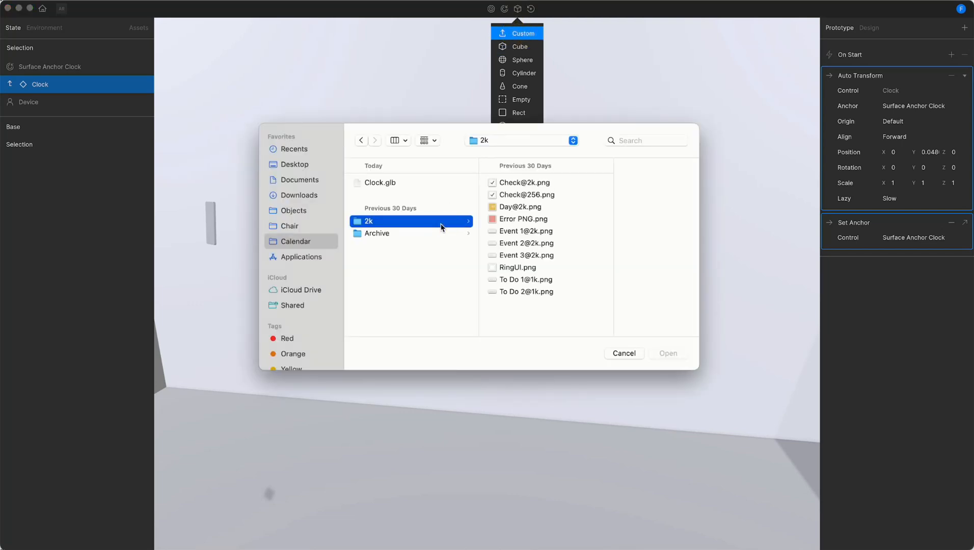
{"action": "left_click", "coordinate": [517, 267]}
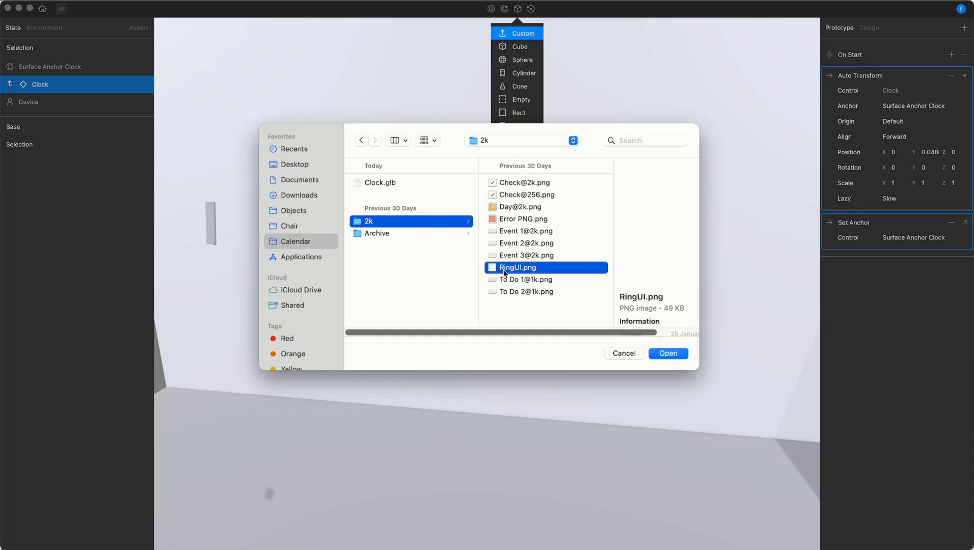
{"action": "mouse_move", "coordinate": [674, 355]}
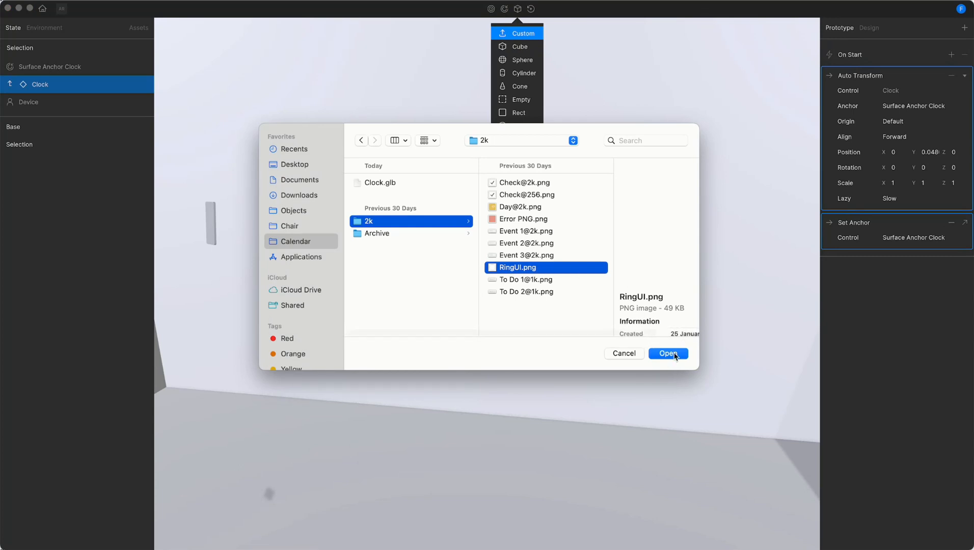
{"action": "left_click", "coordinate": [668, 353]}
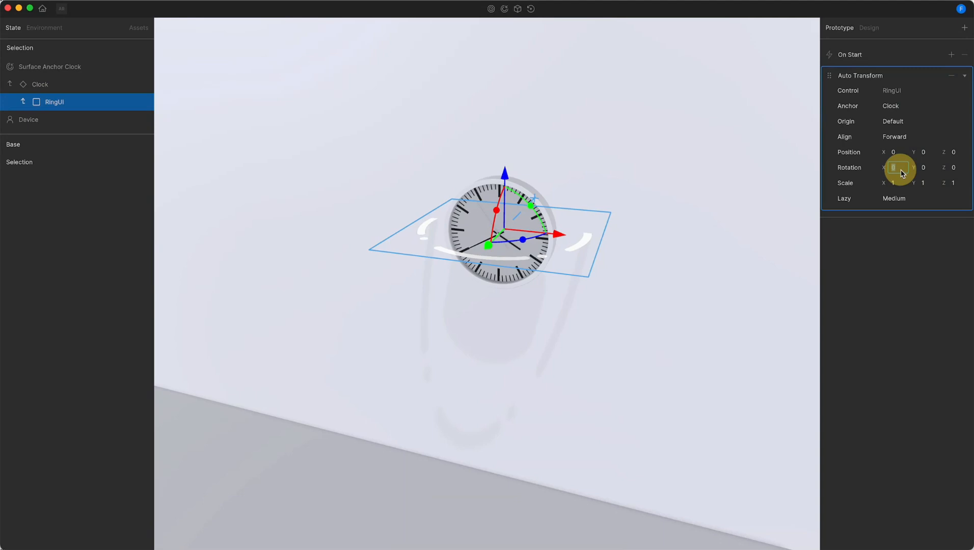
{"action": "type", "text": "90"}
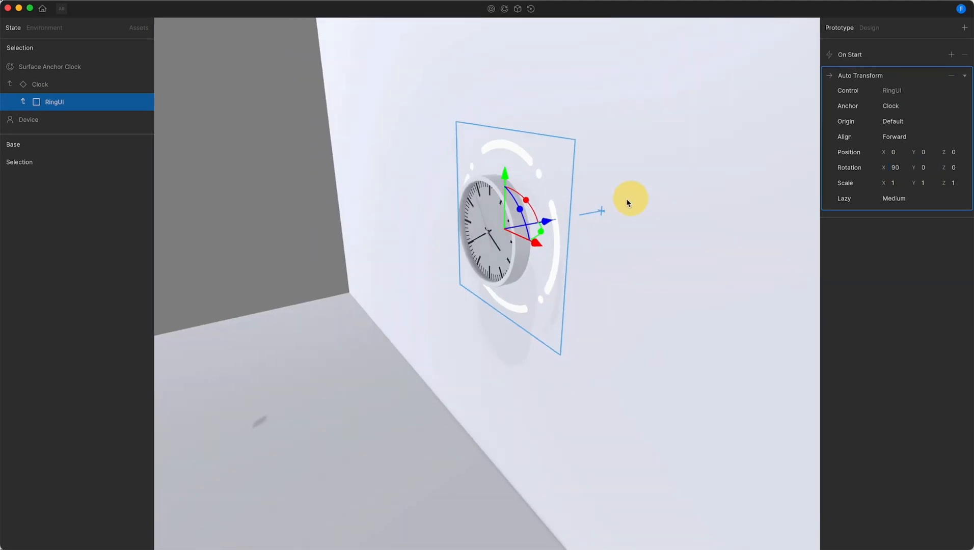
{"action": "left_click_drag", "start_coordinate": [629, 197], "coordinate": [537, 223]}
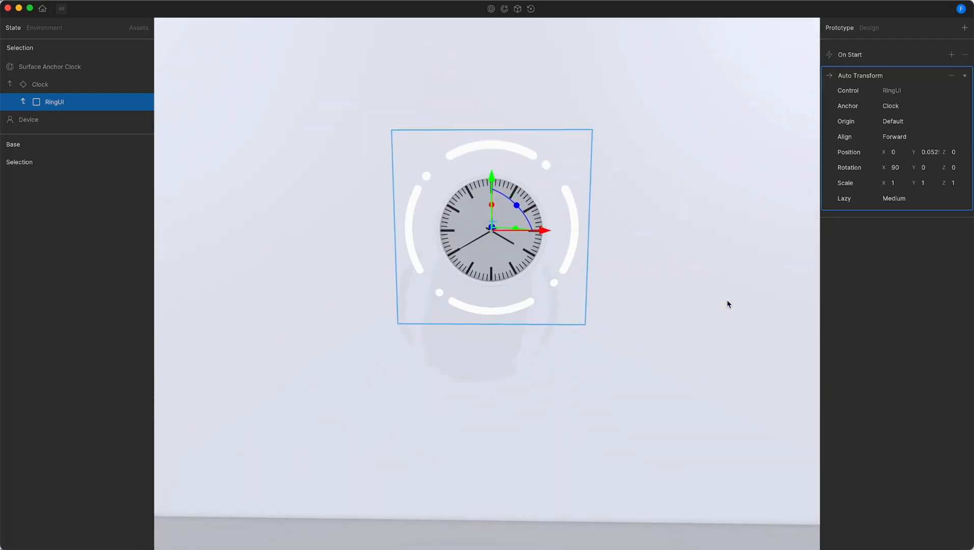
{"action": "left_click", "coordinate": [893, 183]}
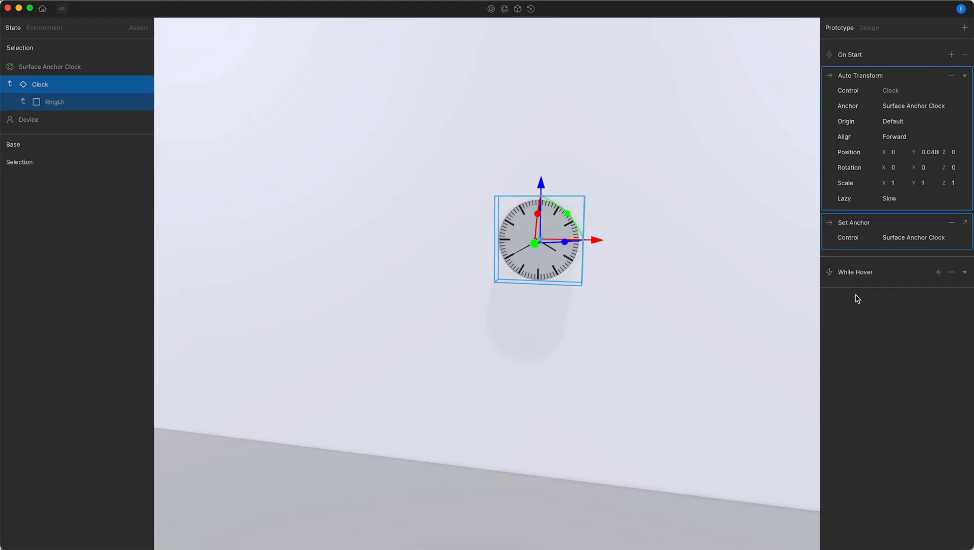
{"action": "mouse_move", "coordinate": [719, 291]}
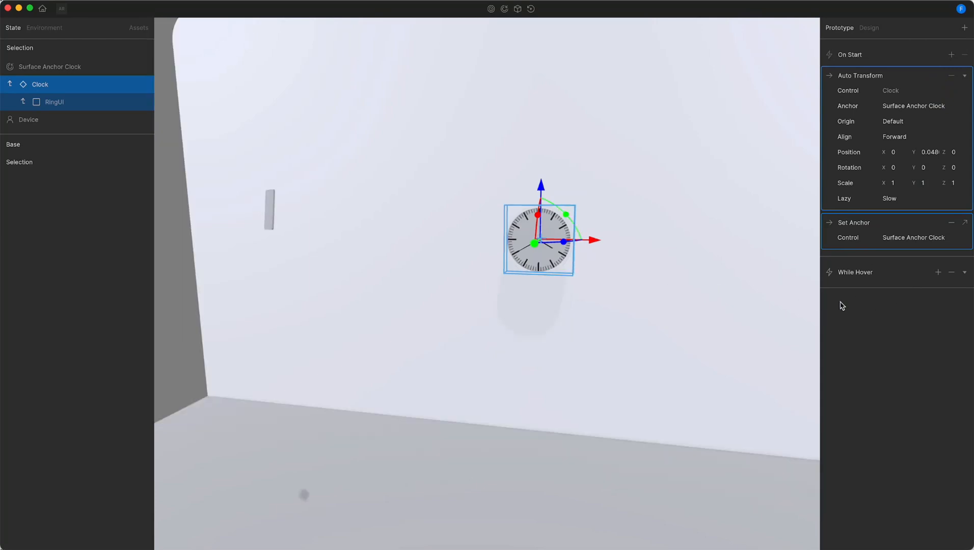
{"action": "mouse_move", "coordinate": [867, 307]}
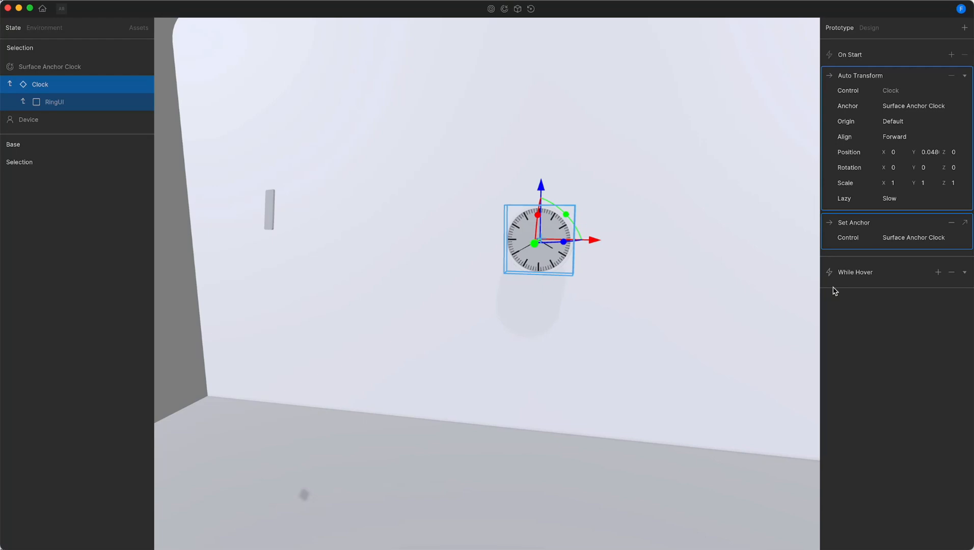
{"action": "mouse_move", "coordinate": [263, 227]}
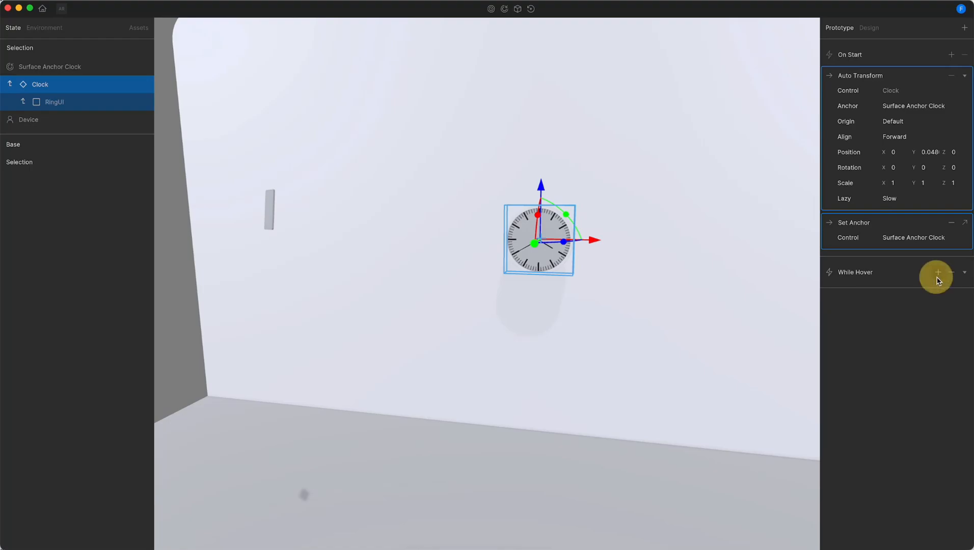
Add a Pop action (scale 0.1, duration 2) to the clock's While Hover trigger.
{"action": "left_click", "coordinate": [937, 272]}
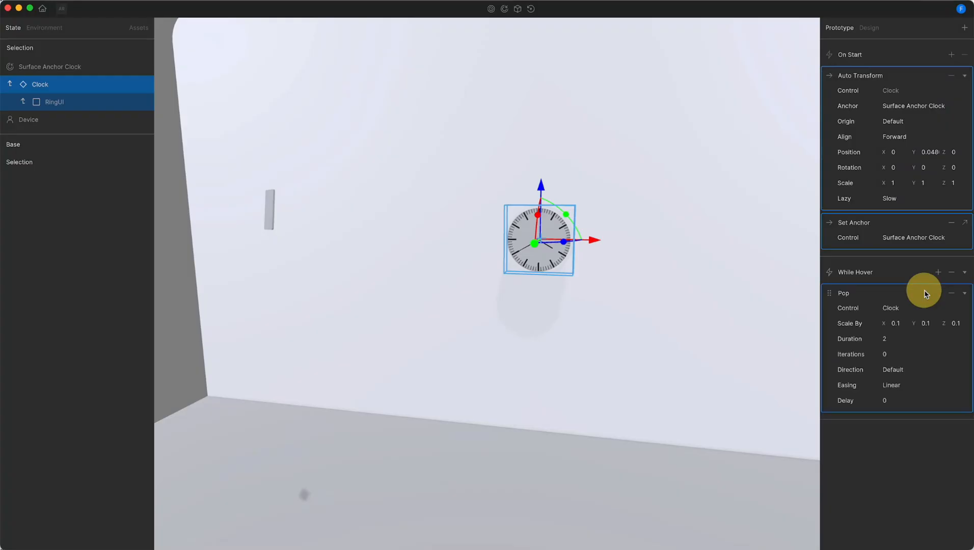
{"action": "mouse_move", "coordinate": [916, 295]}
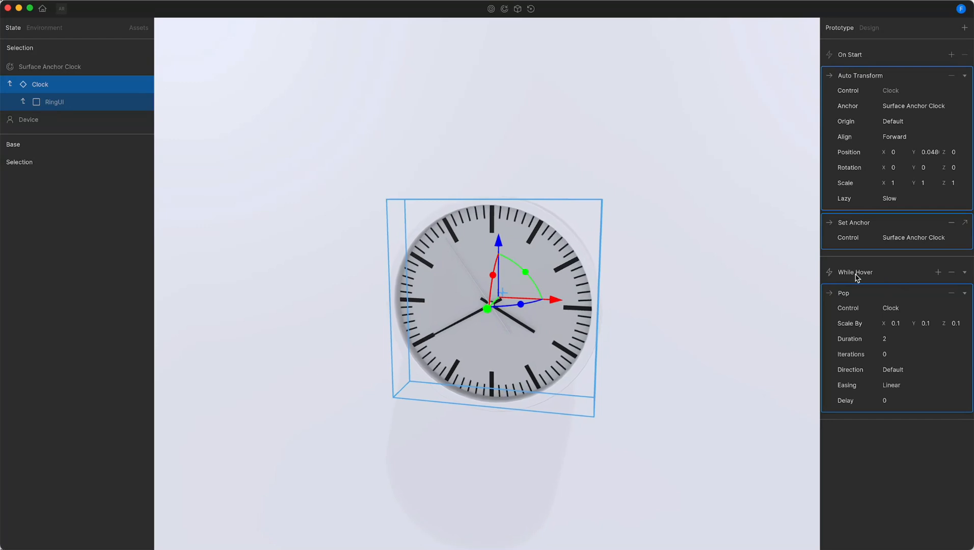
{"action": "mouse_move", "coordinate": [865, 288]}
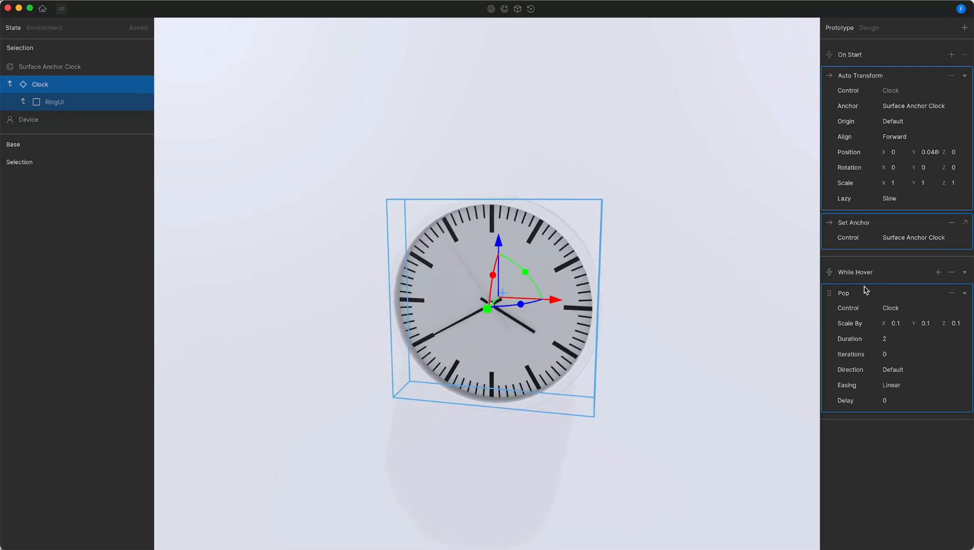
{"action": "mouse_move", "coordinate": [639, 330]}
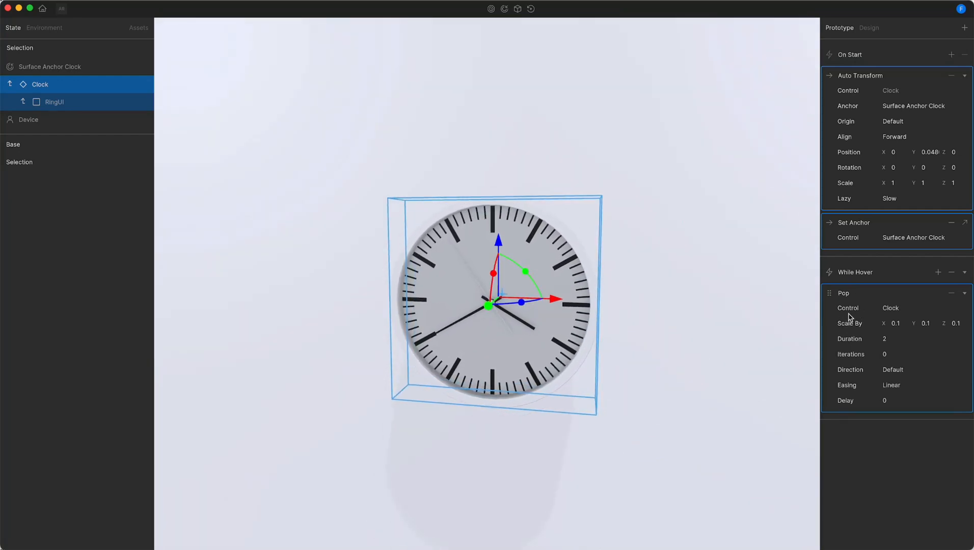
Set the hover Pop's Control to RingUI and open its full settings.
{"action": "left_click", "coordinate": [890, 308]}
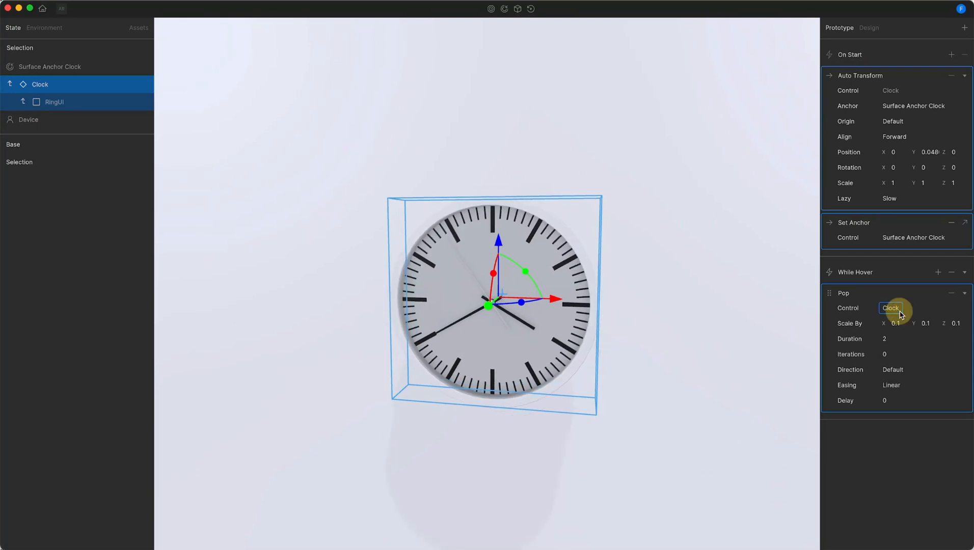
{"action": "left_click", "coordinate": [890, 308]}
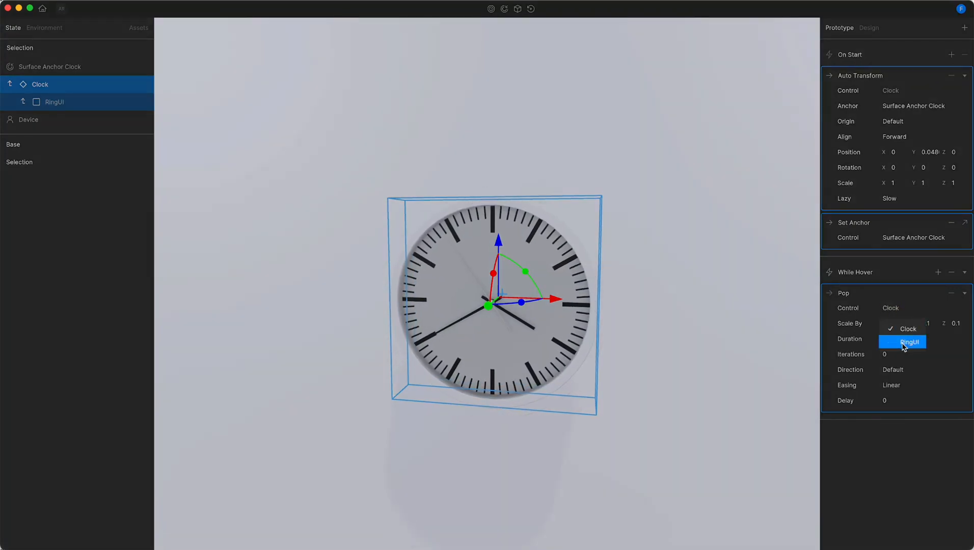
{"action": "left_click", "coordinate": [911, 342]}
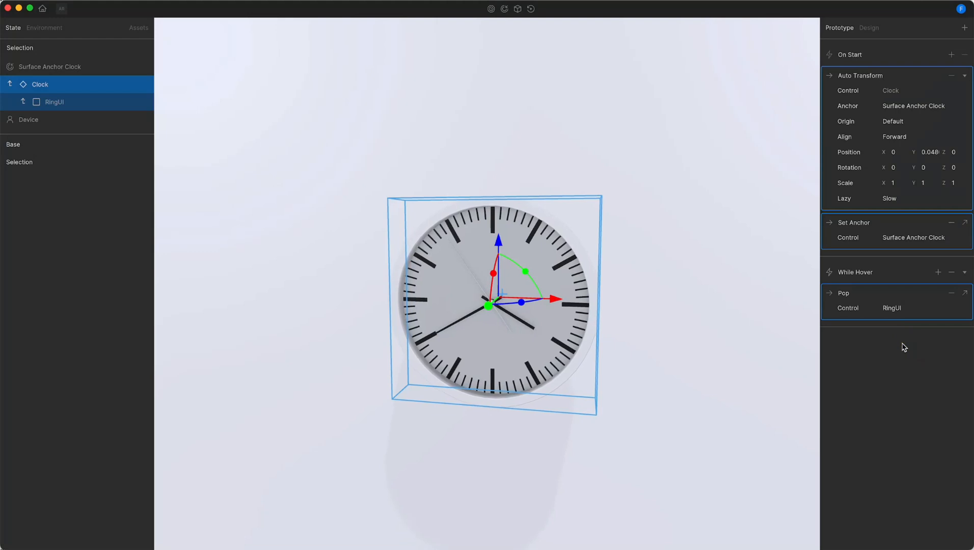
{"action": "mouse_move", "coordinate": [804, 313]}
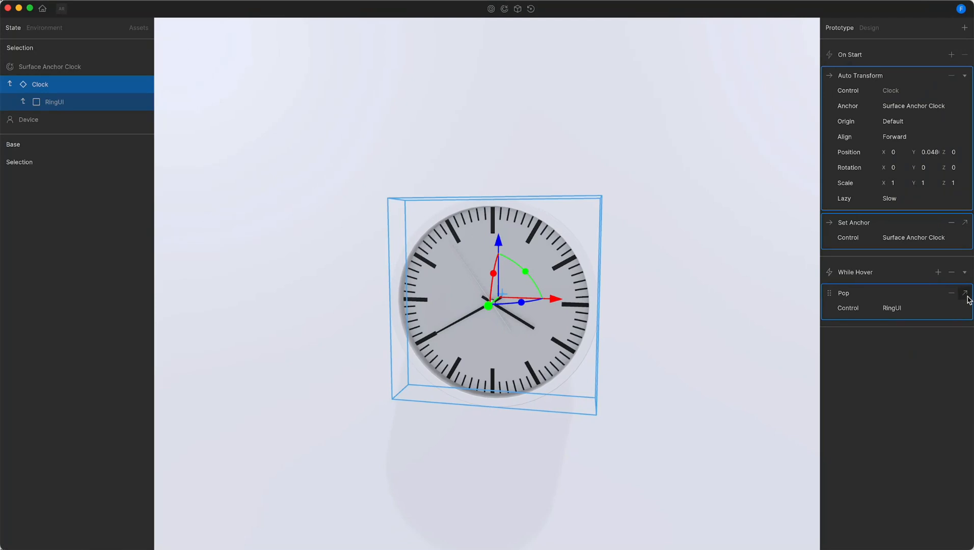
{"action": "left_click", "coordinate": [54, 101]}
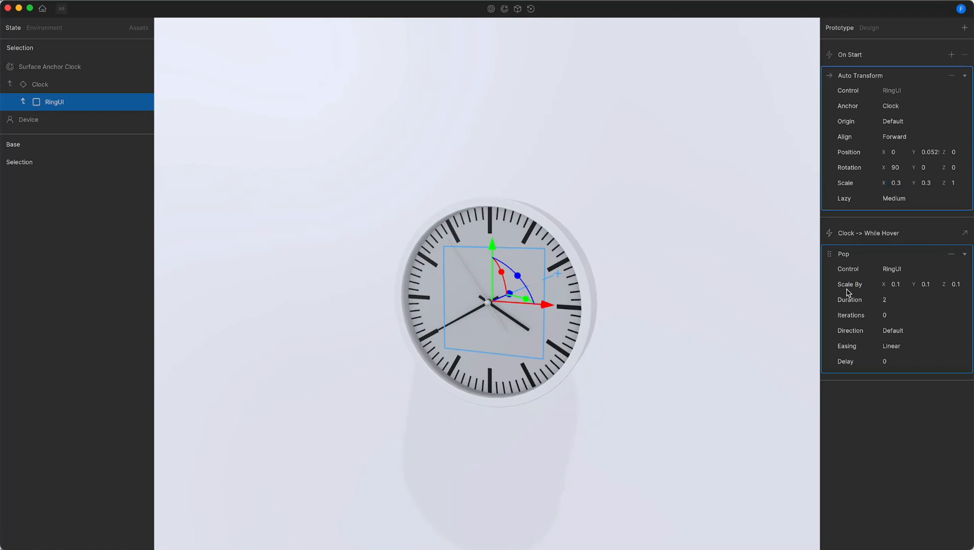
{"action": "mouse_move", "coordinate": [796, 295]}
{"action": "type", "text": "2"}
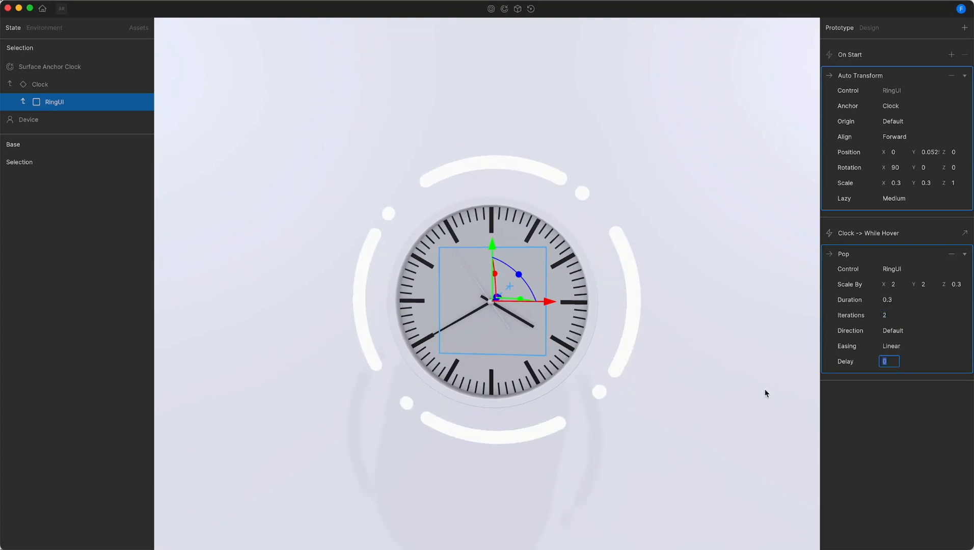
Set RingUI's Pop to Scale By 2, 2, 0.3, Duration 0.3, 1 iteration, Out Back easing.
{"action": "left_click", "coordinate": [889, 315]}
{"action": "type", "text": "1"}
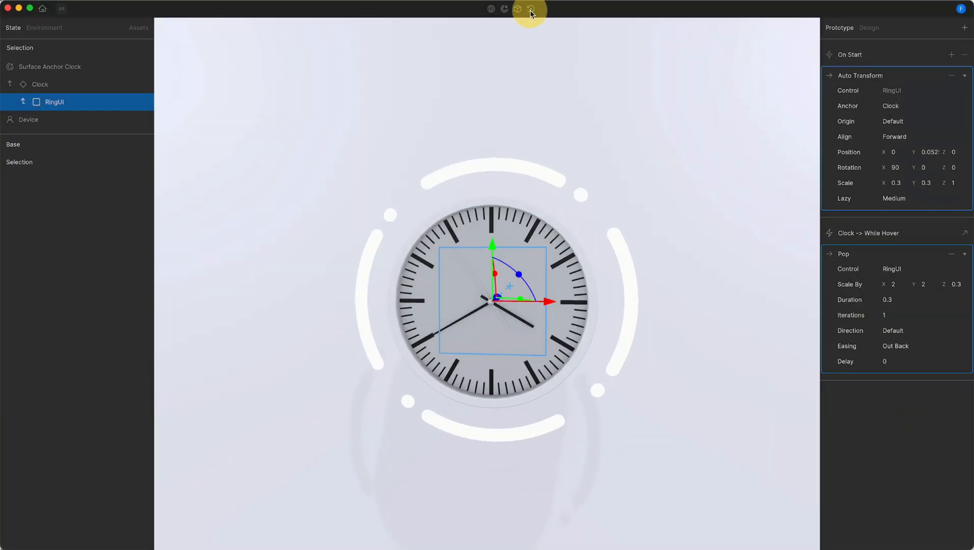
{"action": "left_click", "coordinate": [529, 9]}
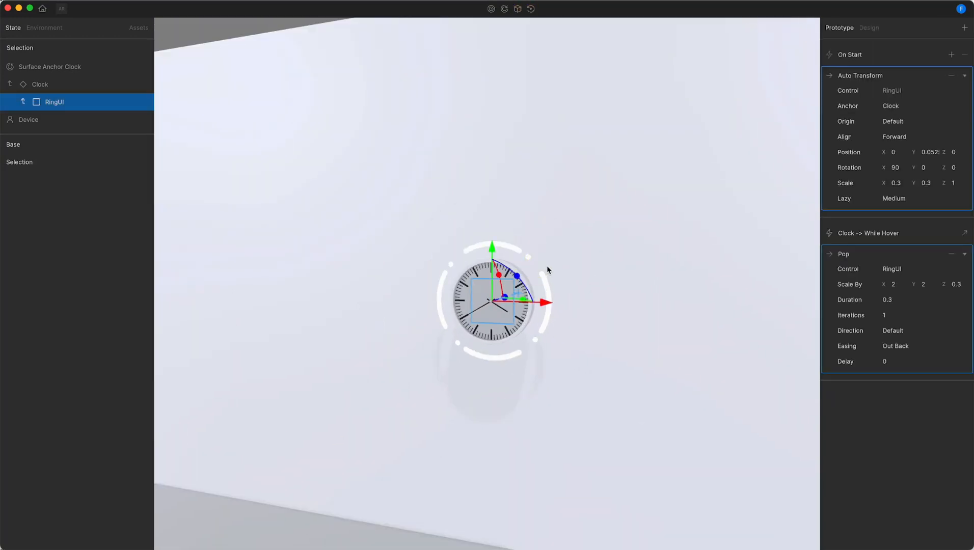
{"action": "mouse_move", "coordinate": [423, 317]}
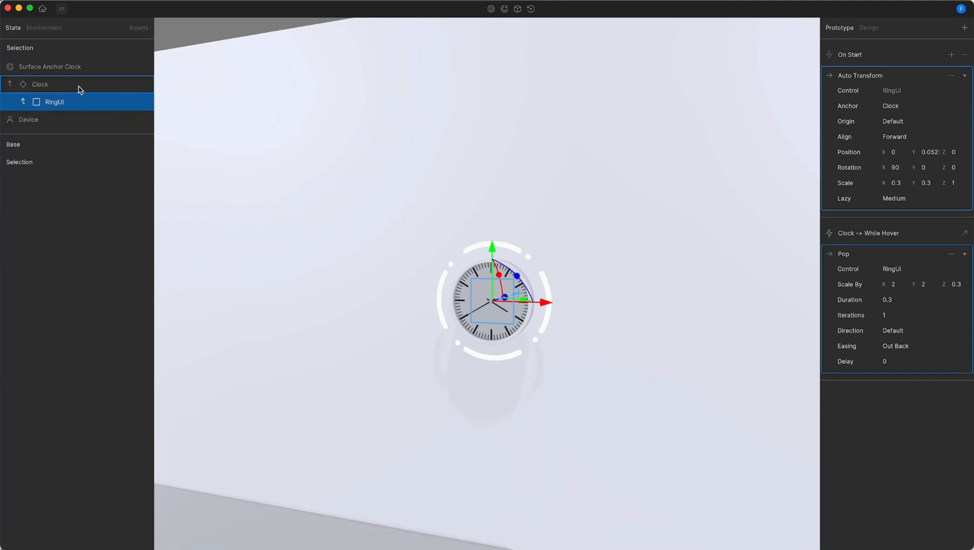
Add a Spin action to the clock's While Hover trigger targeting RingUI.
{"action": "left_click", "coordinate": [40, 84]}
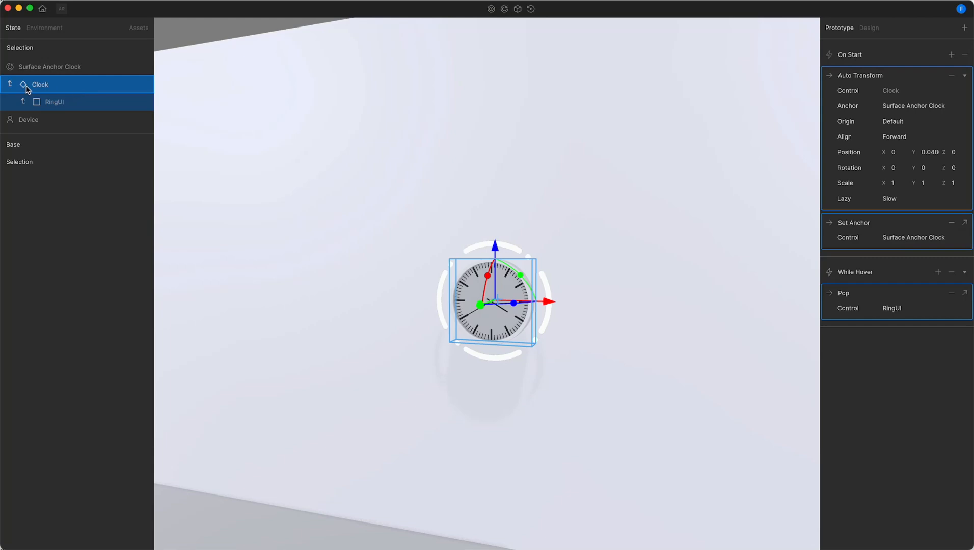
{"action": "left_click", "coordinate": [843, 293]}
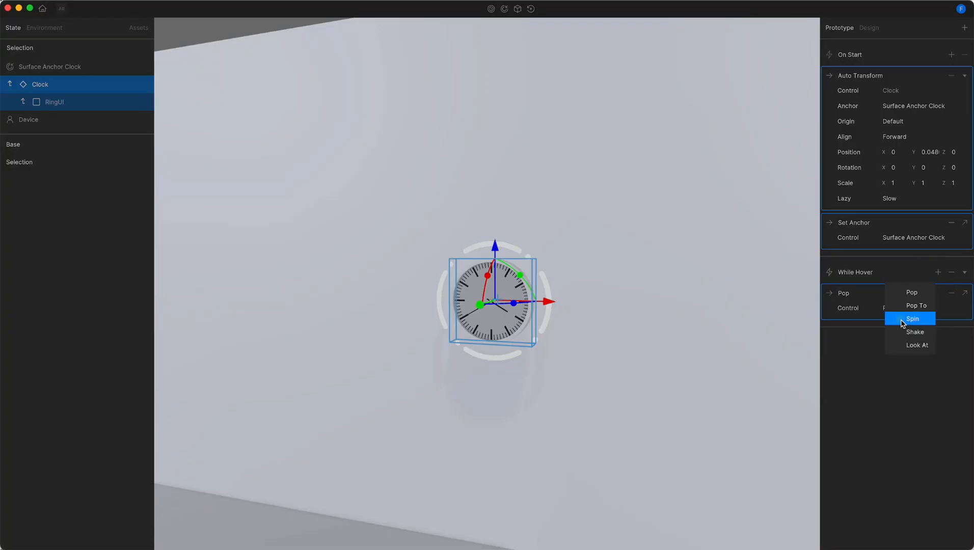
{"action": "left_click", "coordinate": [912, 318]}
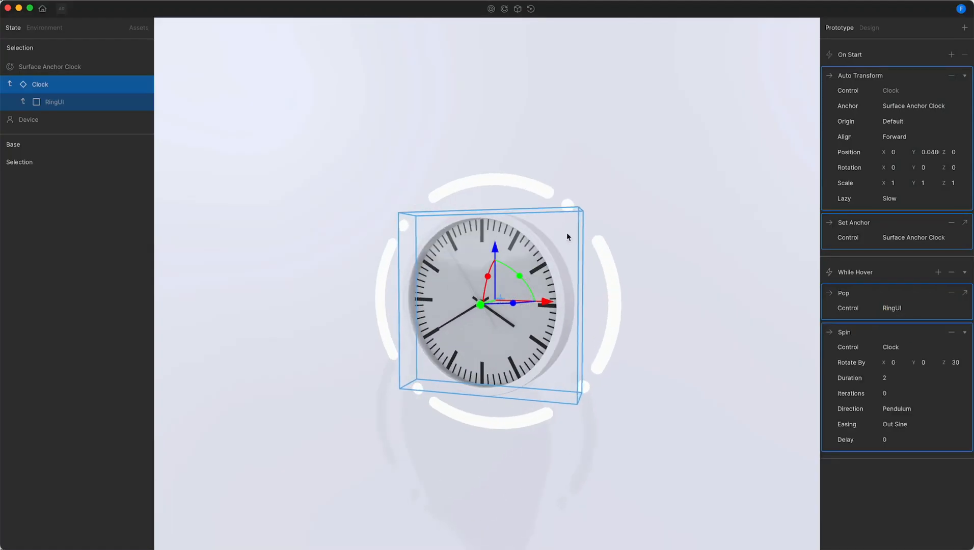
{"action": "left_click", "coordinate": [890, 346]}
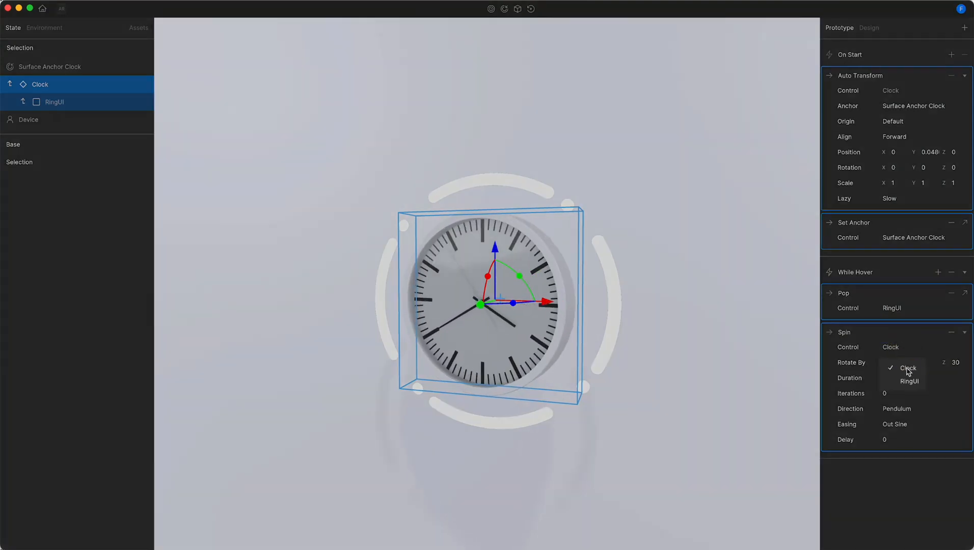
{"action": "left_click", "coordinate": [909, 380]}
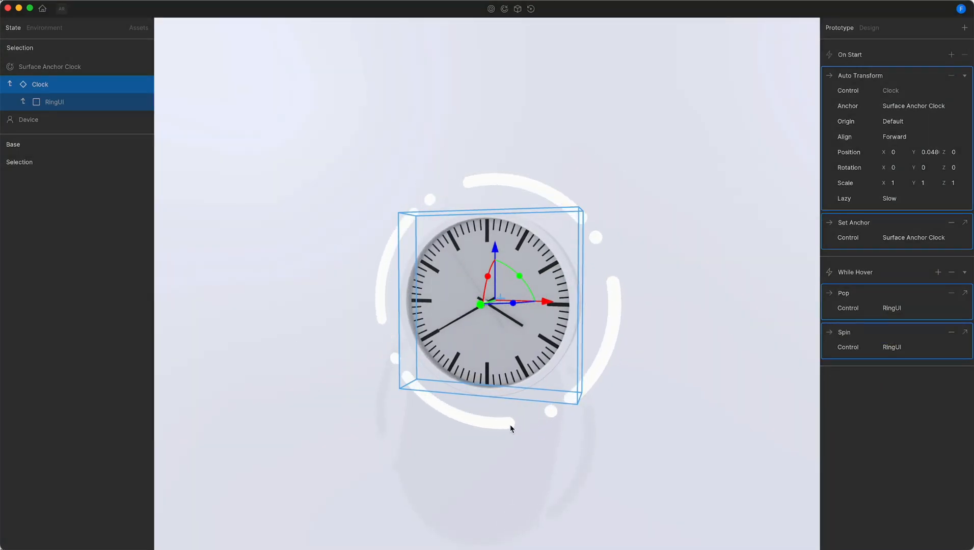
{"action": "left_click", "coordinate": [54, 102]}
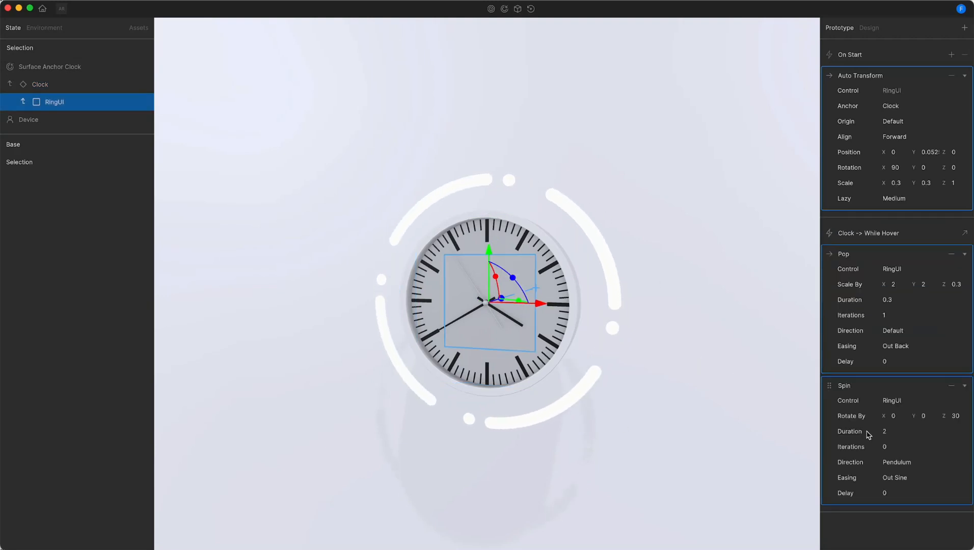
Set the ring's Spin to Rotate Z 120, Duration 2.5, one iteration, with a direction.
{"action": "left_click", "coordinate": [956, 416]}
{"action": "type", "text": "120"}
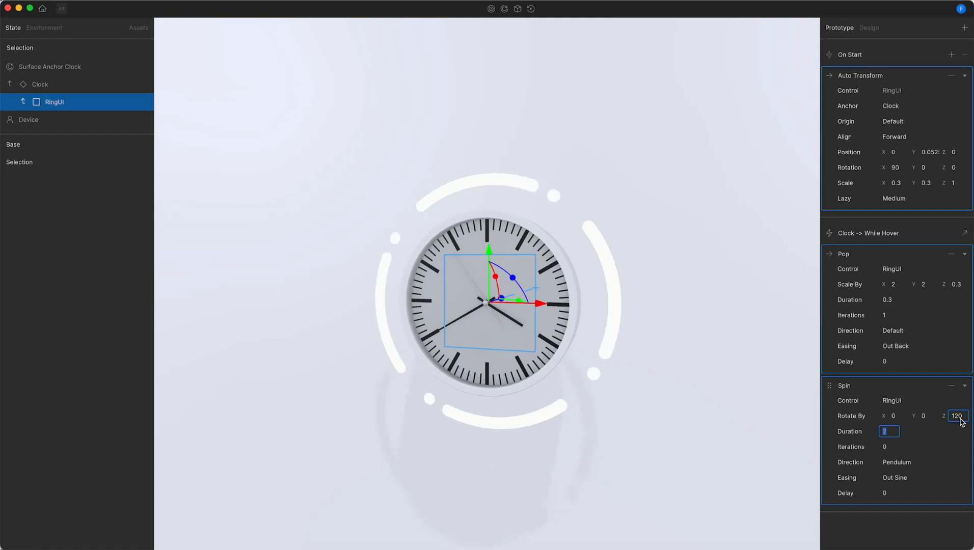
{"action": "type", "text": "2.5"}
{"action": "left_click", "coordinate": [889, 446]}
{"action": "type", "text": "1"}
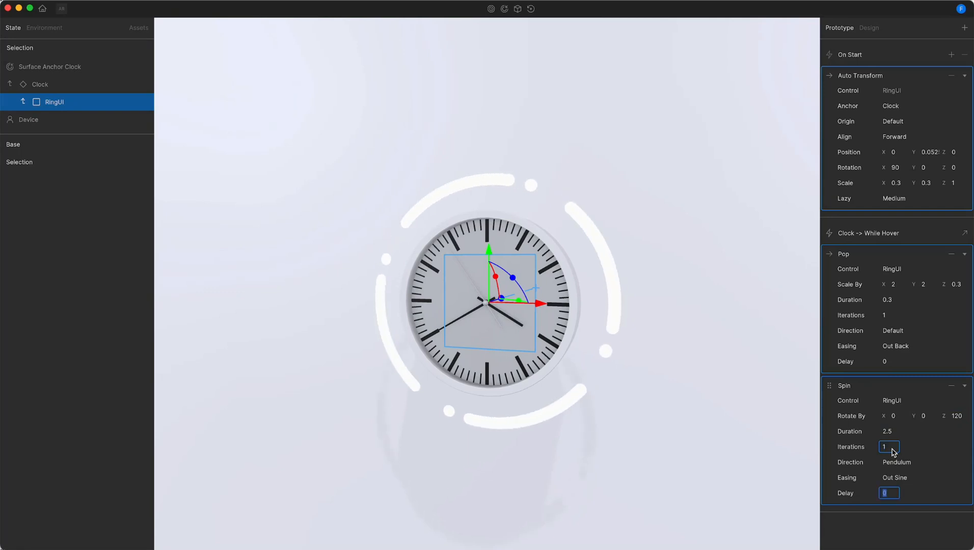
{"action": "left_click", "coordinate": [895, 462]}
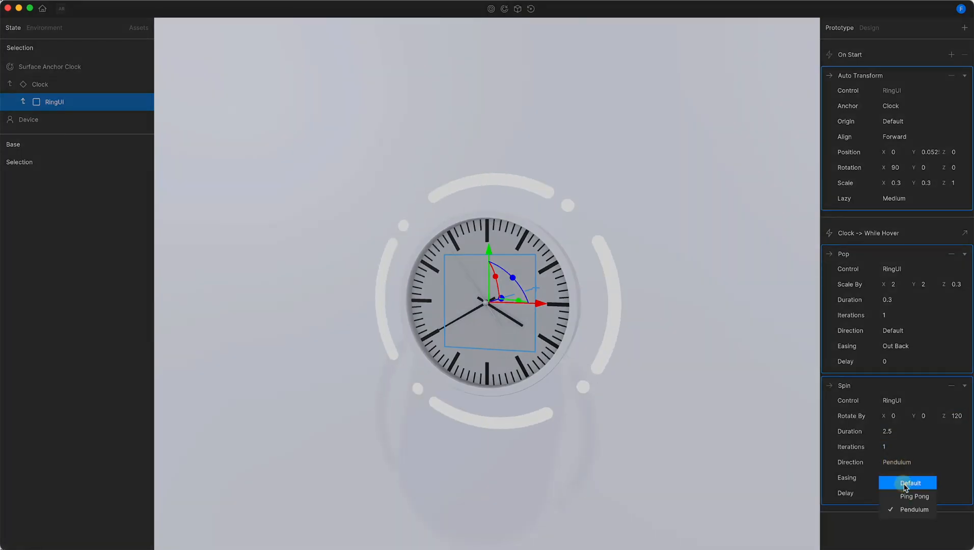
{"action": "left_click", "coordinate": [908, 482]}
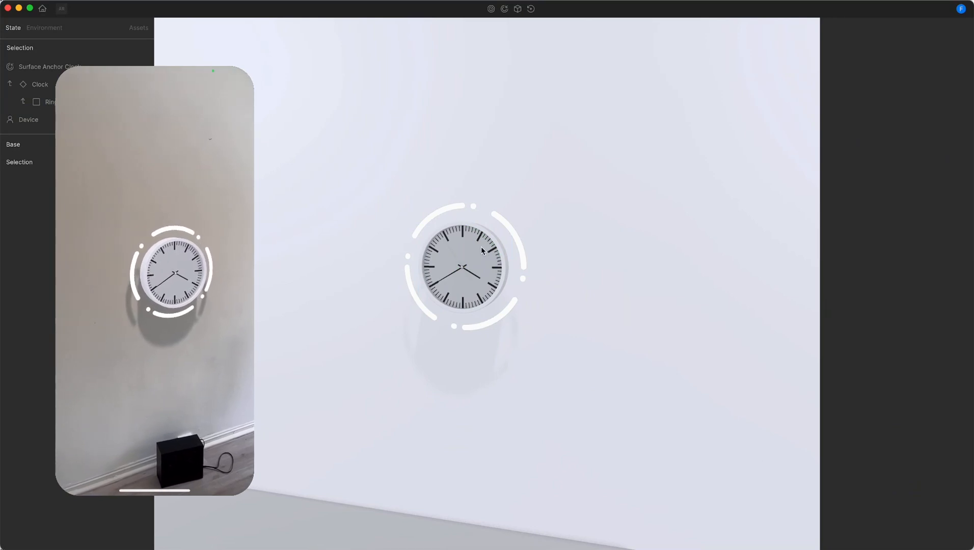
Preview the ring hover effect on a phone, then add a 2.5-second Long Hover trigger.
{"action": "left_click", "coordinate": [38, 84]}
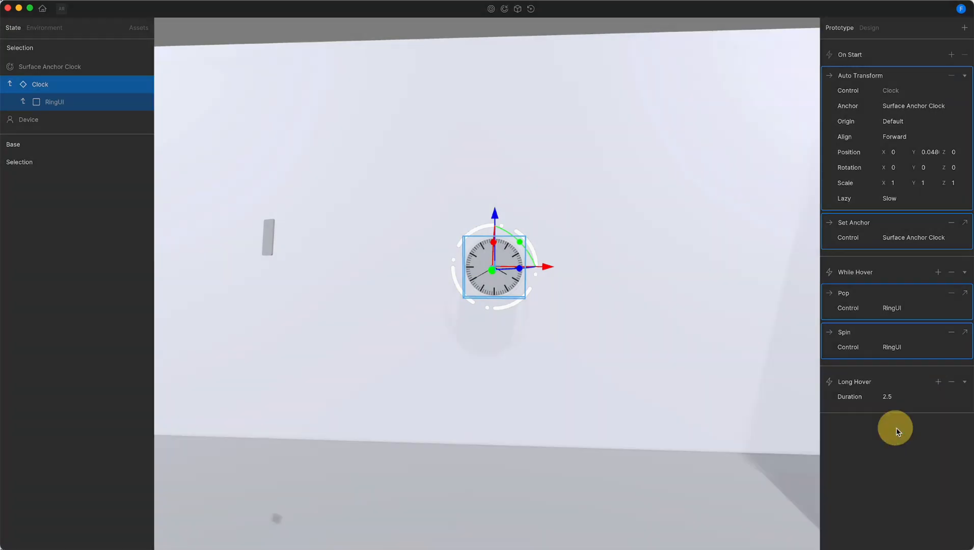
Add a Change State action to Long Hover that creates and switches to Selection 1.
{"action": "left_click", "coordinate": [899, 433]}
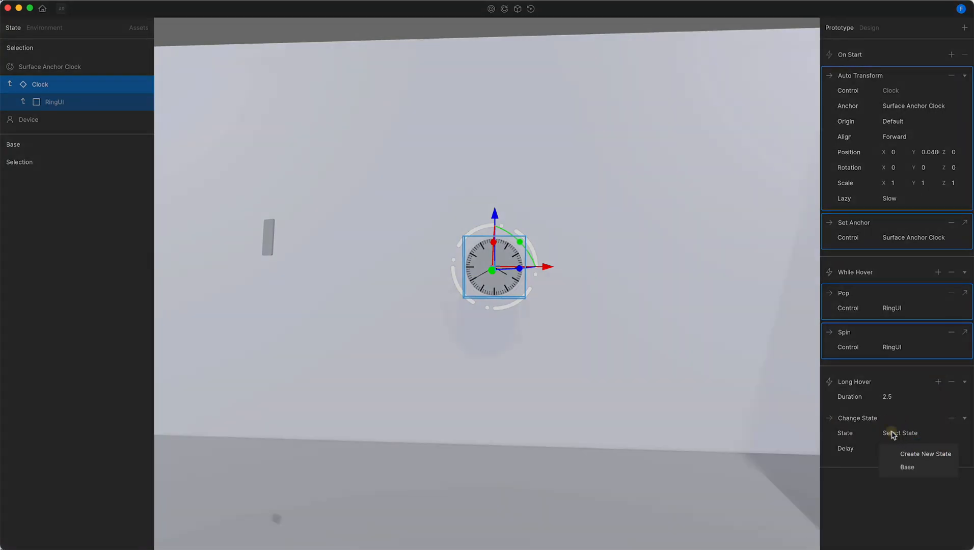
{"action": "mouse_move", "coordinate": [904, 454]}
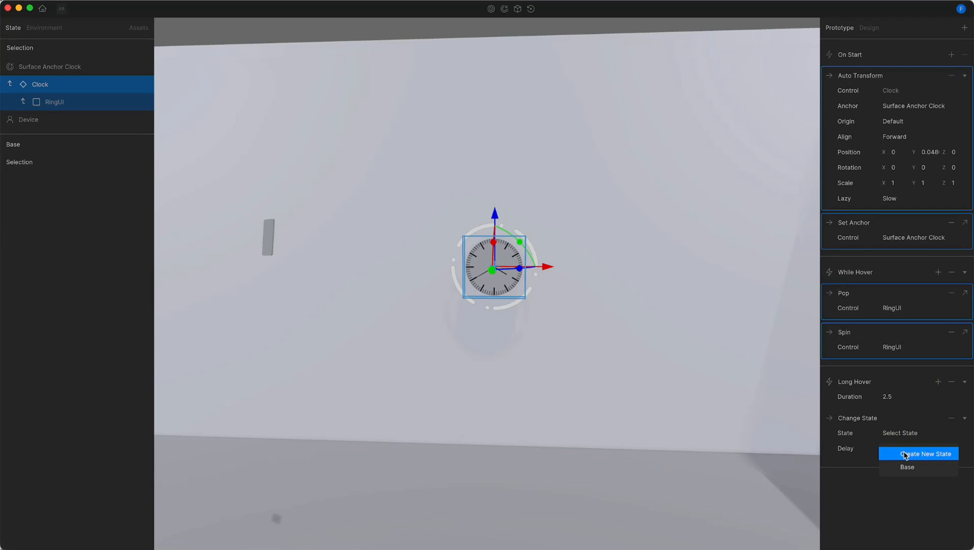
{"action": "left_click", "coordinate": [918, 454]}
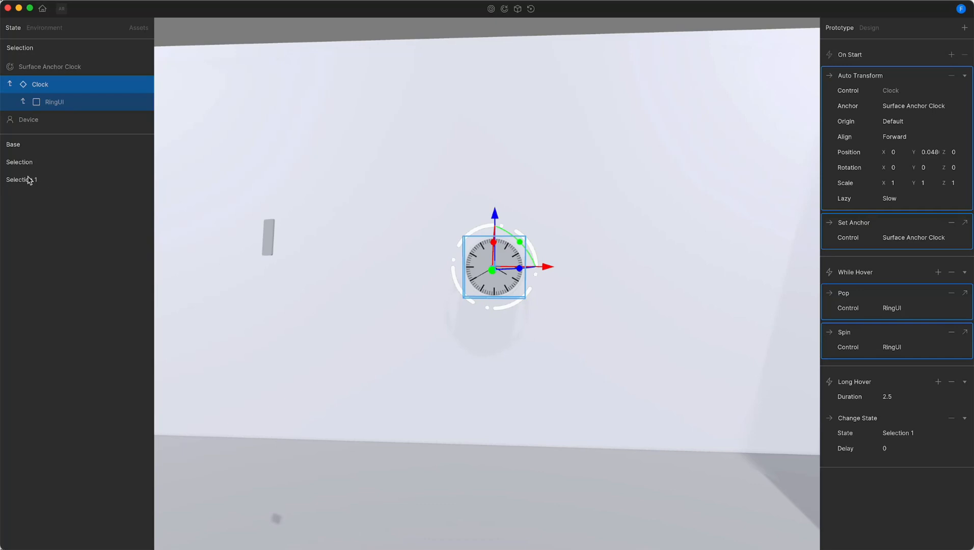
{"action": "mouse_move", "coordinate": [35, 184]}
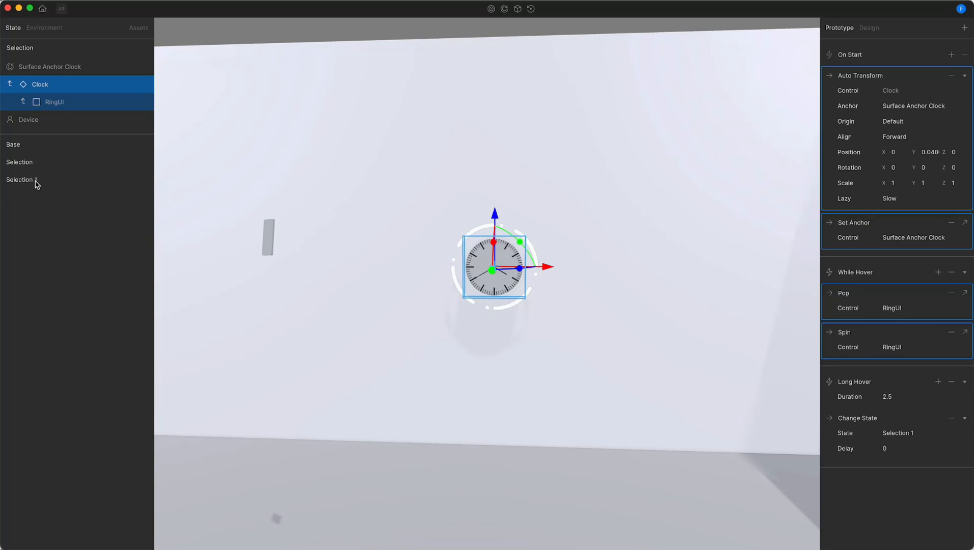
{"action": "left_click", "coordinate": [22, 179]}
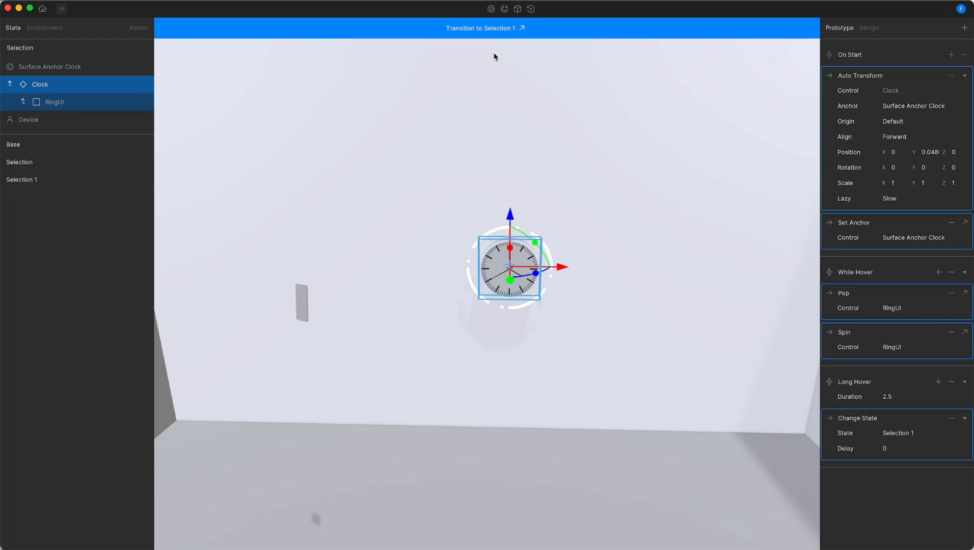
{"action": "mouse_move", "coordinate": [330, 227]}
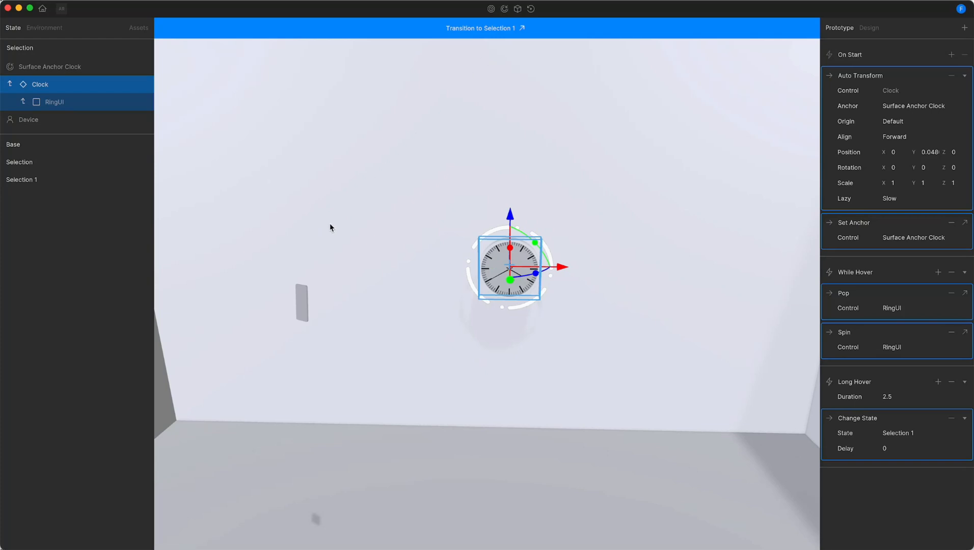
{"action": "left_click", "coordinate": [29, 119]}
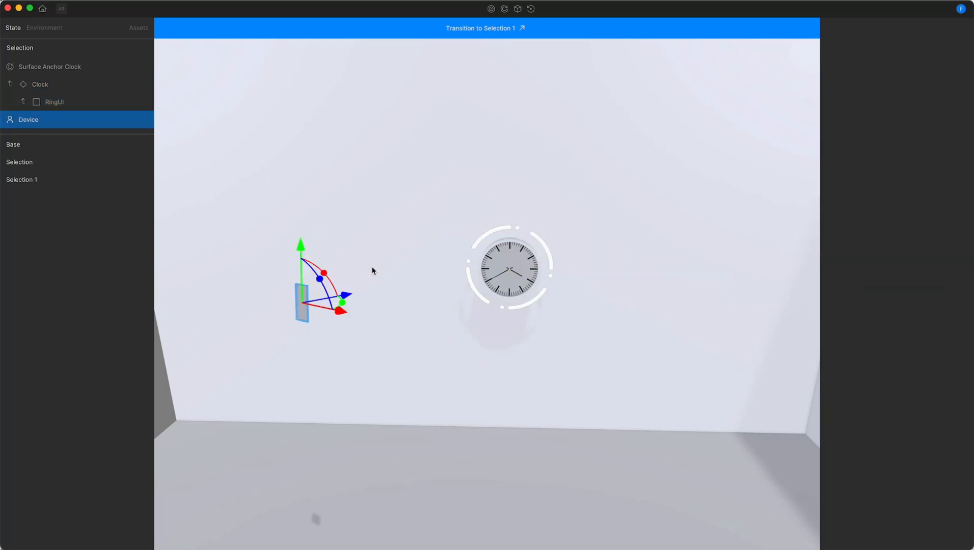
{"action": "left_click", "coordinate": [40, 84]}
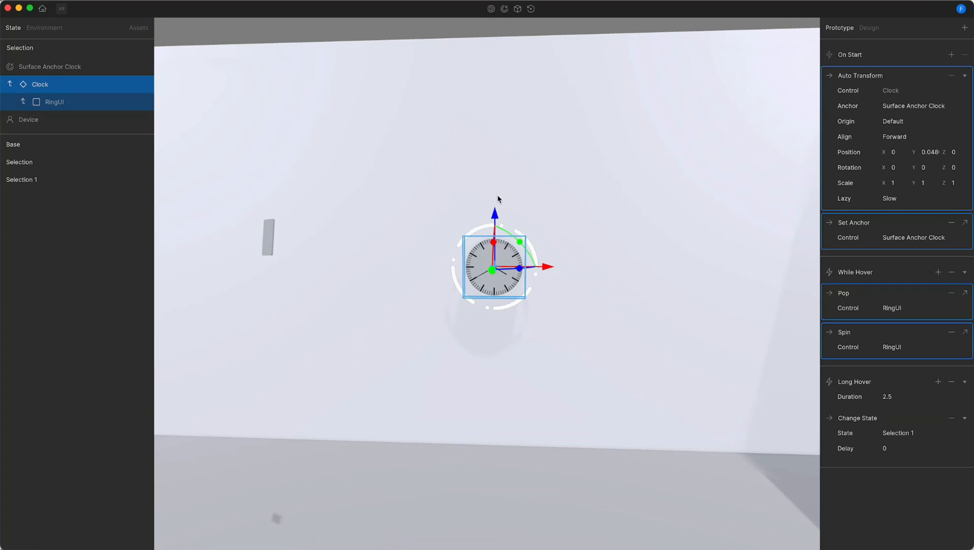
{"action": "mouse_move", "coordinate": [516, 23]}
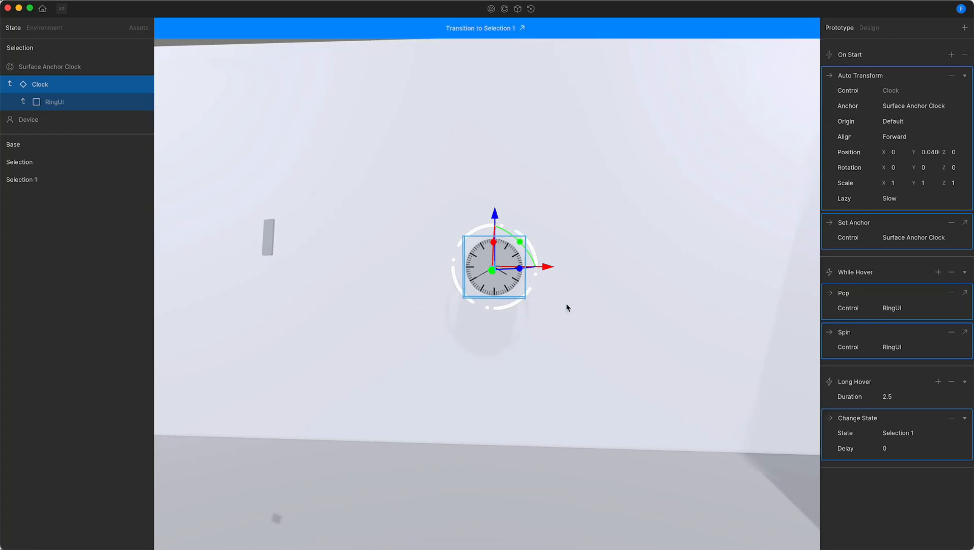
{"action": "mouse_move", "coordinate": [490, 53]}
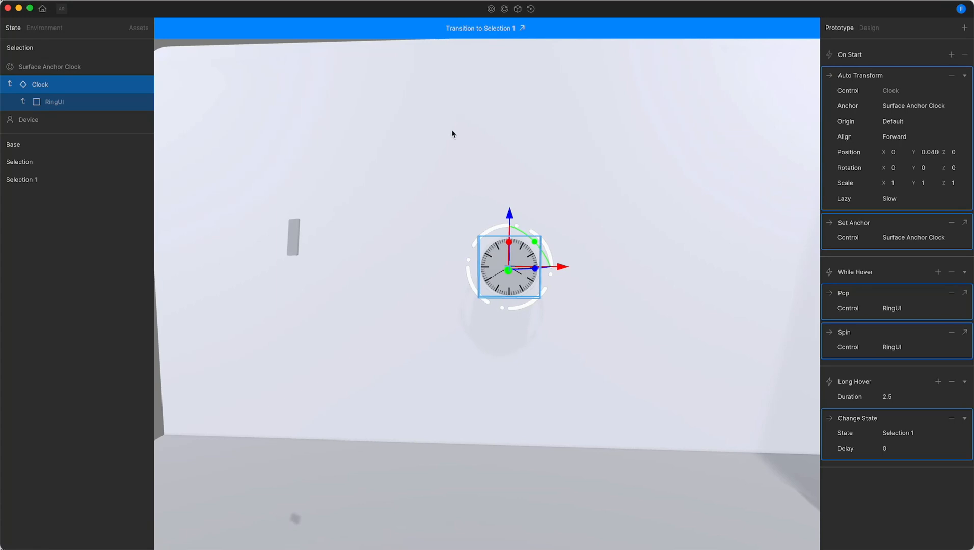
{"action": "left_click", "coordinate": [28, 119]}
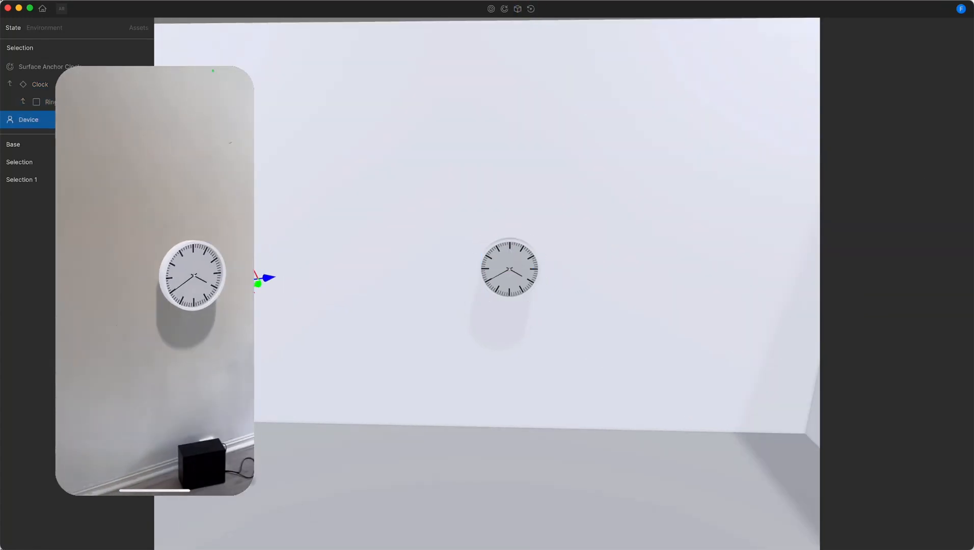
{"action": "left_click", "coordinate": [39, 84]}
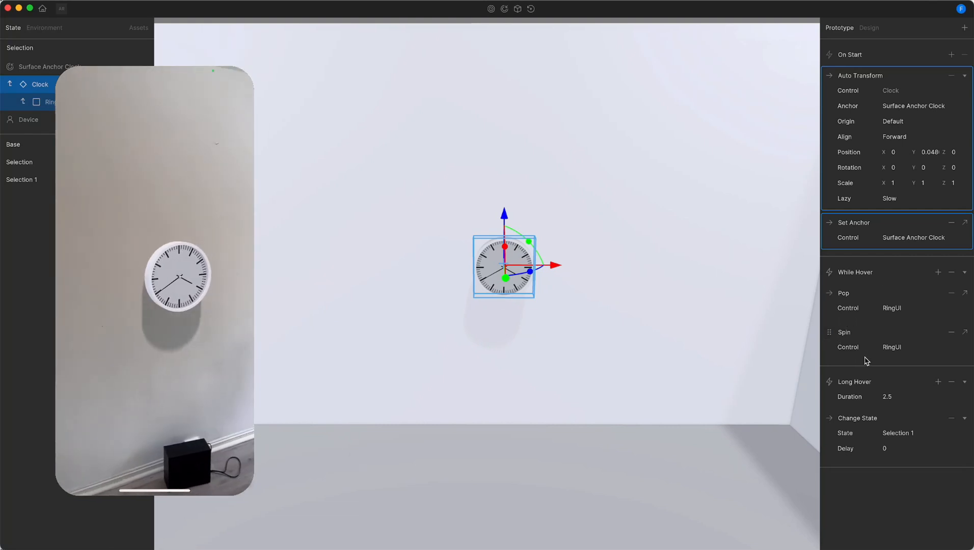
{"action": "left_click", "coordinate": [29, 120]}
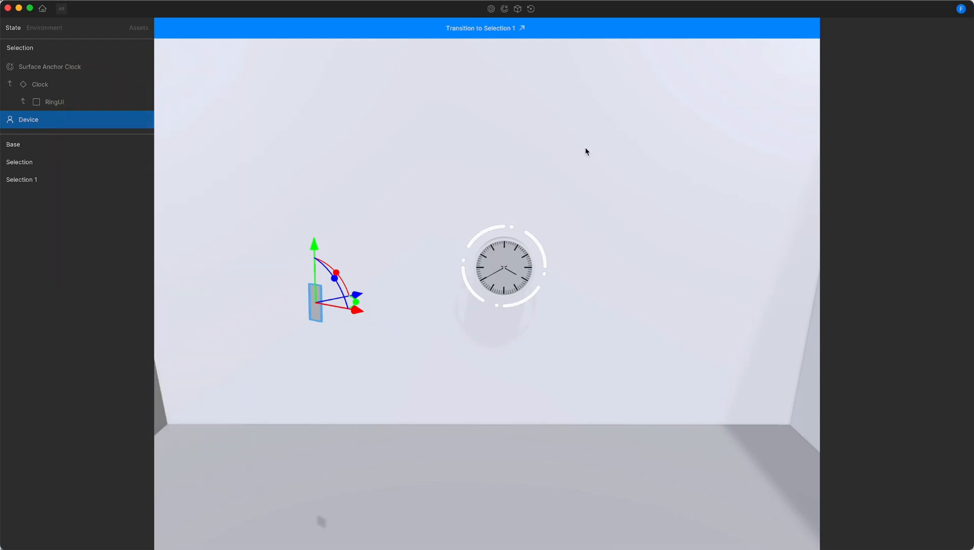
Rename the Selection 1 state to Calendar and select its Clock object.
{"action": "left_click", "coordinate": [473, 28]}
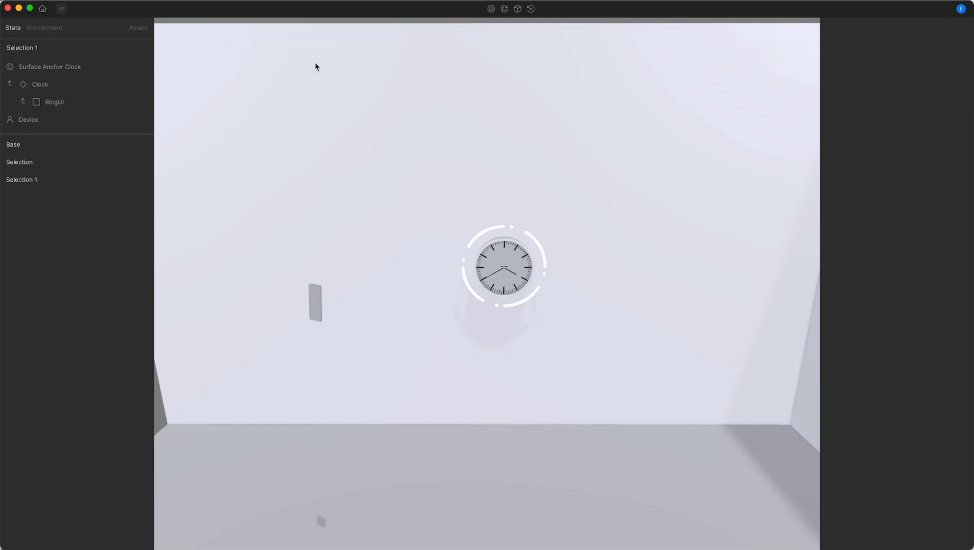
{"action": "double_click", "coordinate": [23, 48]}
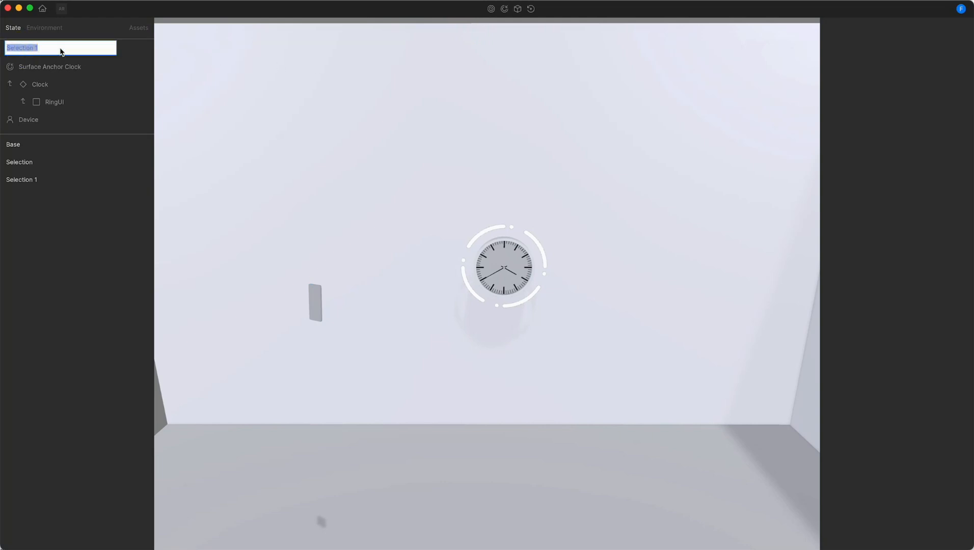
{"action": "type", "text": "Calendar"}
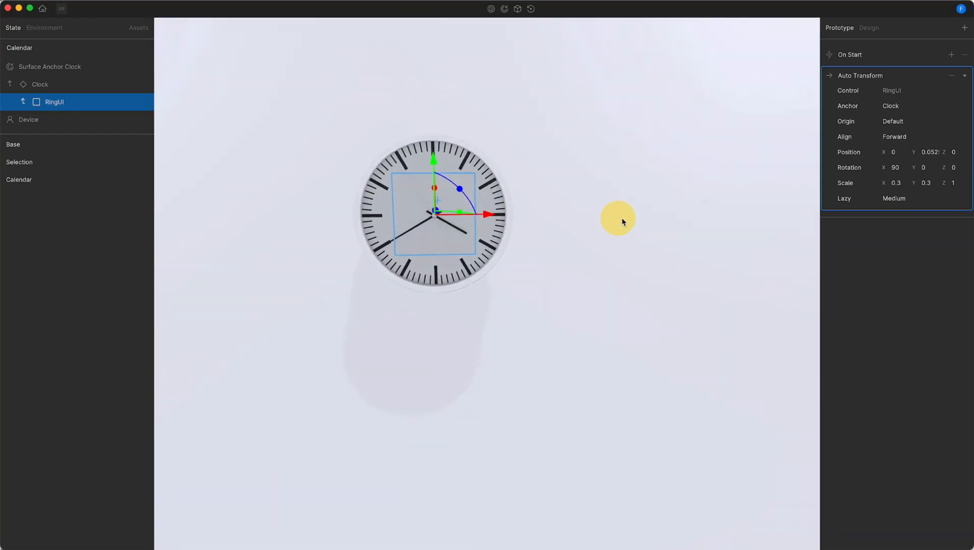
{"action": "left_click", "coordinate": [40, 84]}
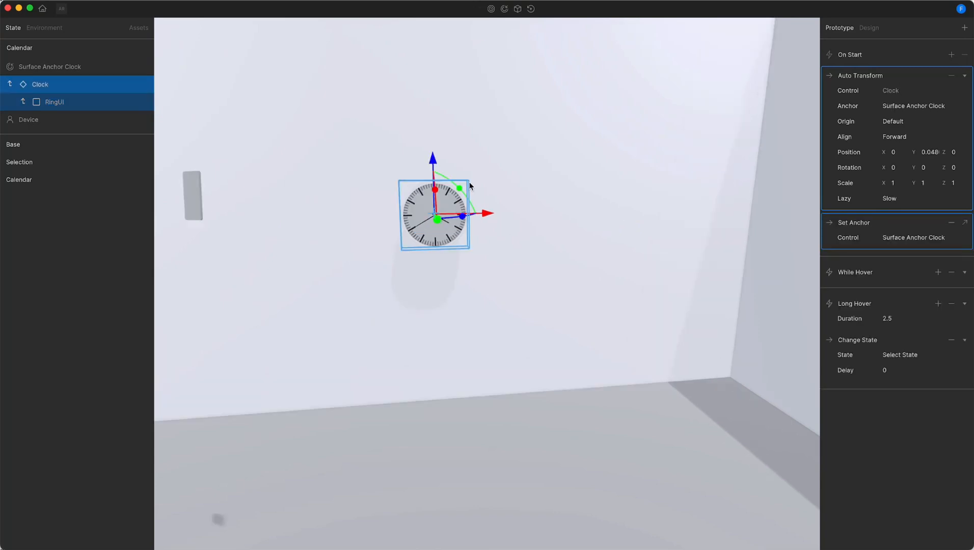
{"action": "left_click", "coordinate": [515, 10]}
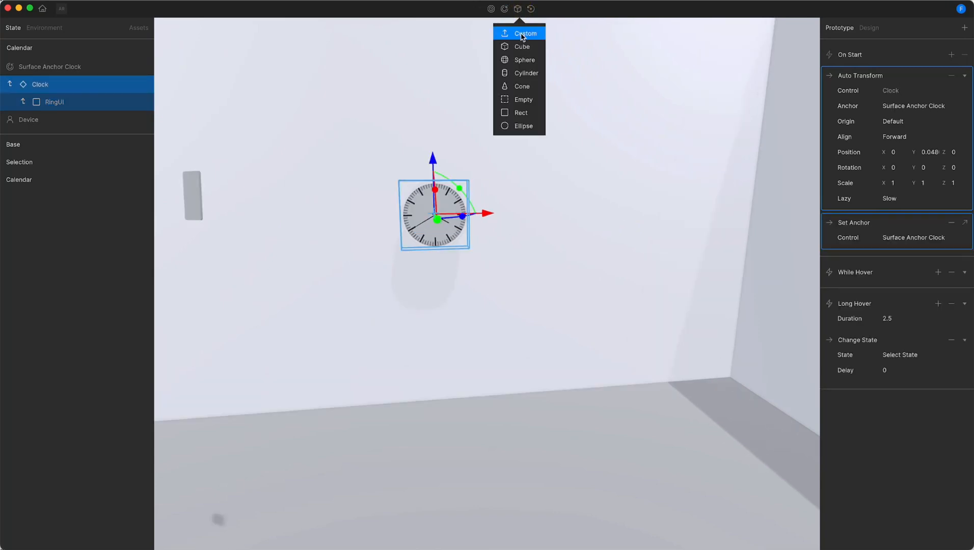
{"action": "left_click", "coordinate": [523, 32]}
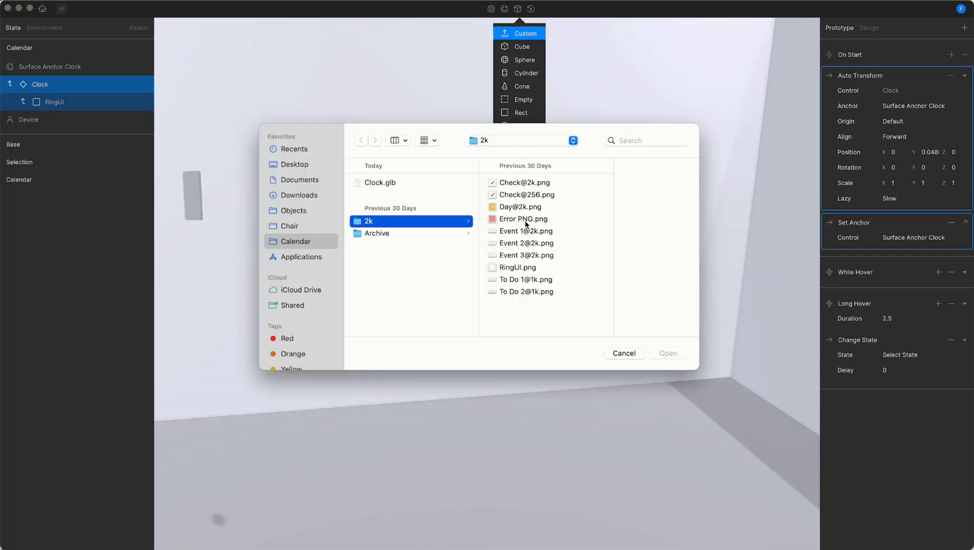
{"action": "left_click", "coordinate": [519, 206]}
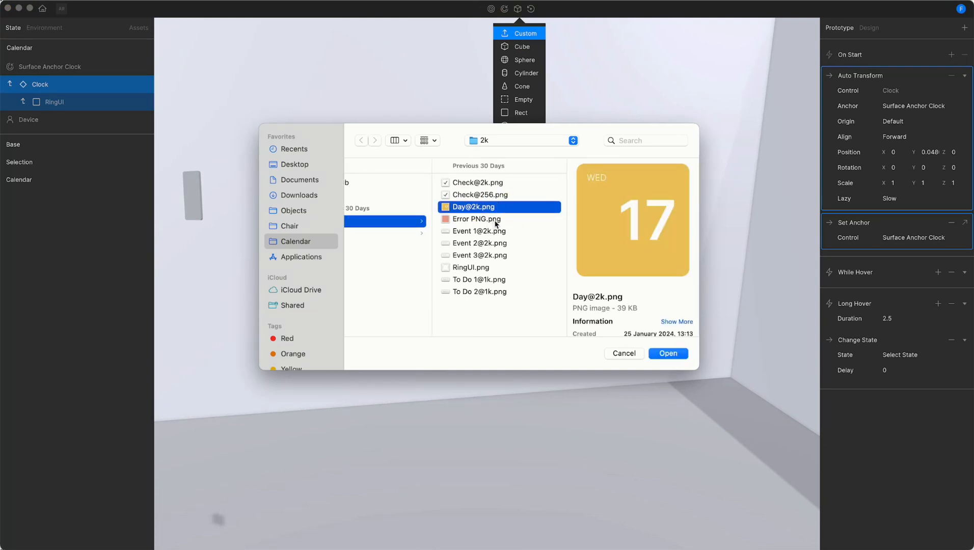
{"action": "left_click", "coordinate": [668, 354]}
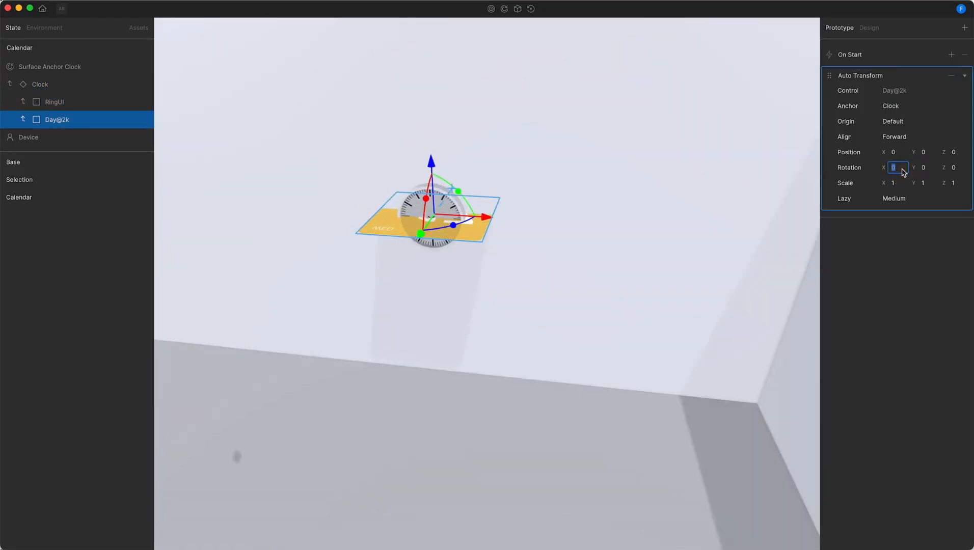
{"action": "type", "text": "90"}
{"action": "left_click", "coordinate": [929, 182]}
{"action": "type", "text": "0.5"}
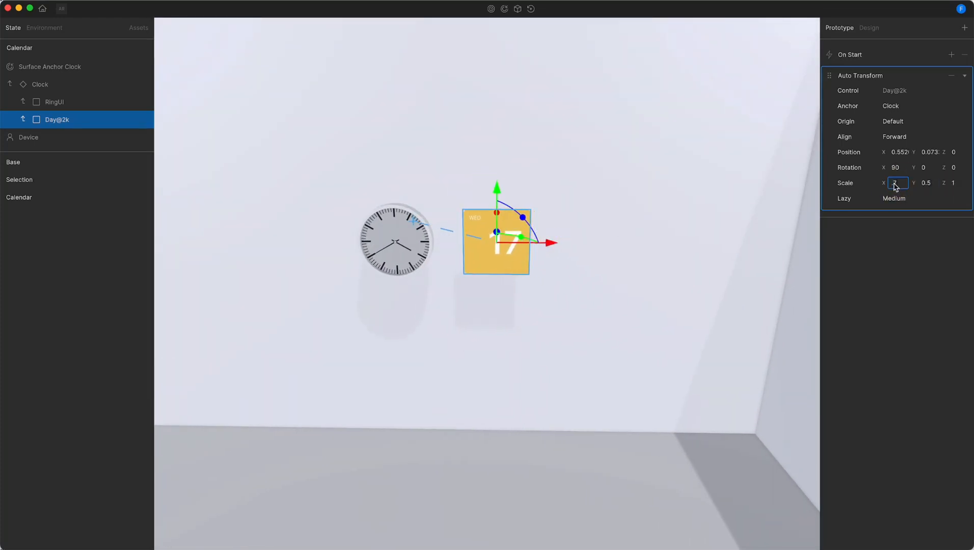
{"action": "left_click", "coordinate": [517, 8]}
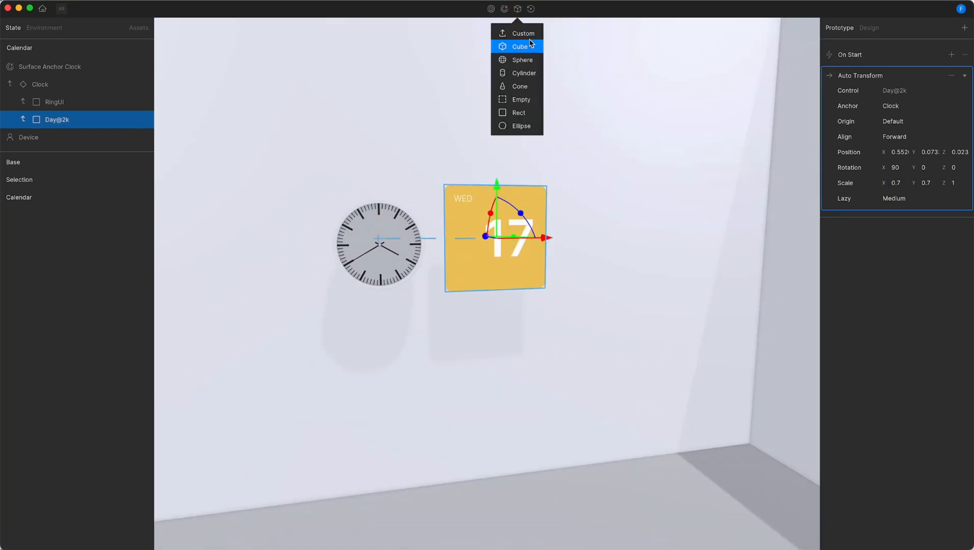
{"action": "left_click", "coordinate": [522, 33]}
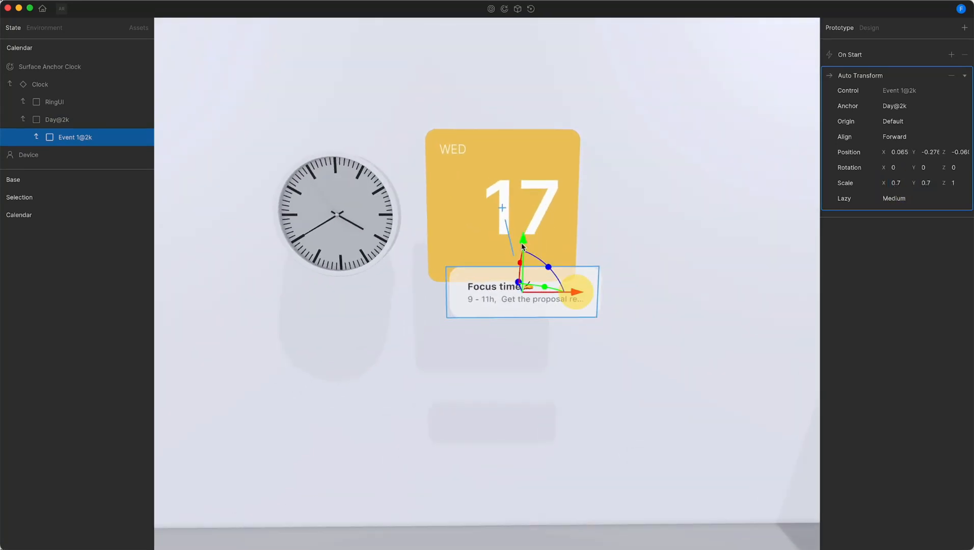
{"action": "left_click", "coordinate": [860, 75]}
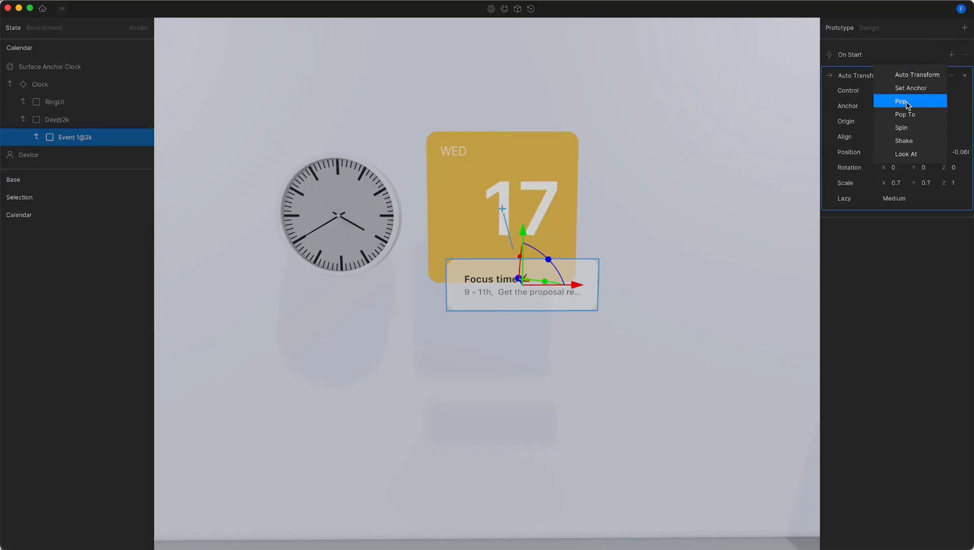
{"action": "left_click", "coordinate": [895, 101]}
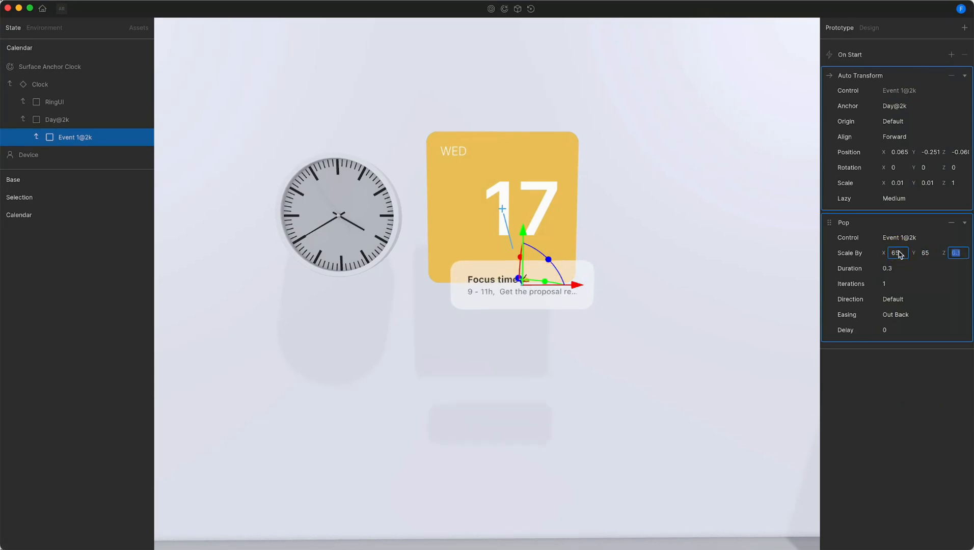
{"action": "left_click", "coordinate": [528, 9]}
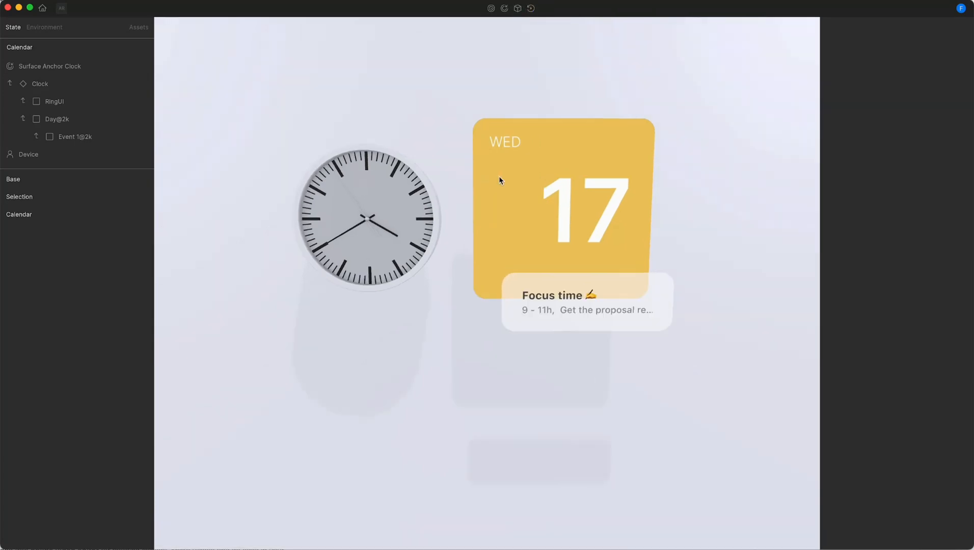
Select the Day@2k day card with its Event 1@2k child for copying.
{"action": "left_click", "coordinate": [56, 119]}
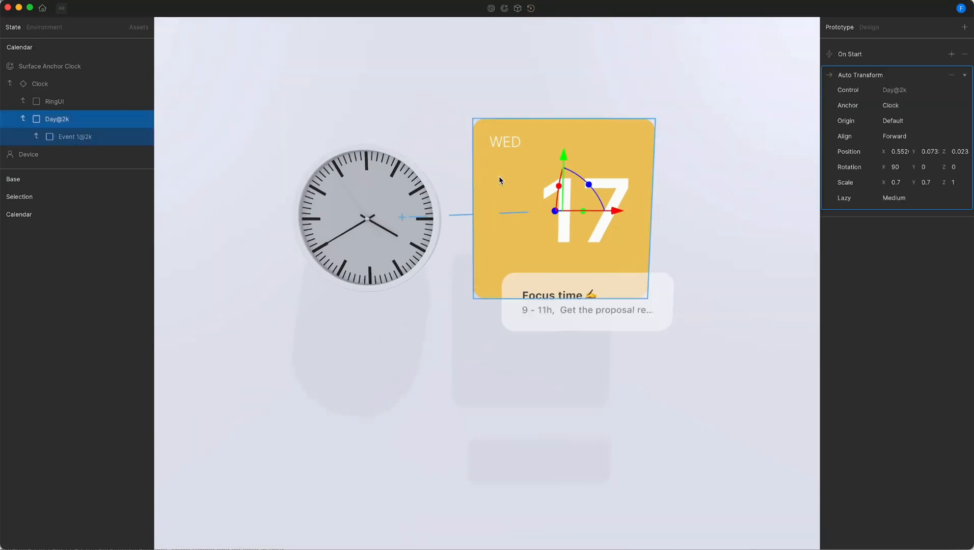
{"action": "mouse_move", "coordinate": [486, 203]}
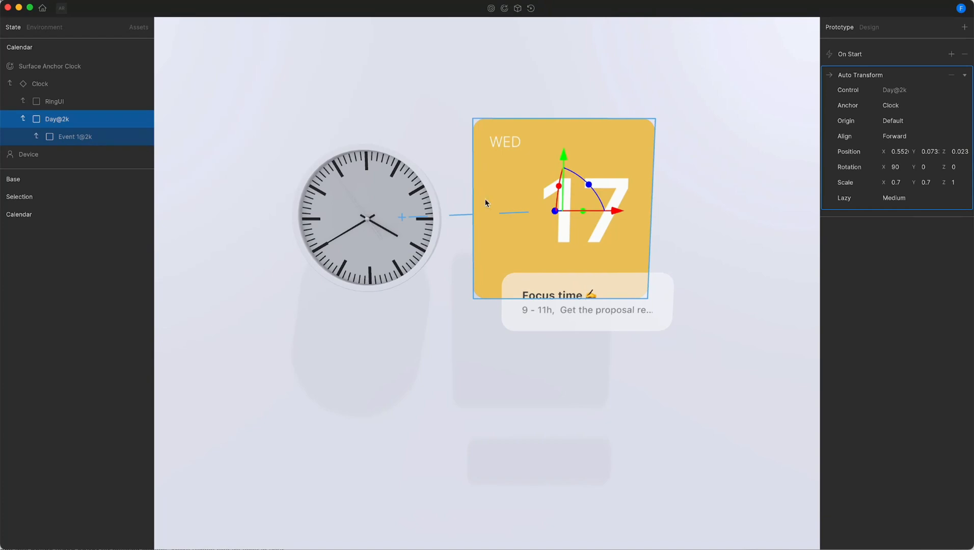
{"action": "mouse_move", "coordinate": [568, 318]}
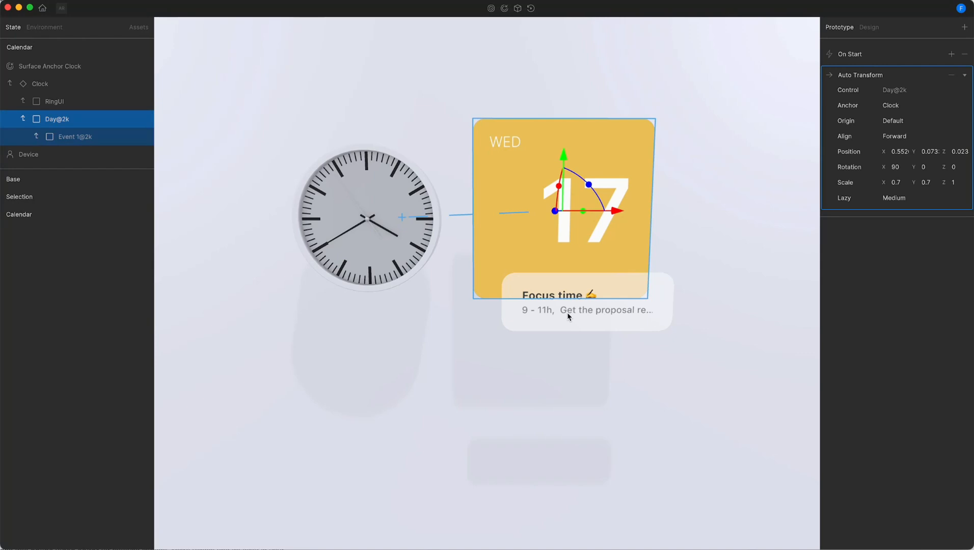
{"action": "mouse_move", "coordinate": [29, 199]}
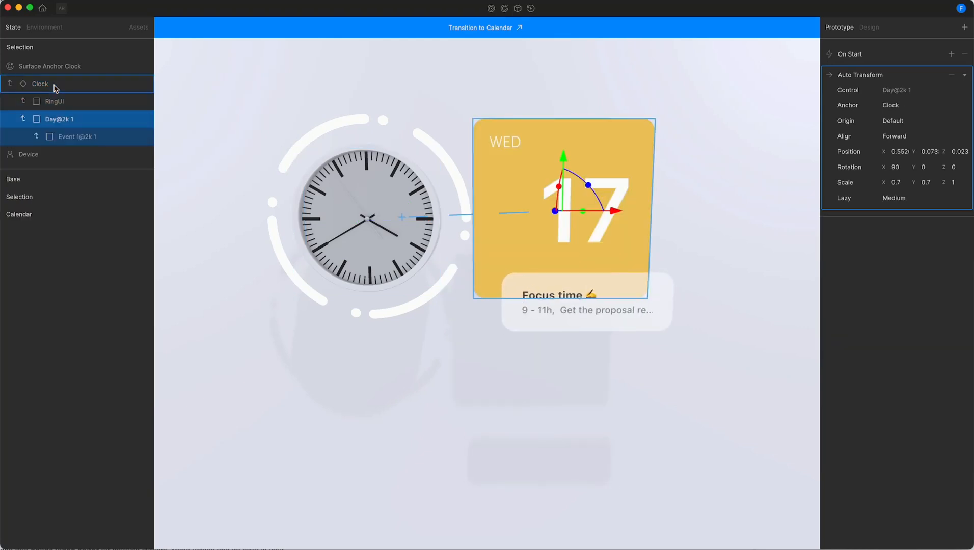
Rename the copied card to Day@2k and set its horizontal scale to 0.1.
{"action": "left_click", "coordinate": [58, 118]}
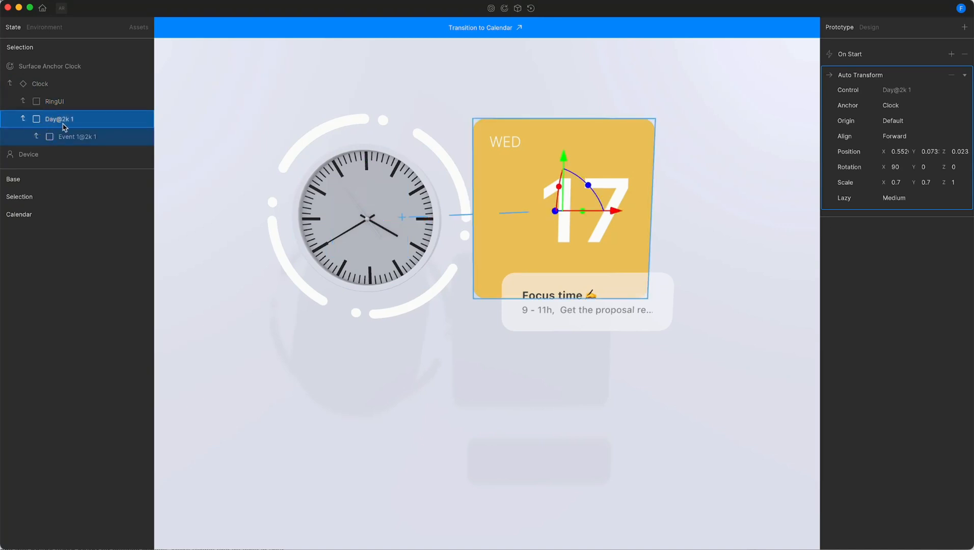
{"action": "double_click", "coordinate": [58, 119]}
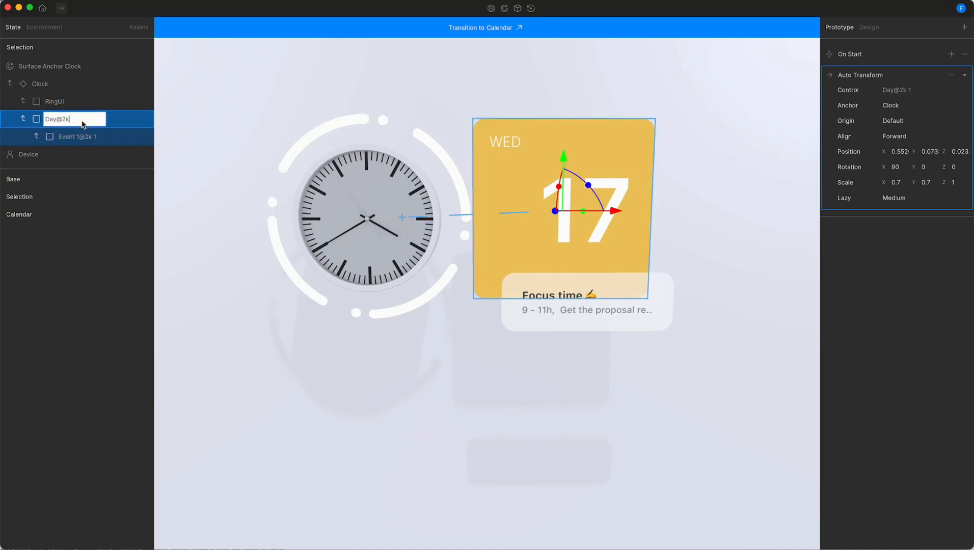
{"action": "left_click", "coordinate": [81, 137]}
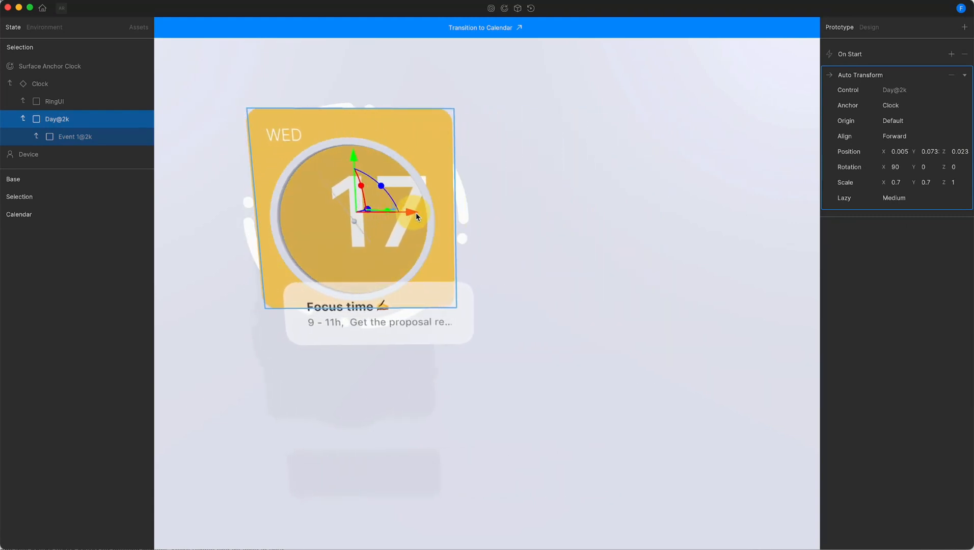
{"action": "left_click", "coordinate": [895, 182]}
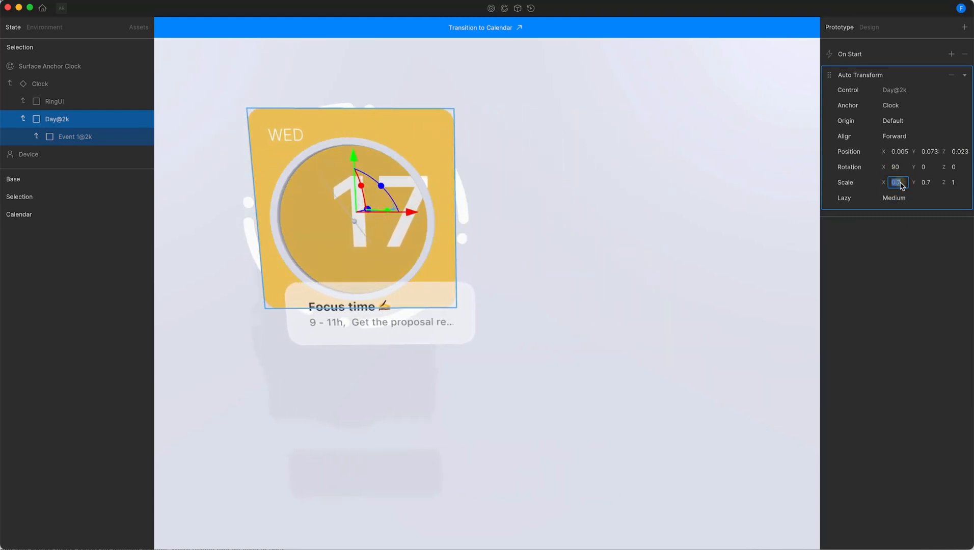
{"action": "type", "text": "0.1"}
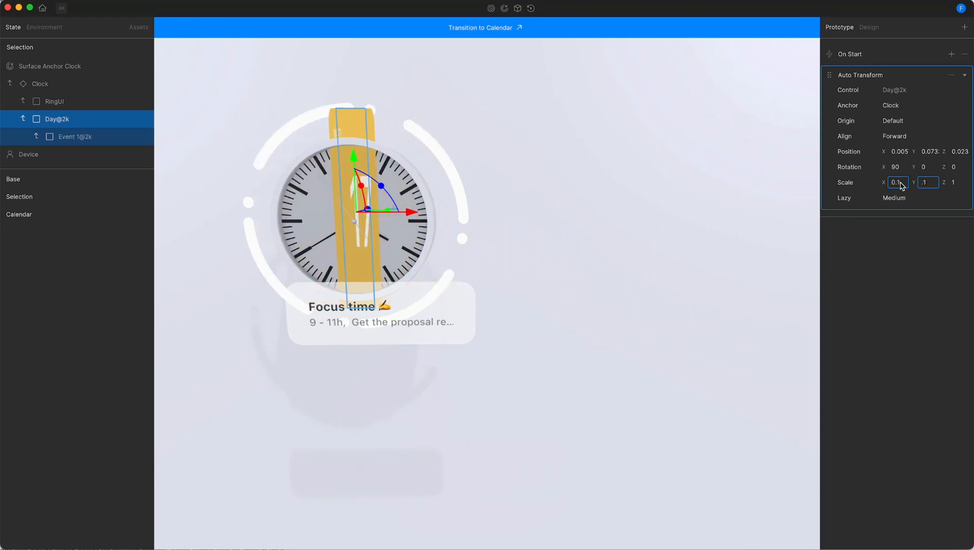